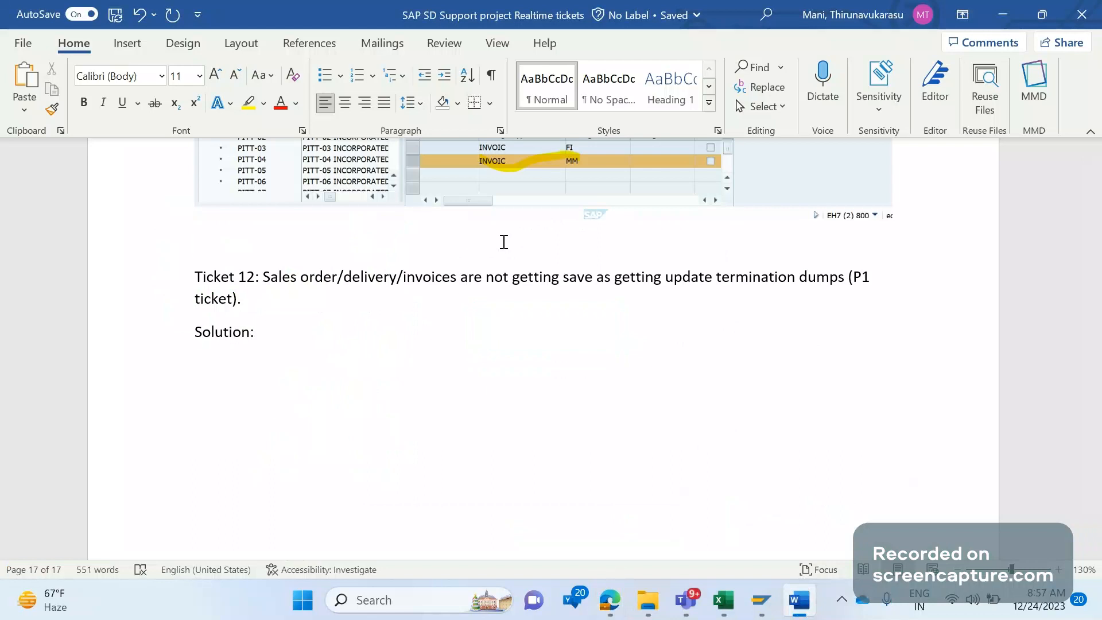
- Switch from the Ticket 12 notes in Word to the SAP Easy Access session
{"action": "left_click", "coordinate": [196, 242]}
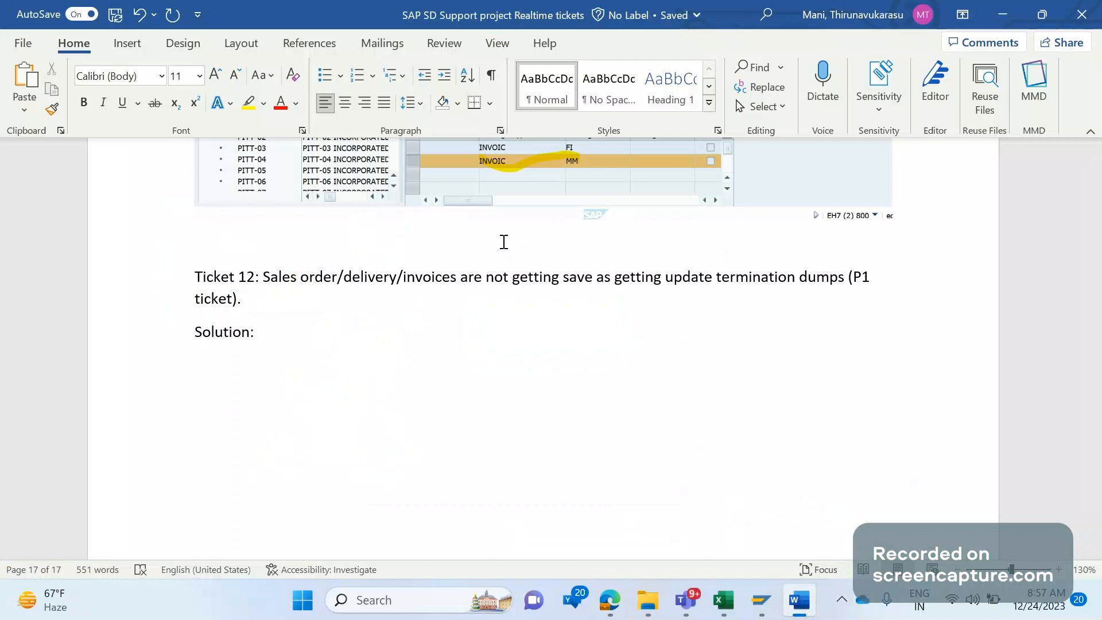
{"action": "left_click", "coordinate": [195, 242]}
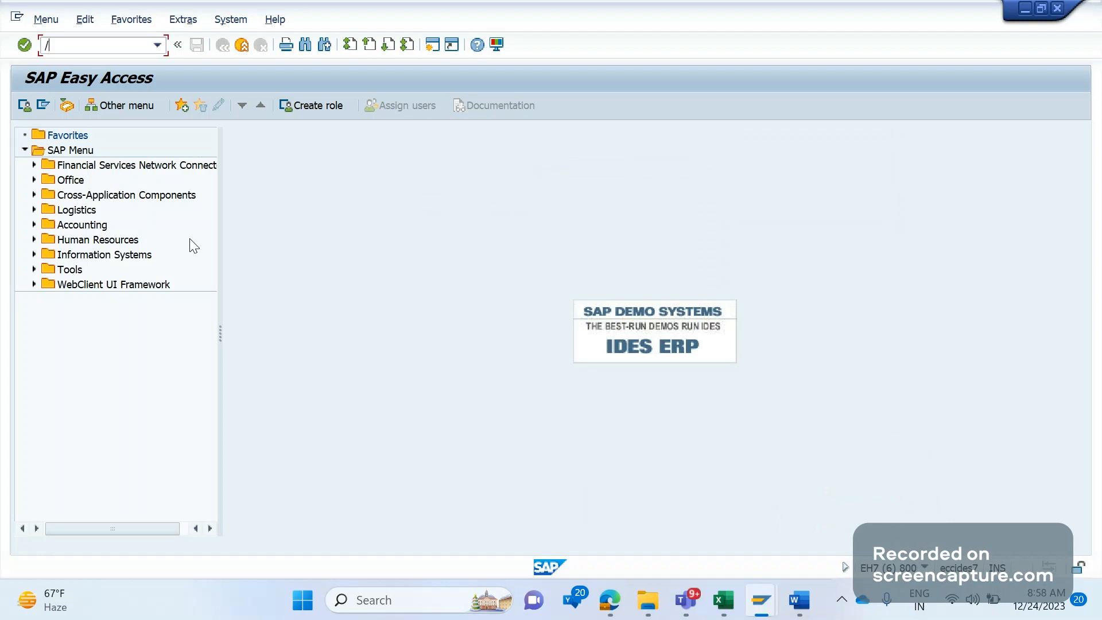
- Create a standard order for sold-to 5400103 and save it as incomplete Order 2003
{"action": "type", "text": "n"}
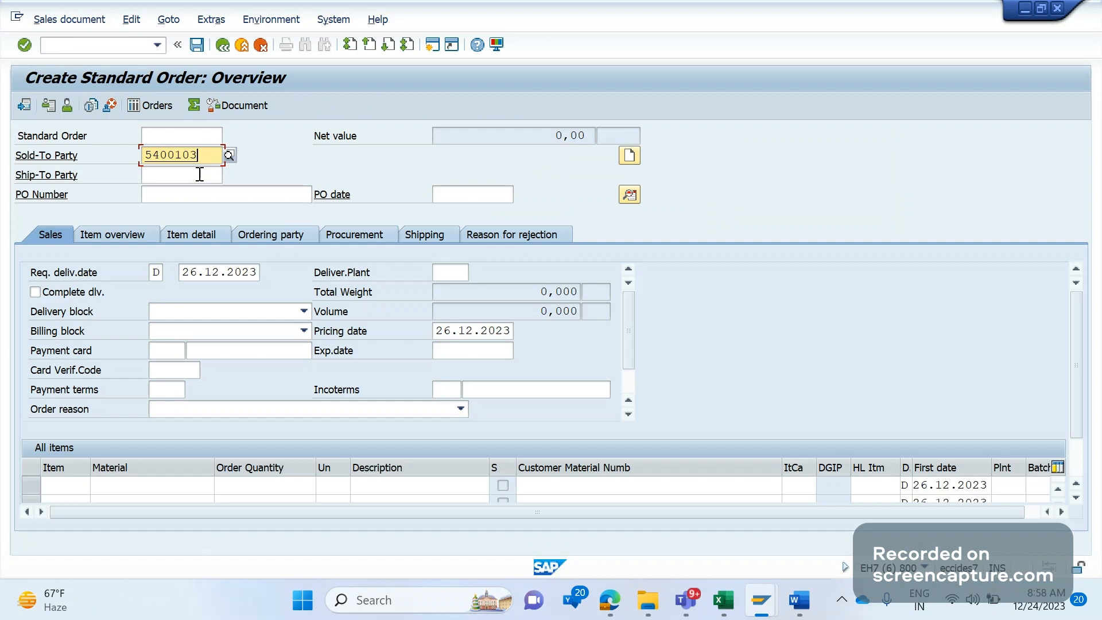
{"action": "type", "text": "afasas"}
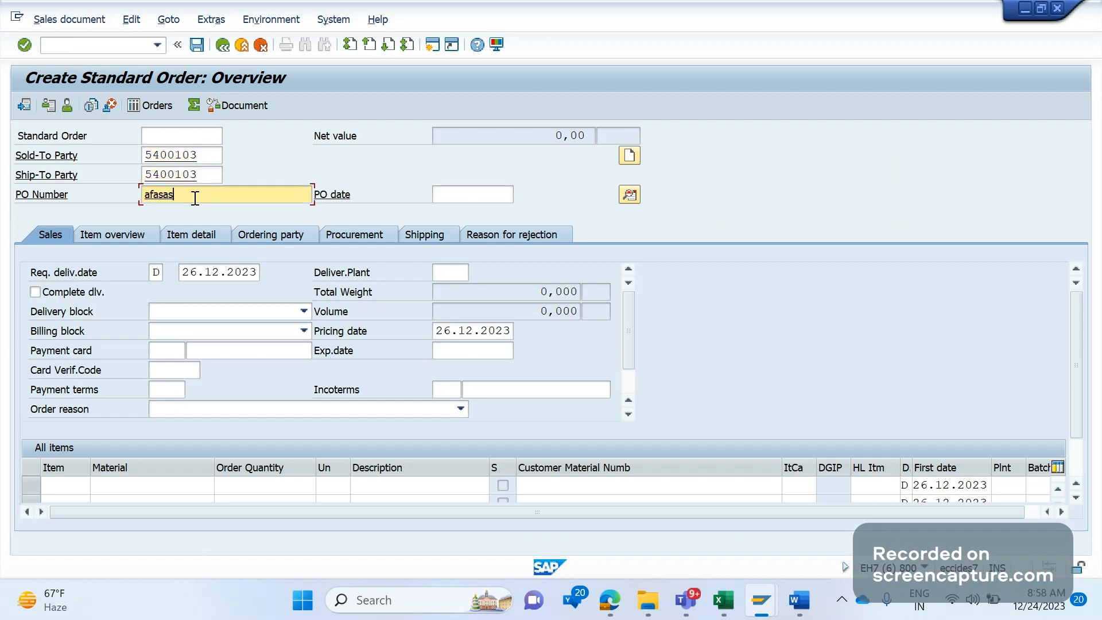
{"action": "mouse_move", "coordinate": [239, 251]}
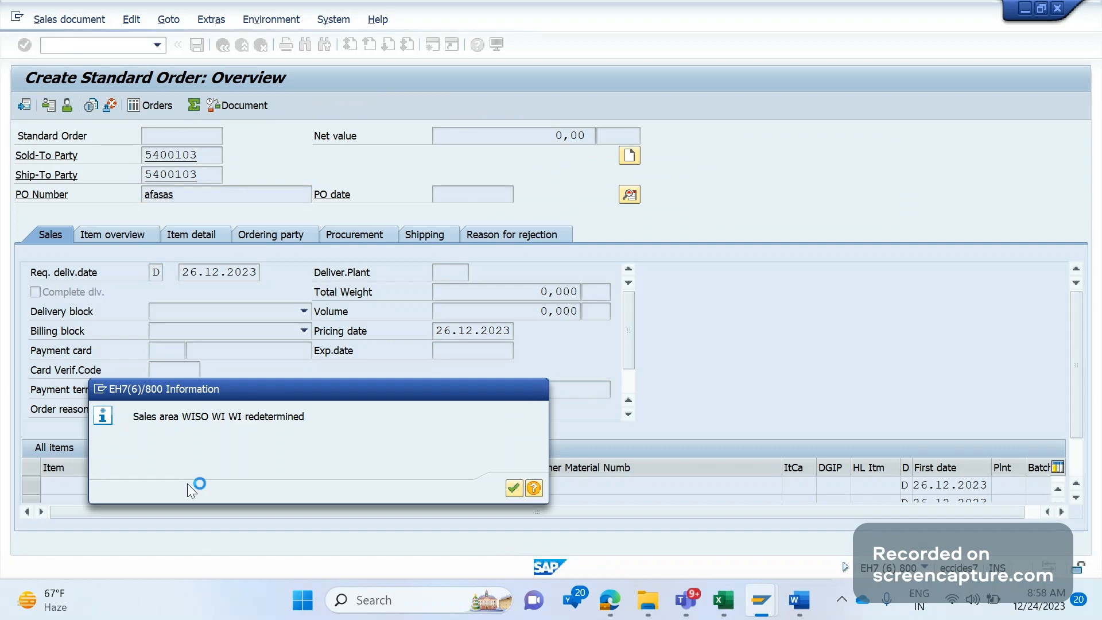
{"action": "left_click", "coordinate": [513, 488]}
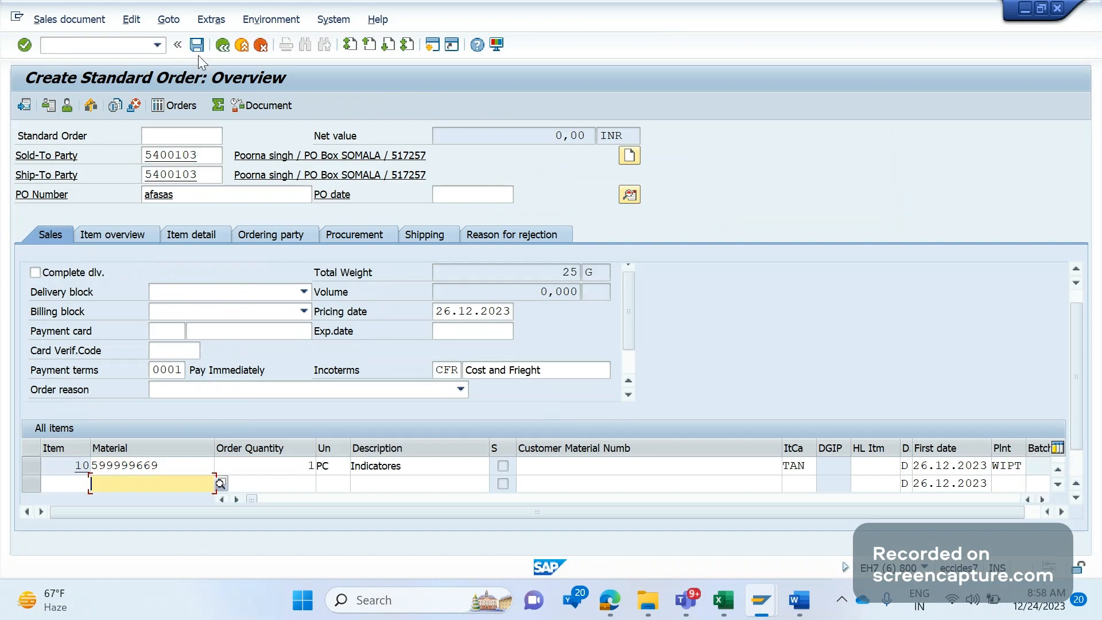
{"action": "left_click", "coordinate": [197, 45]}
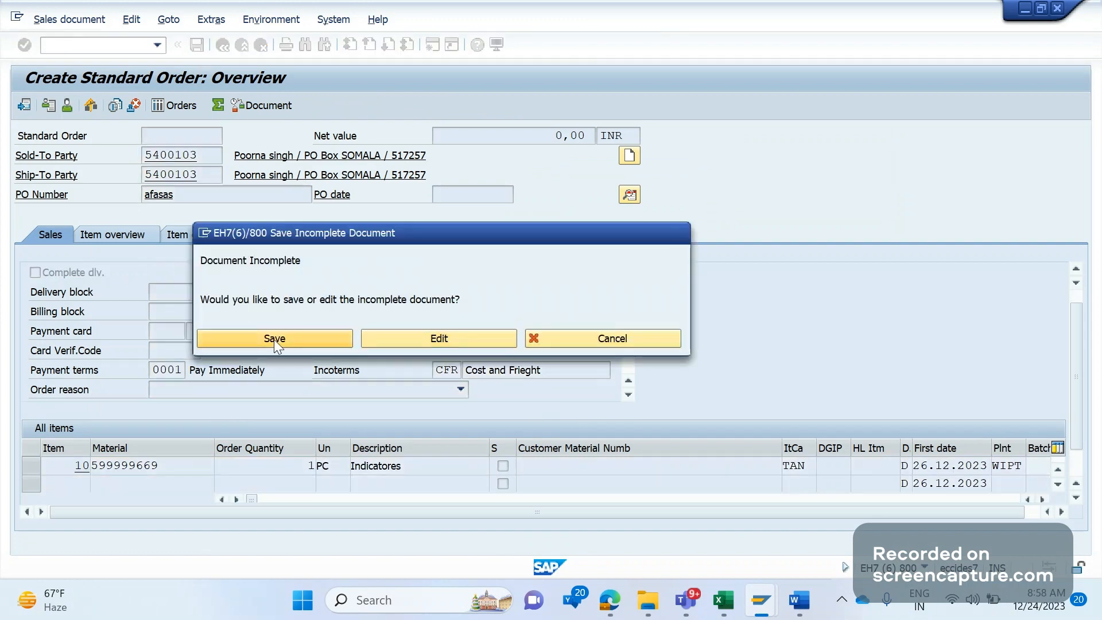
{"action": "left_click", "coordinate": [273, 338]}
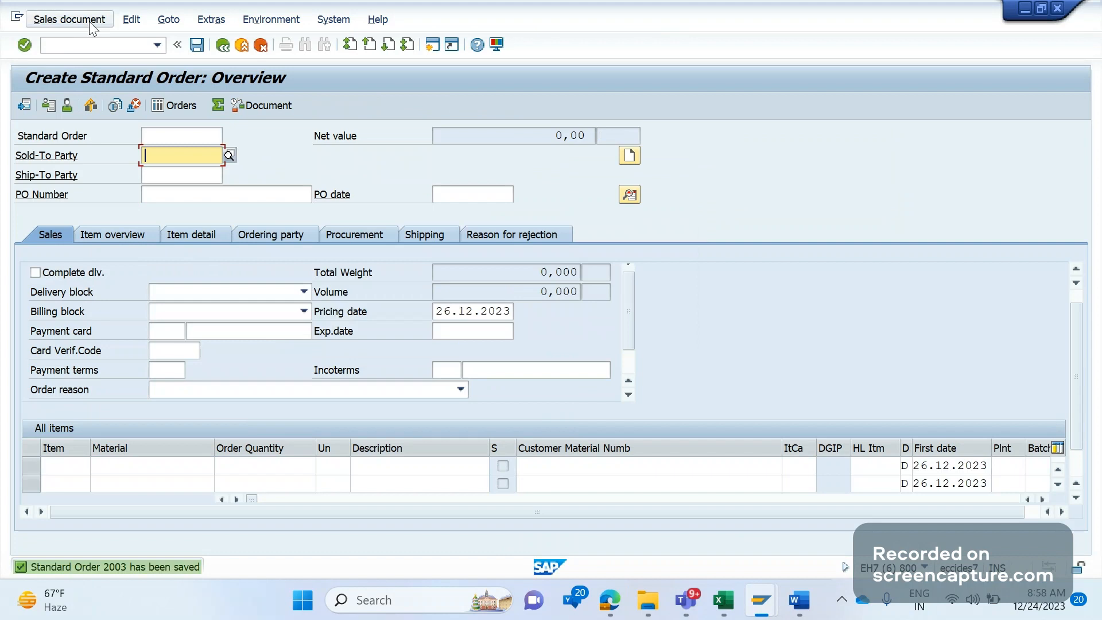
{"action": "left_click", "coordinate": [69, 19]}
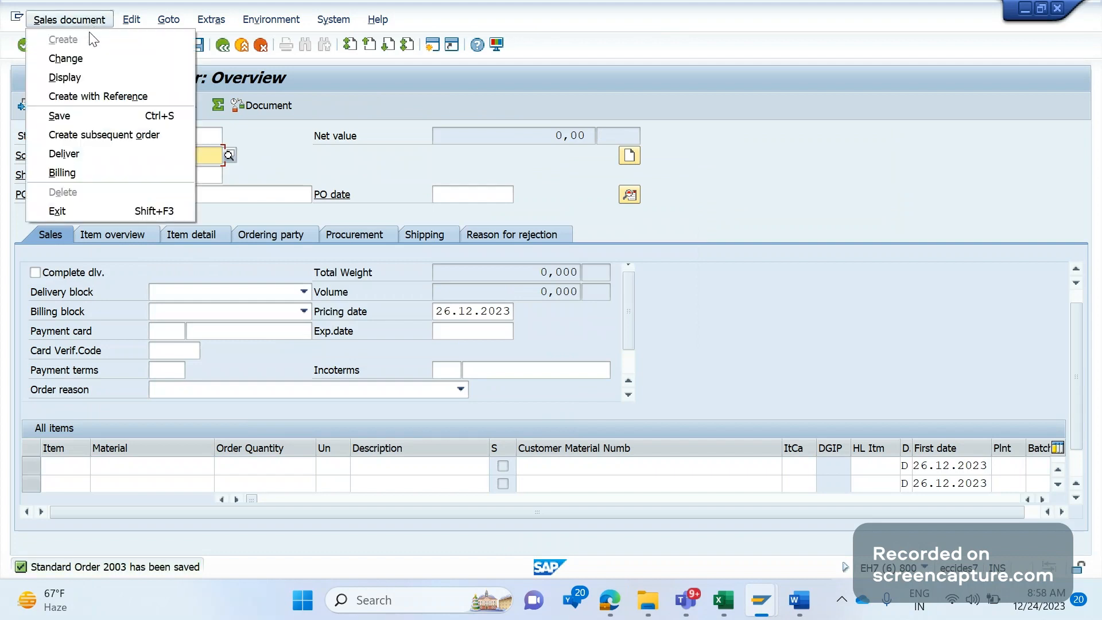
{"action": "mouse_move", "coordinate": [163, 562]}
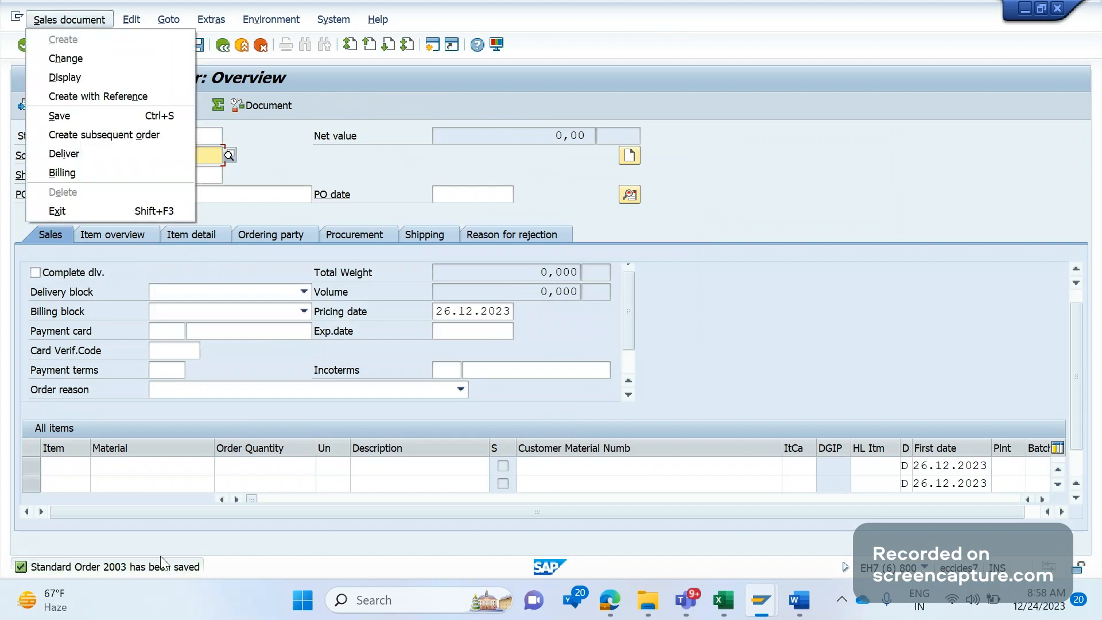
{"action": "mouse_move", "coordinate": [84, 58]}
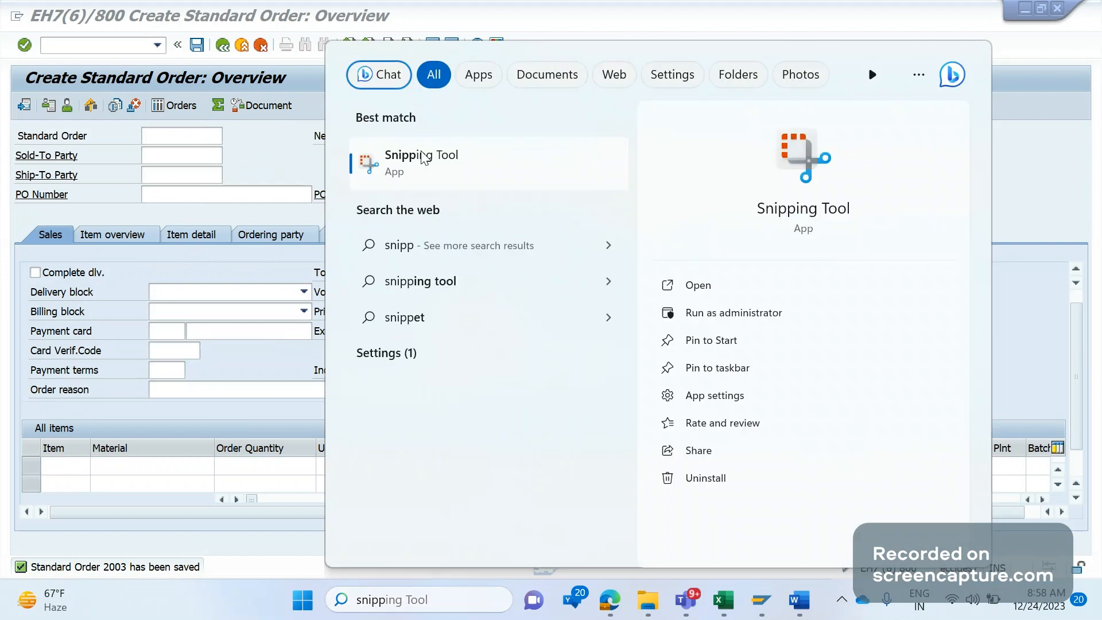
{"action": "mouse_move", "coordinate": [1021, 336]}
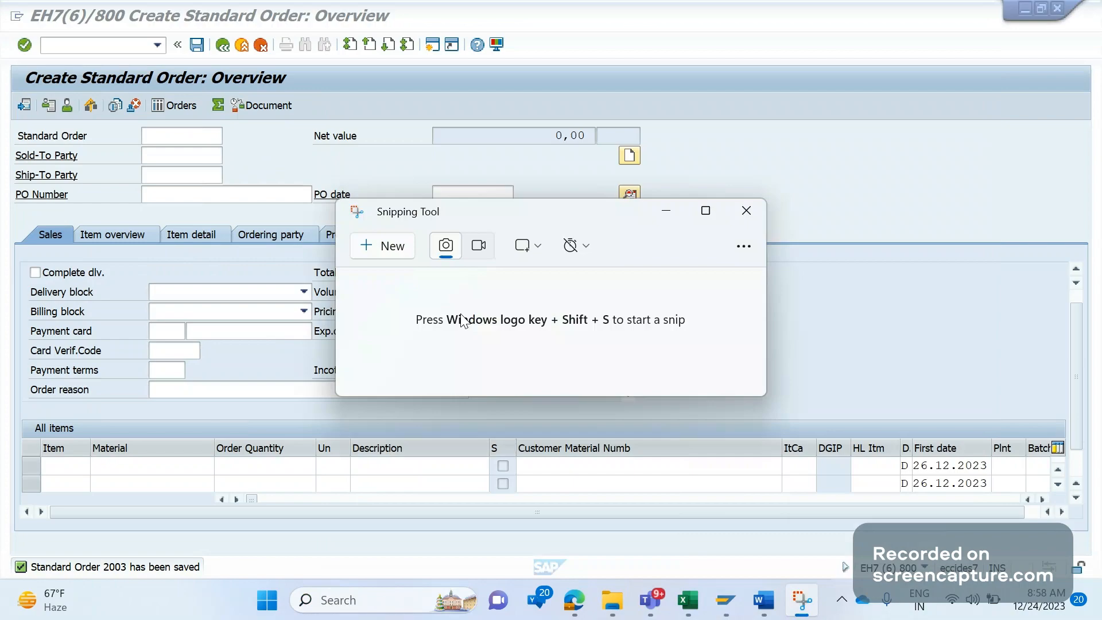
- Snip the order screen showing the Standard Order 2003 confirmation, then return to SAP
{"action": "left_click", "coordinate": [745, 211]}
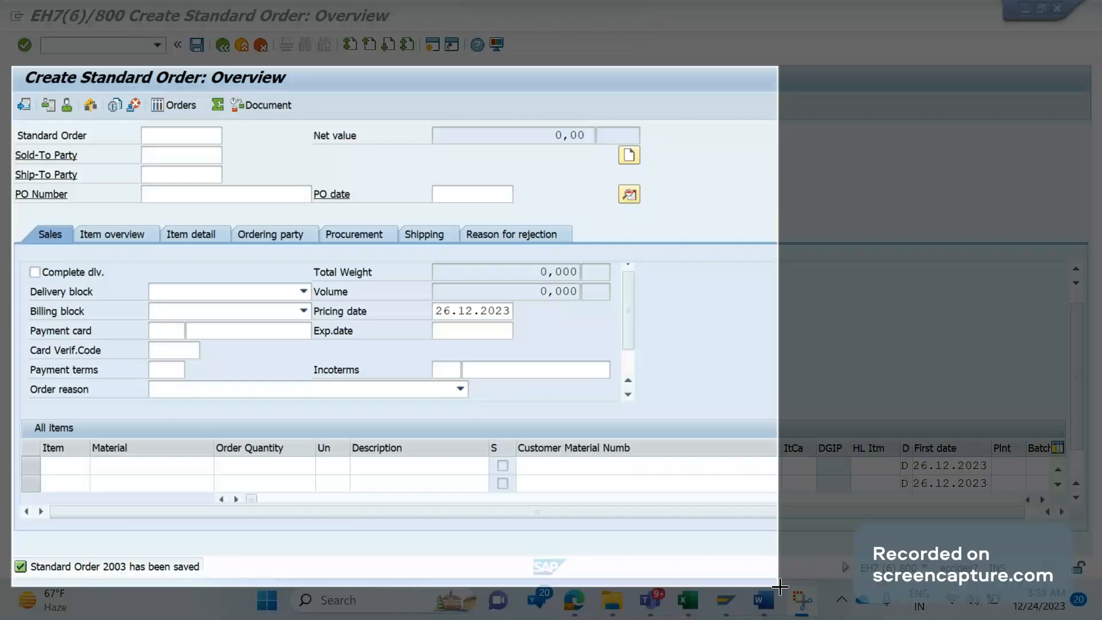
{"action": "left_click", "coordinate": [799, 600]}
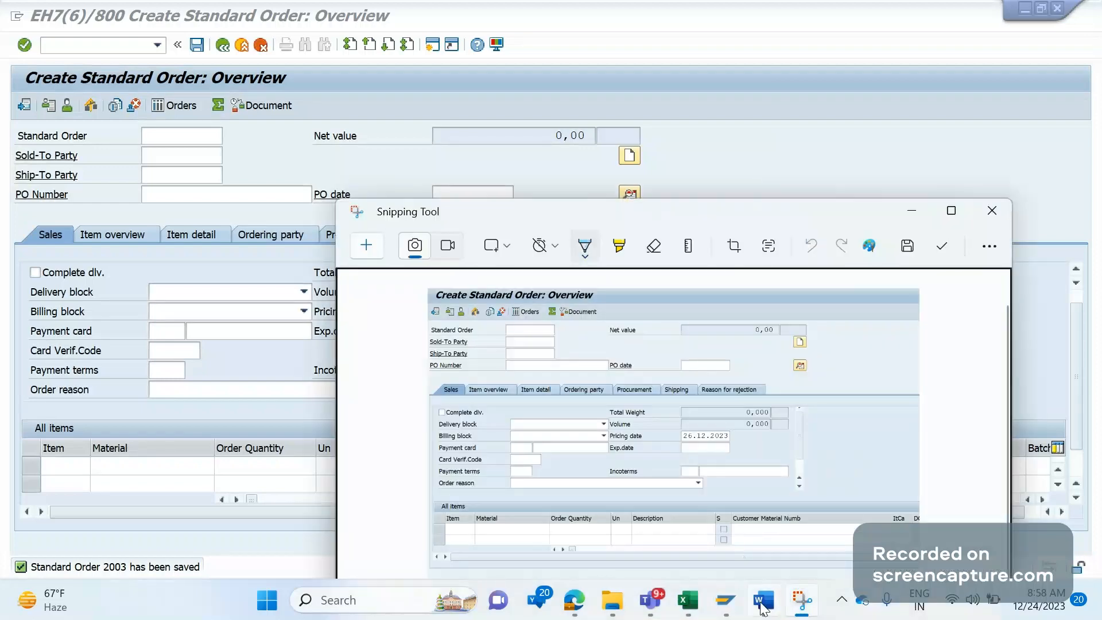
{"action": "left_click", "coordinate": [761, 600]}
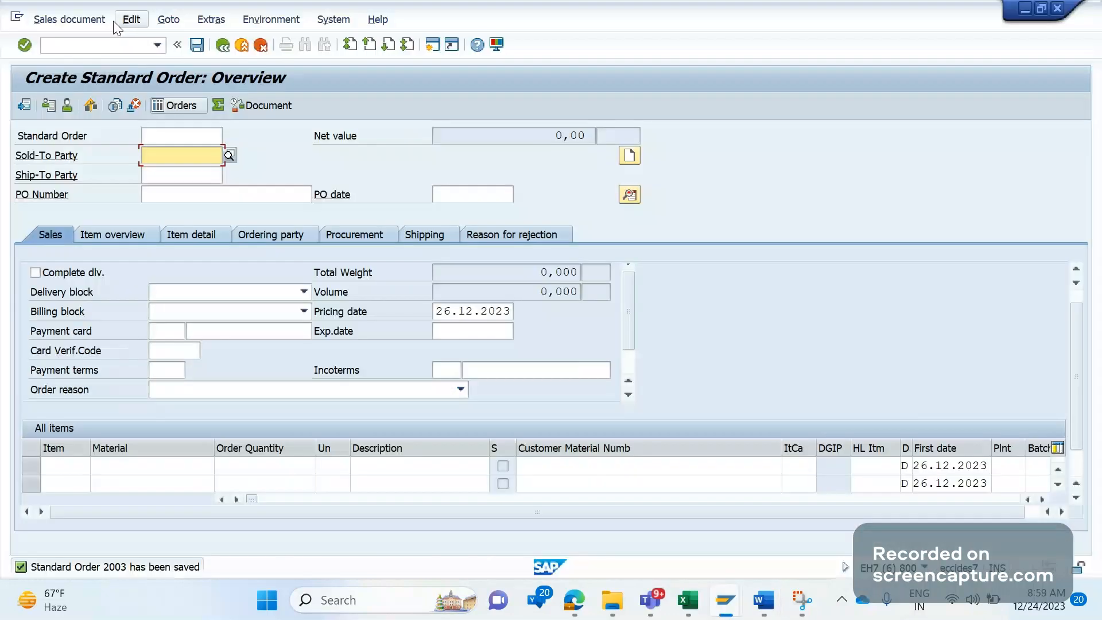
- Leave the order entry screen so the 'Update was terminated' express message appears
{"action": "left_click", "coordinate": [69, 19]}
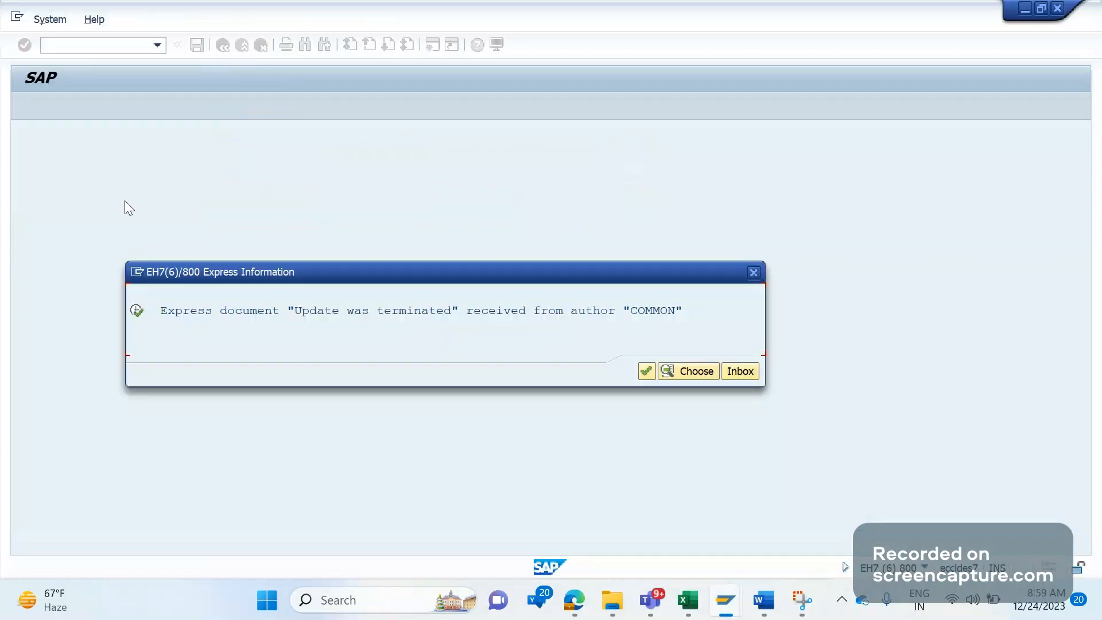
{"action": "mouse_move", "coordinate": [237, 201]}
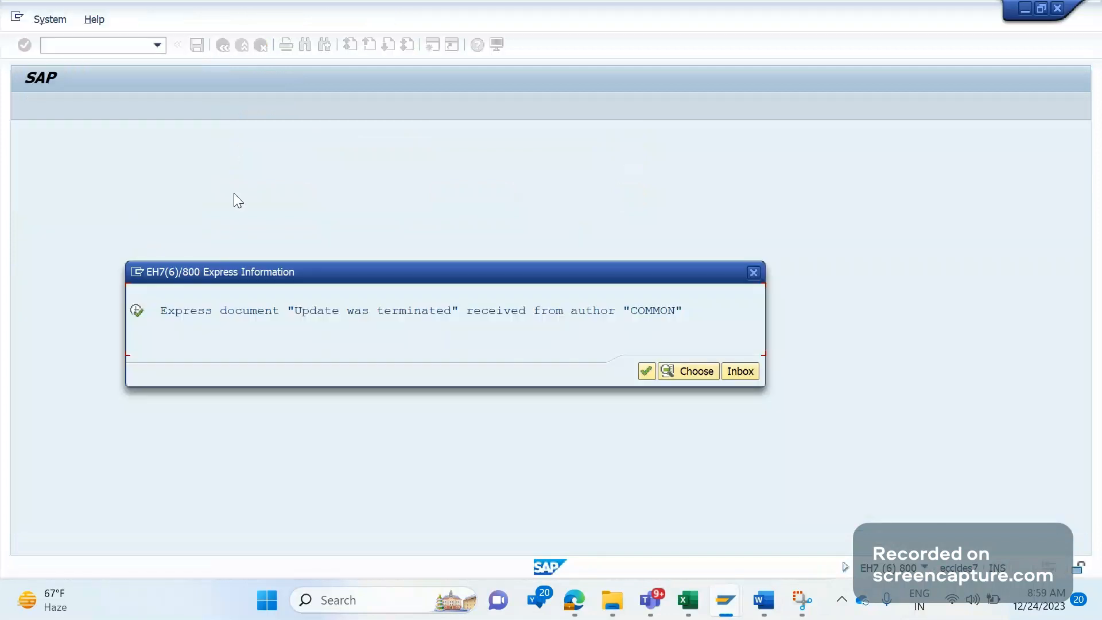
{"action": "mouse_move", "coordinate": [739, 371]}
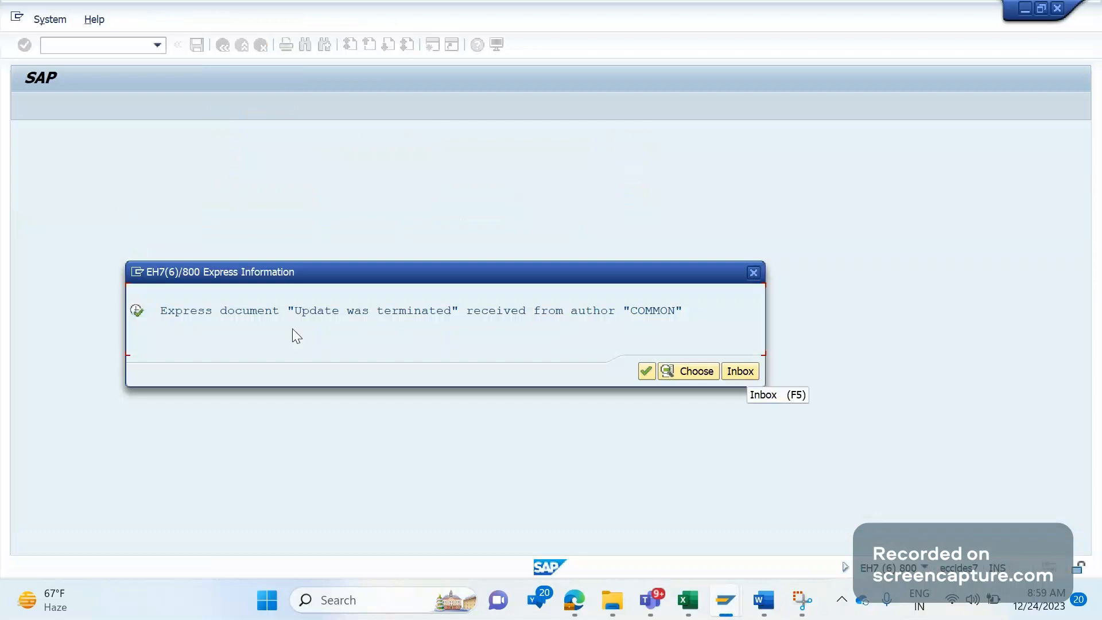
{"action": "mouse_move", "coordinate": [801, 601]}
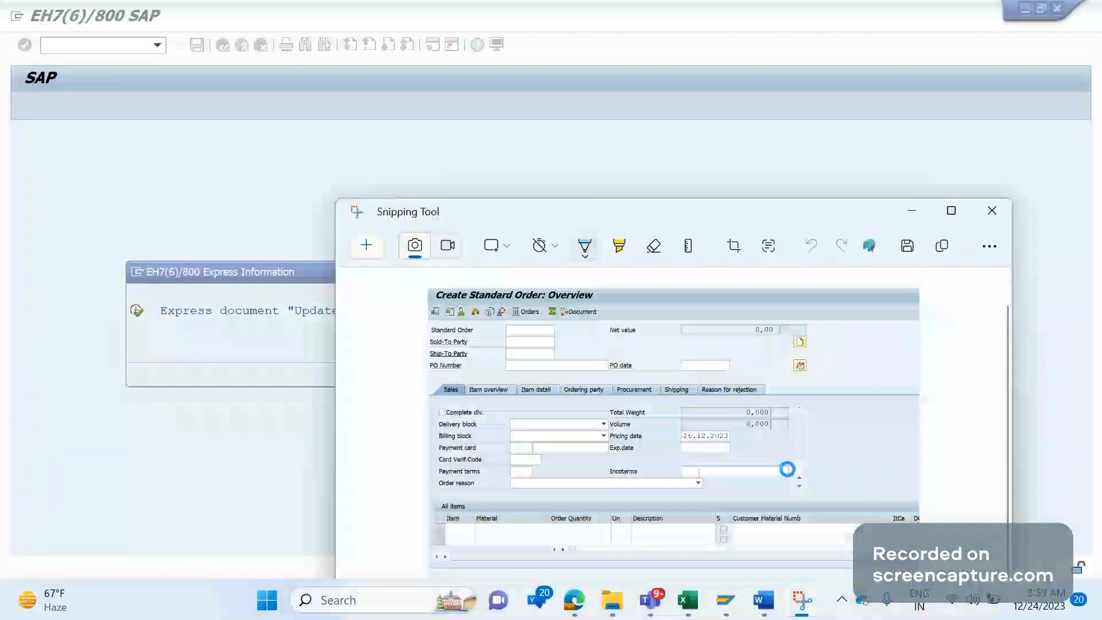
- Snip the 'Update was terminated' message and bring it into the Word ticket document
{"action": "left_click", "coordinate": [761, 599]}
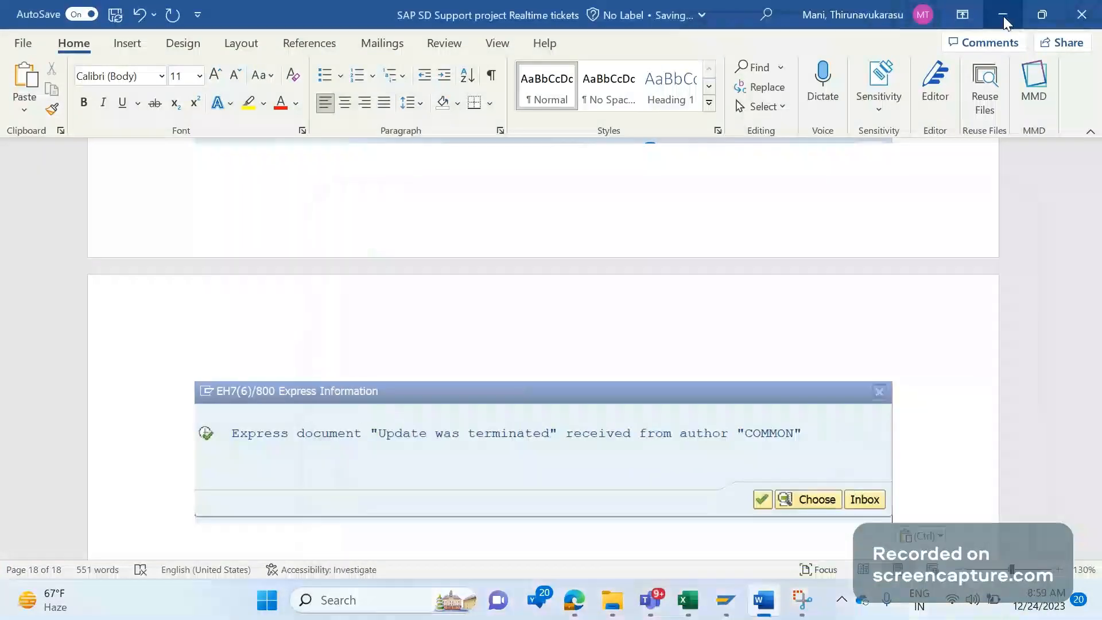
{"action": "left_click", "coordinate": [1002, 14]}
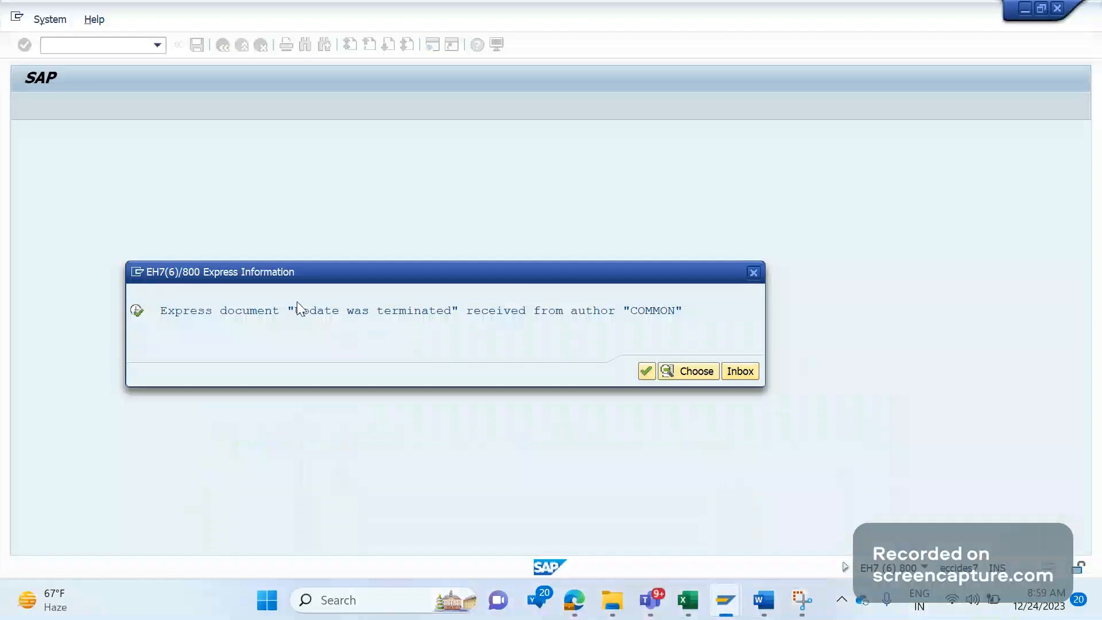
{"action": "mouse_move", "coordinate": [324, 344]}
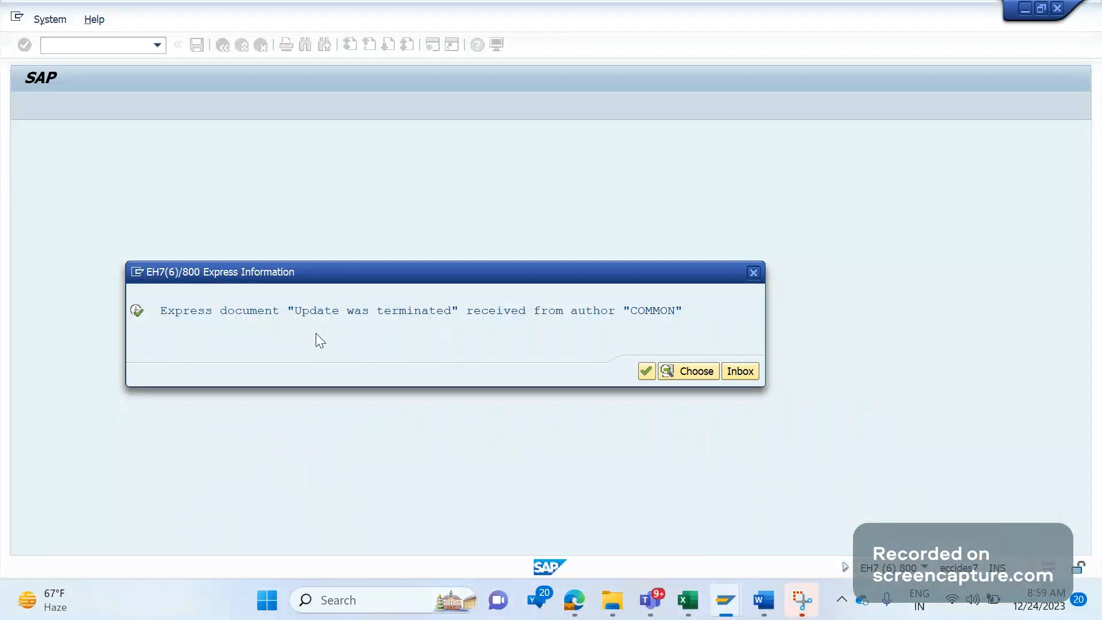
{"action": "mouse_move", "coordinate": [332, 331]}
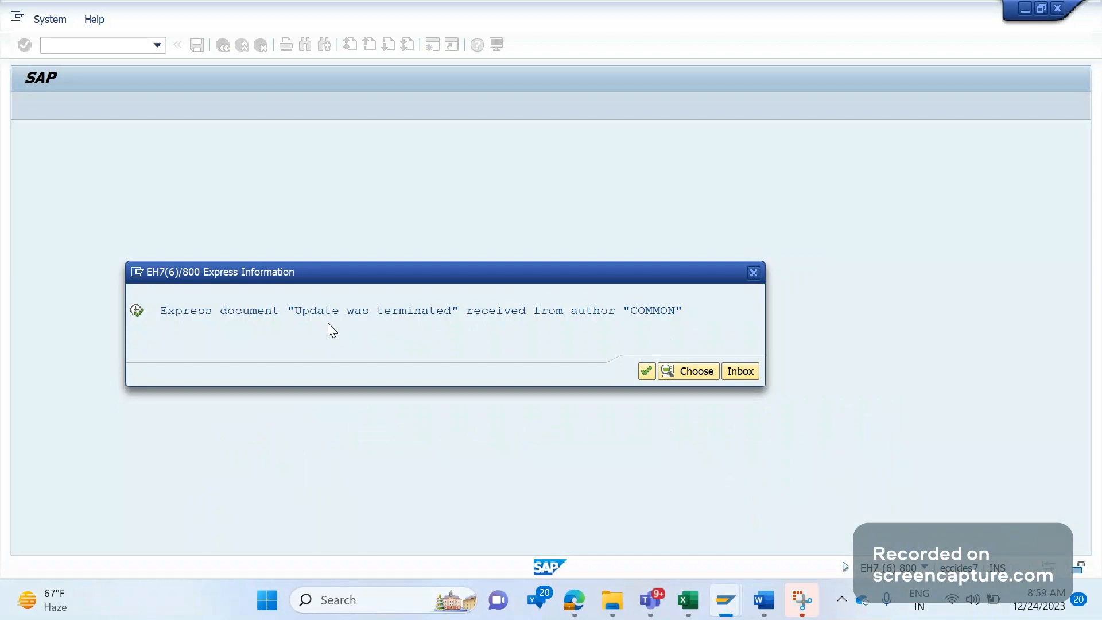
{"action": "mouse_move", "coordinate": [127, 81]}
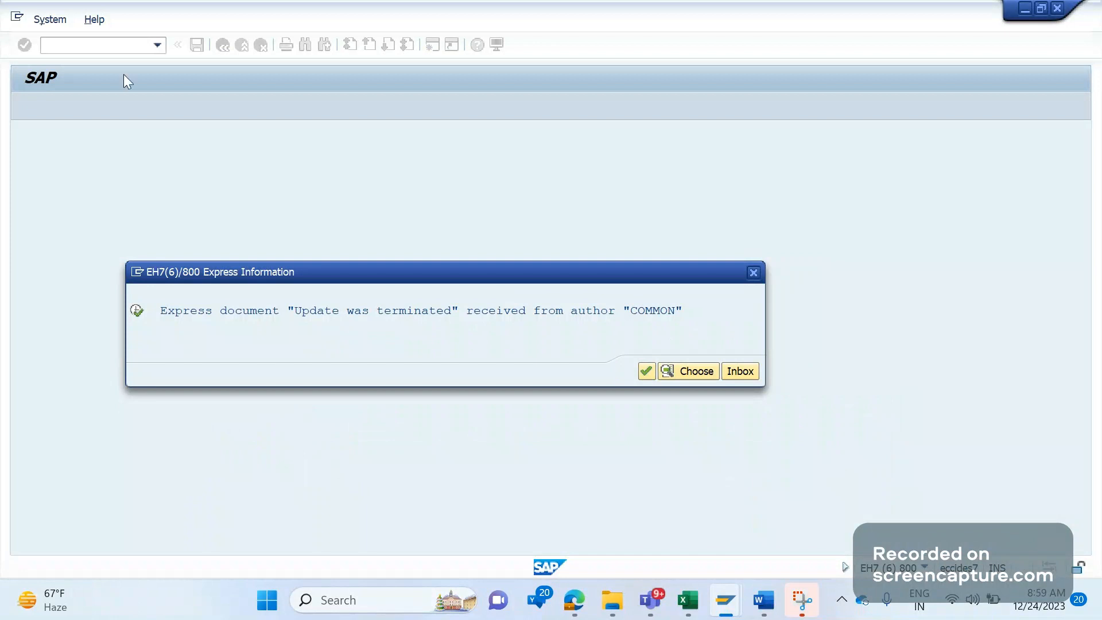
{"action": "left_click", "coordinate": [646, 371]}
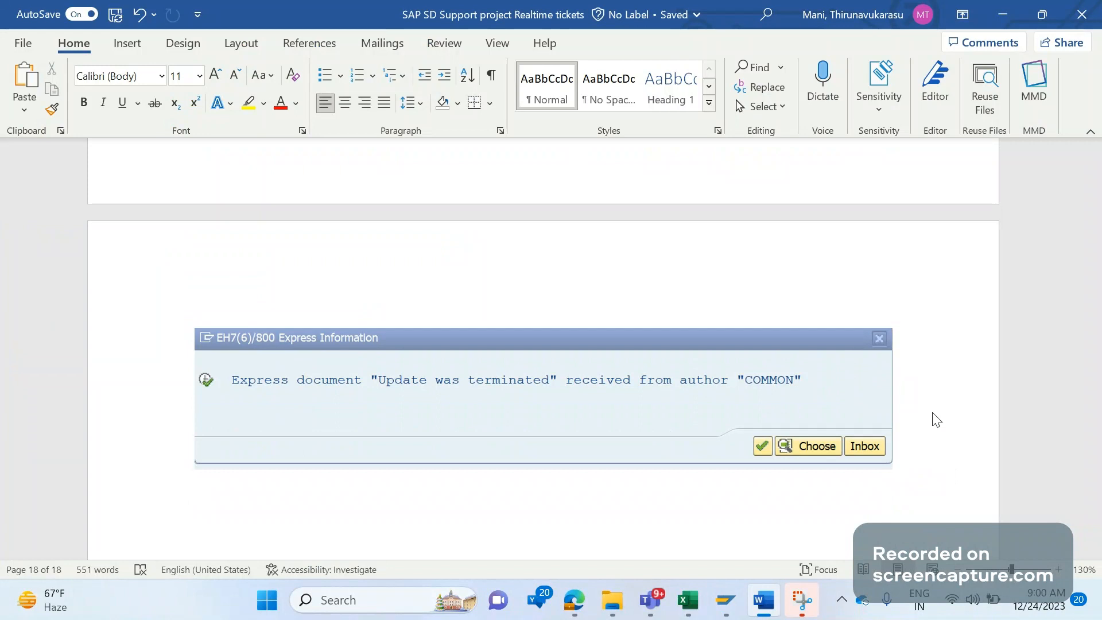
- Note Tcode VN01, object RV_BELEG (orders, deliveries, invoices), table NRIV, then run /nVN01 in SAP
{"action": "left_click", "coordinate": [195, 493]}
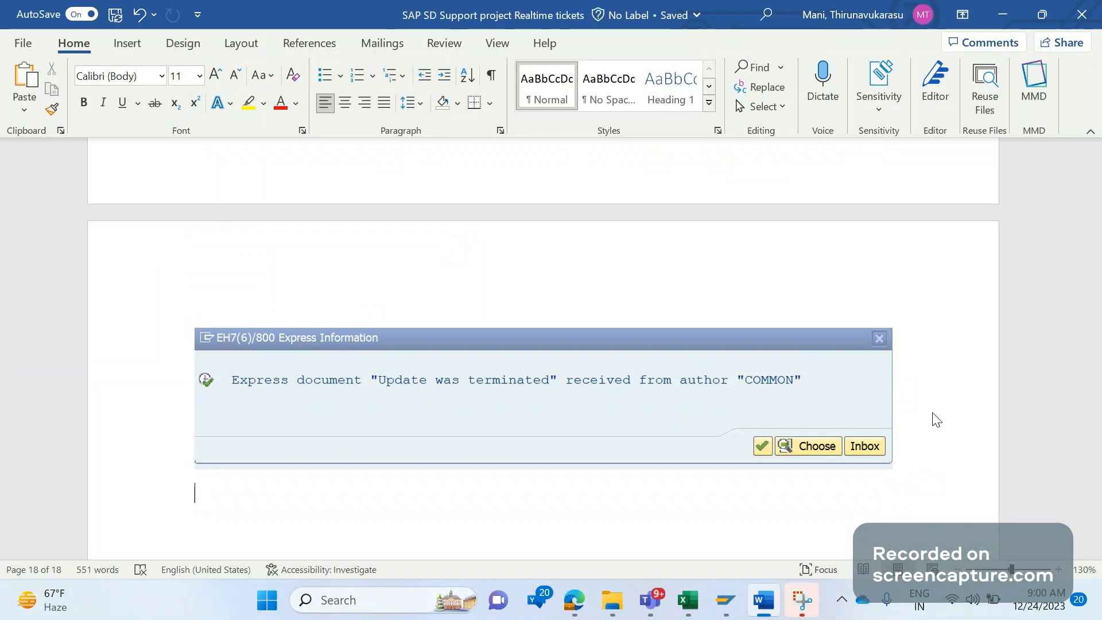
{"action": "mouse_move", "coordinate": [935, 413]}
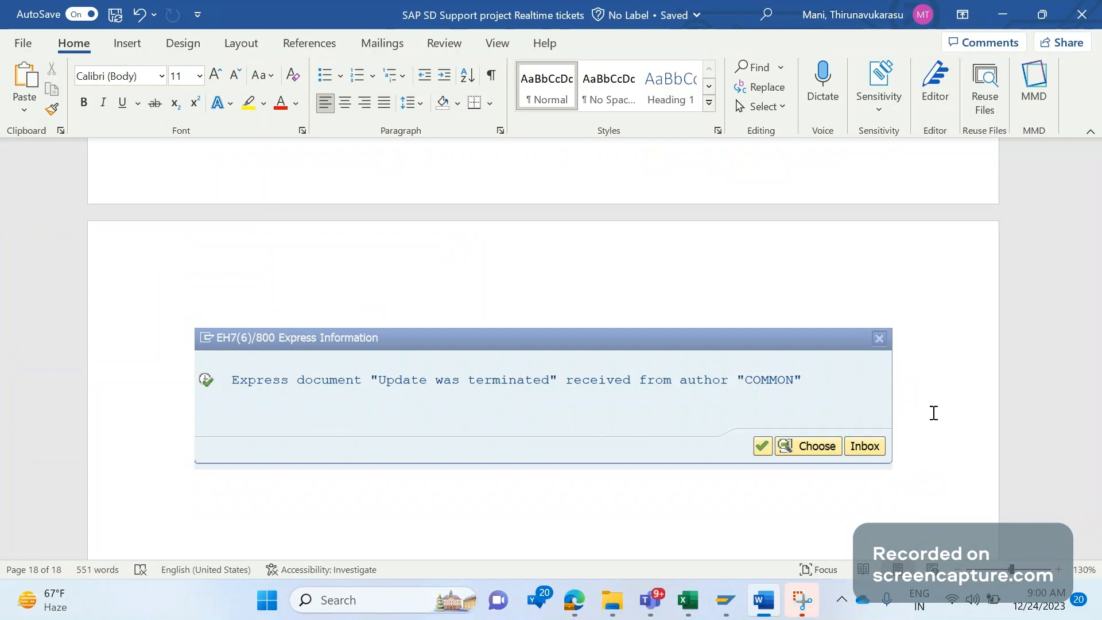
{"action": "left_click", "coordinate": [194, 492]}
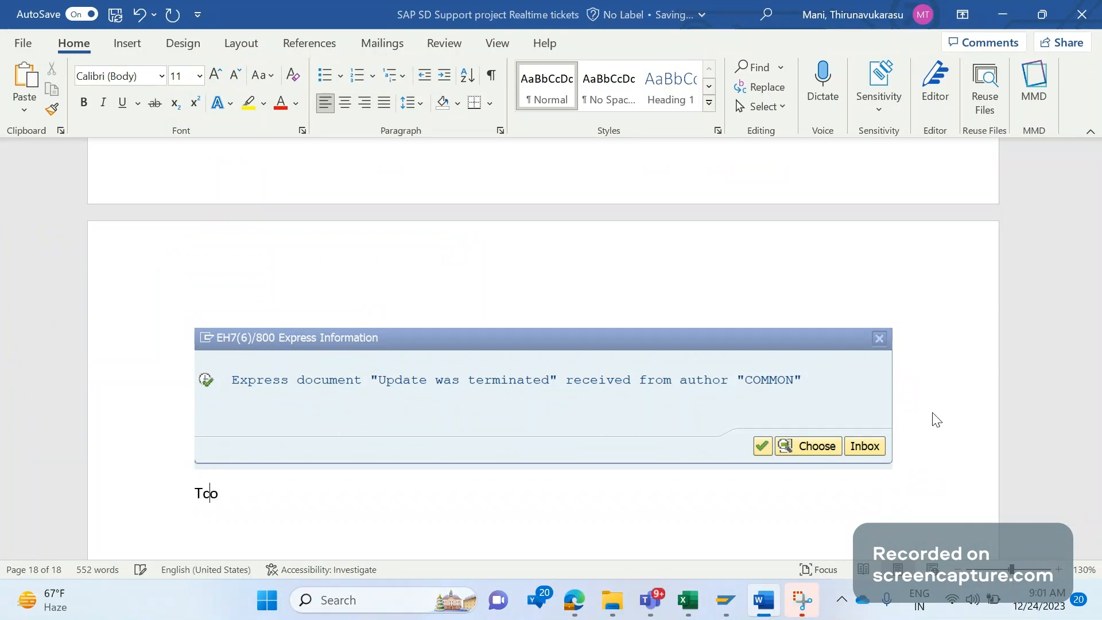
{"action": "type", "text": "ode: VN"}
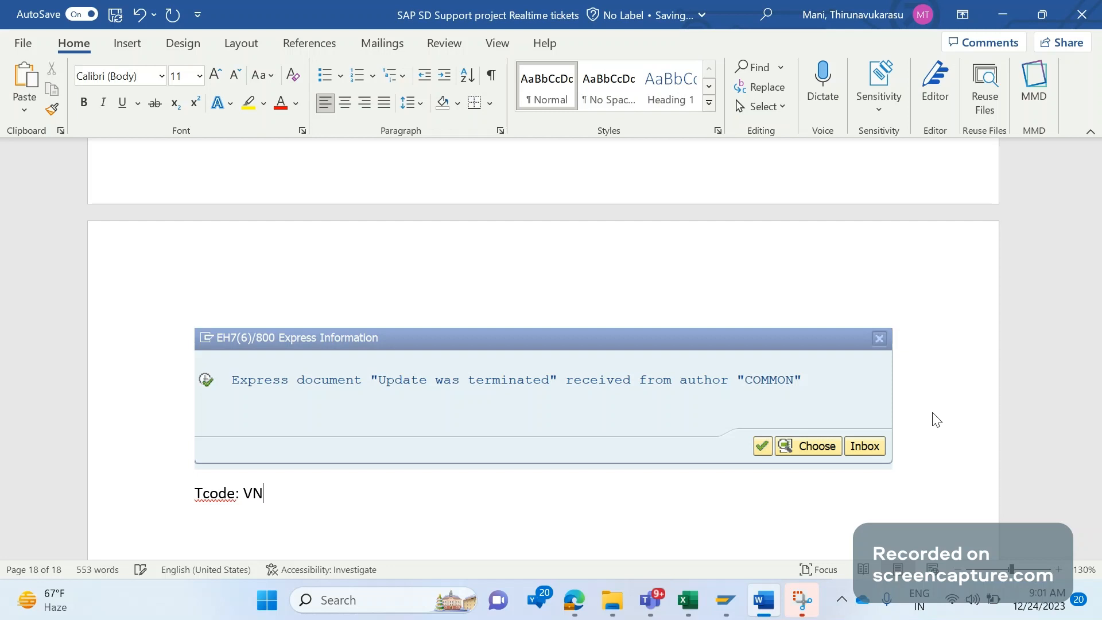
{"action": "type", "text": "01"}
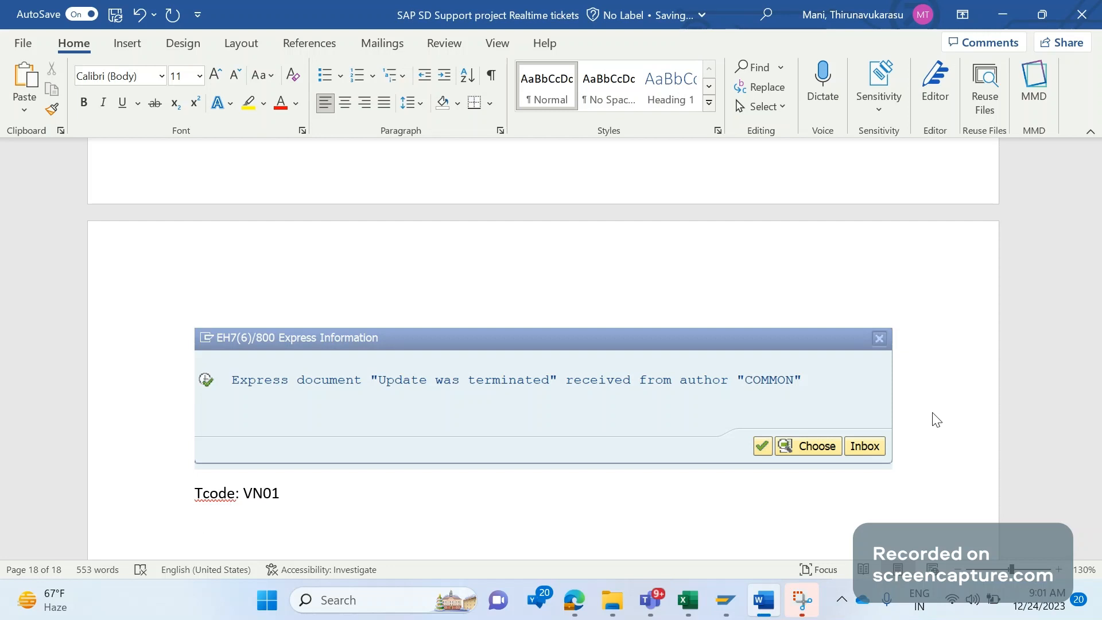
{"action": "type", "text": "Object: R"}
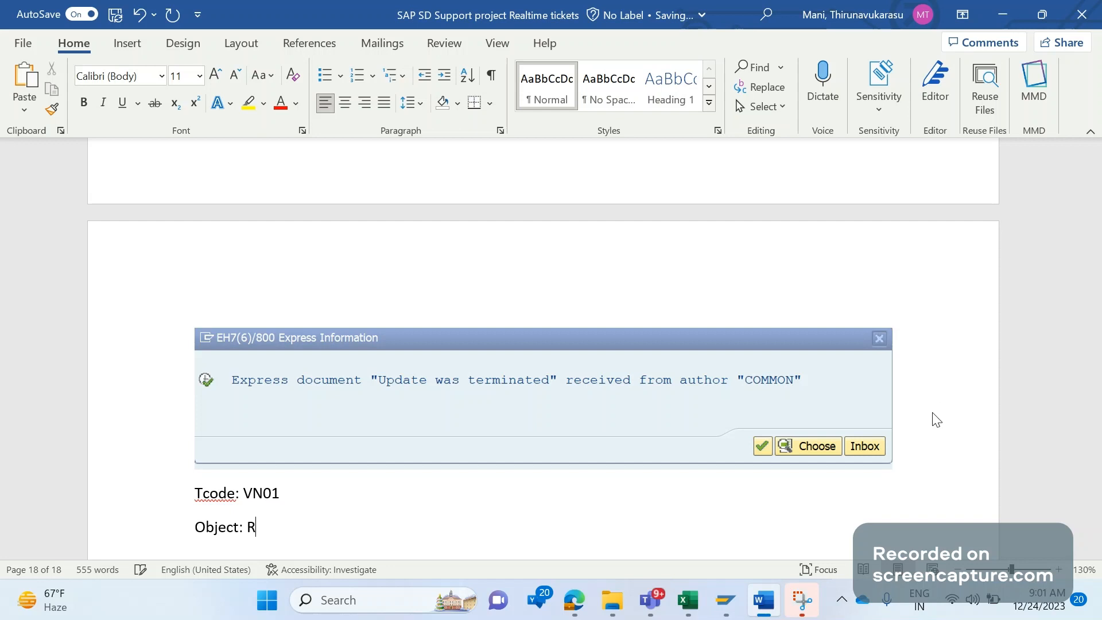
{"action": "type", "text": "V_BELEG"}
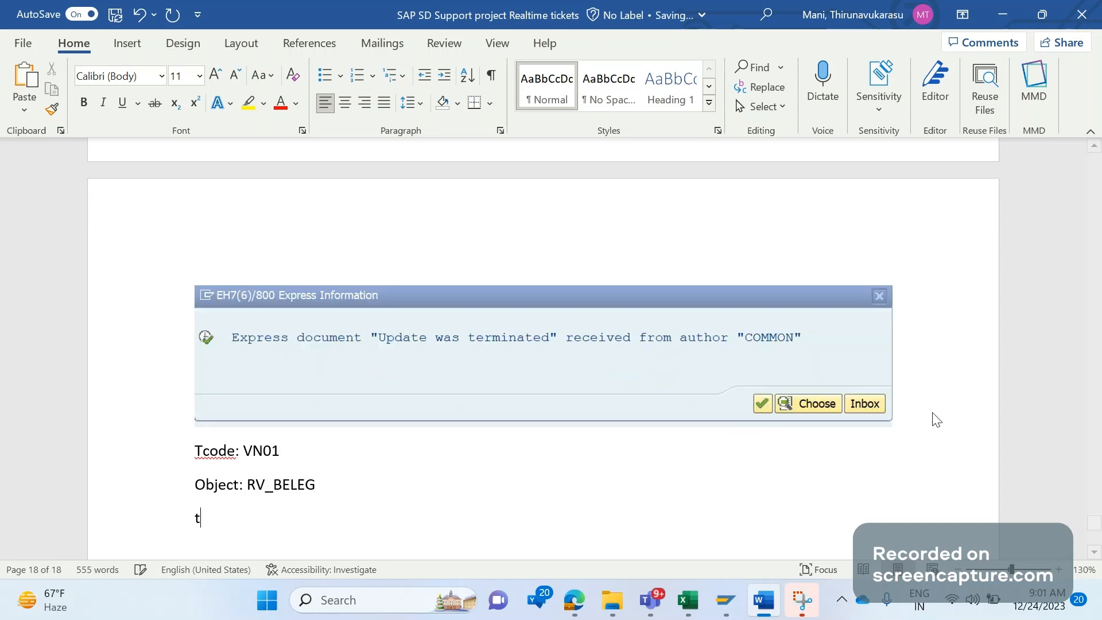
{"action": "type", "text": "able: NRIV"}
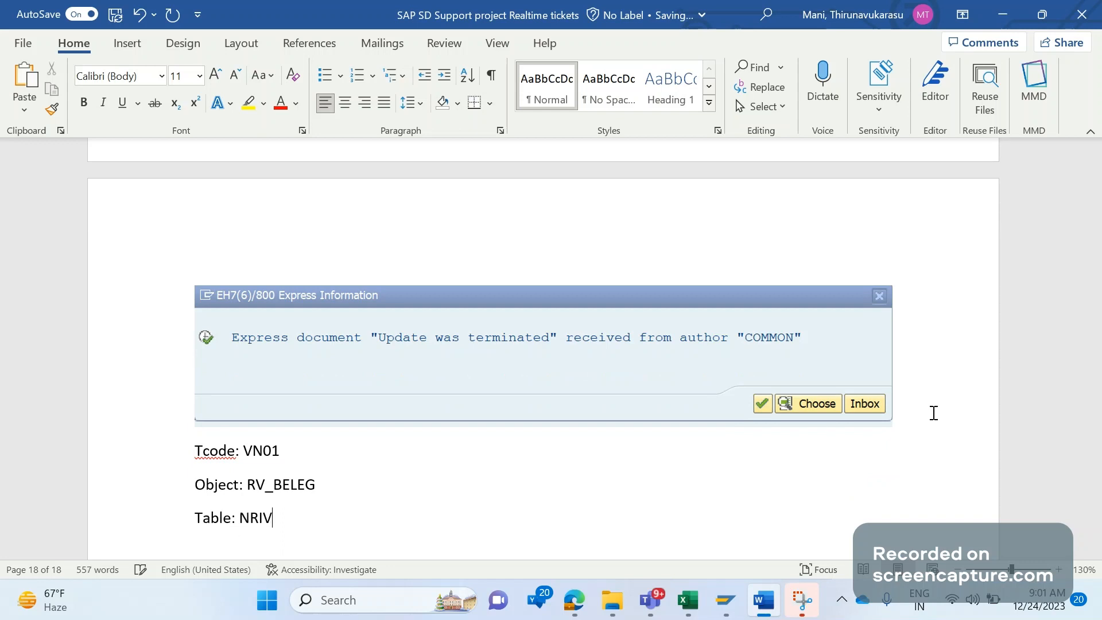
{"action": "mouse_move", "coordinate": [698, 495]}
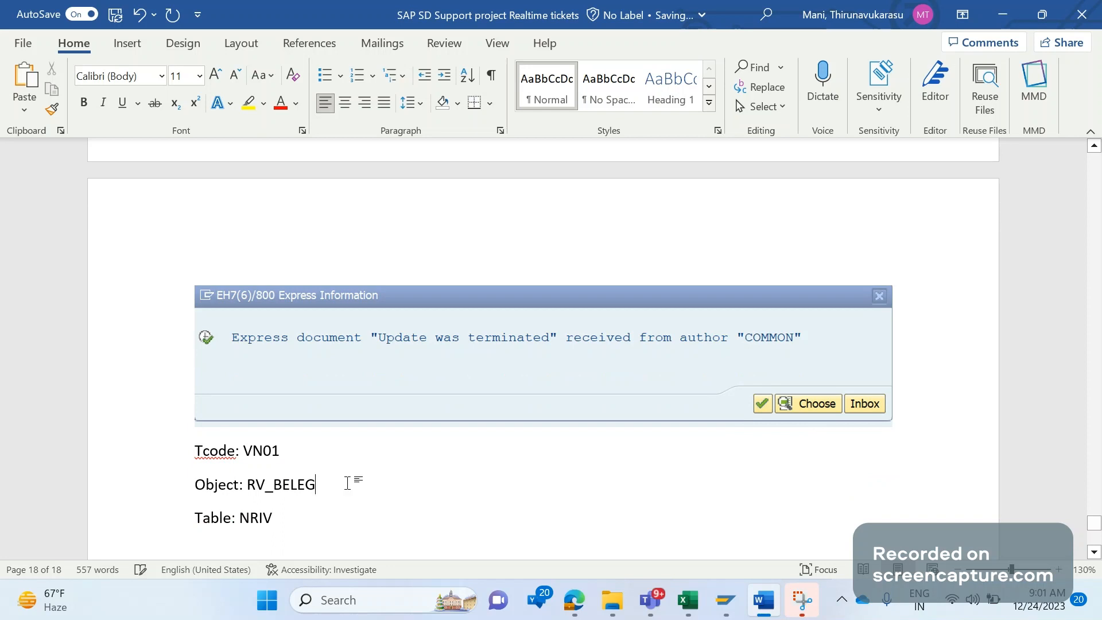
{"action": "type", "text": "(orders, deliveries, invoice"}
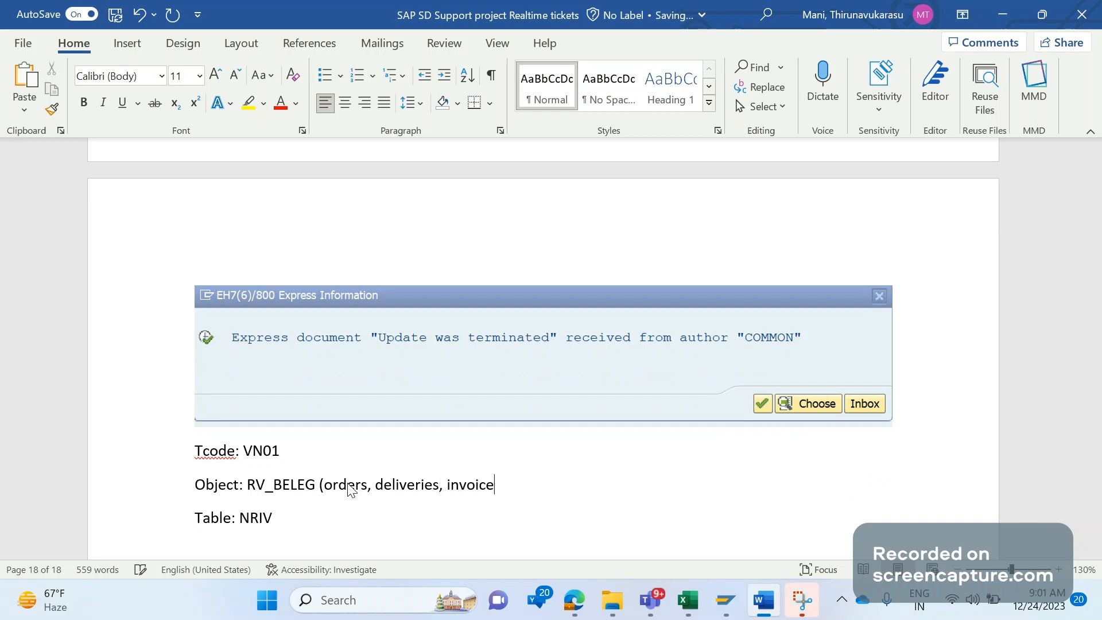
{"action": "type", "text": "s)"}
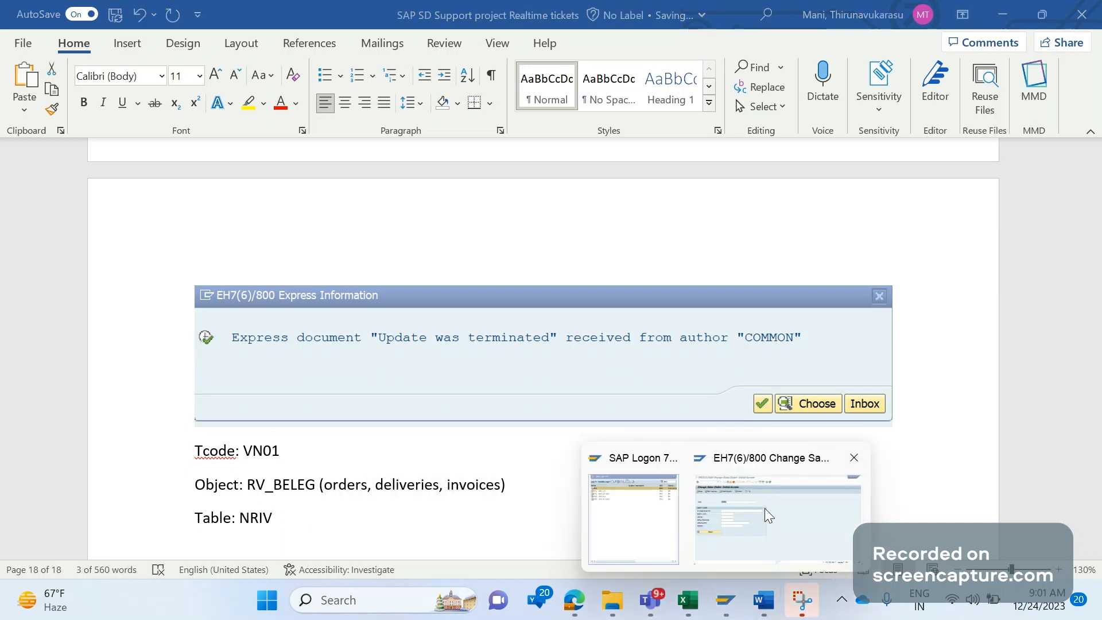
{"action": "left_click", "coordinate": [773, 514]}
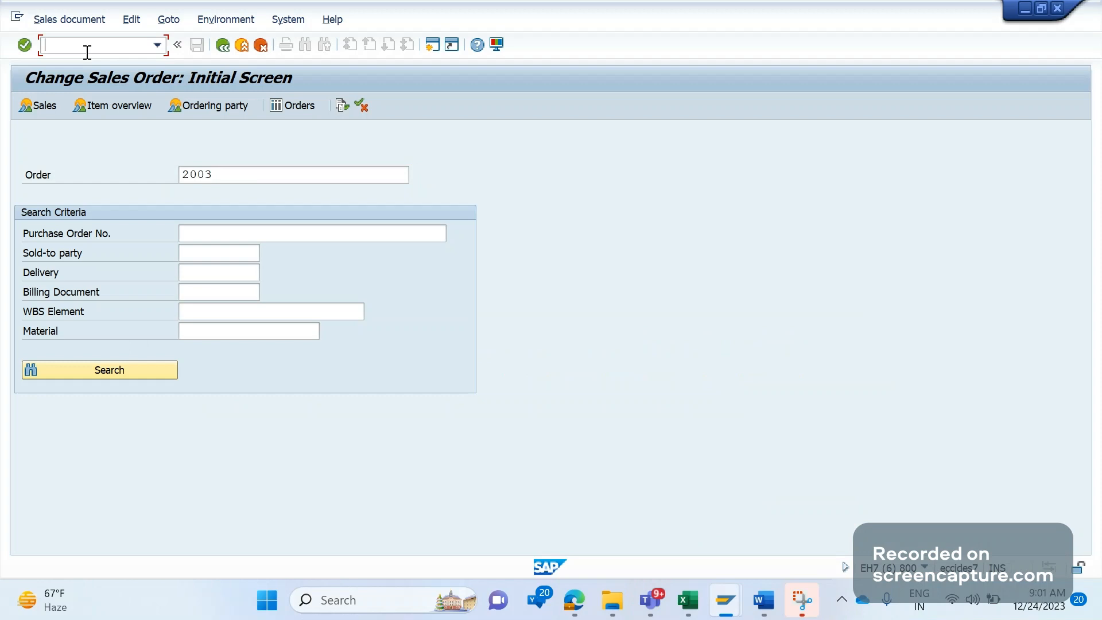
{"action": "type", "text": "/nvn01"}
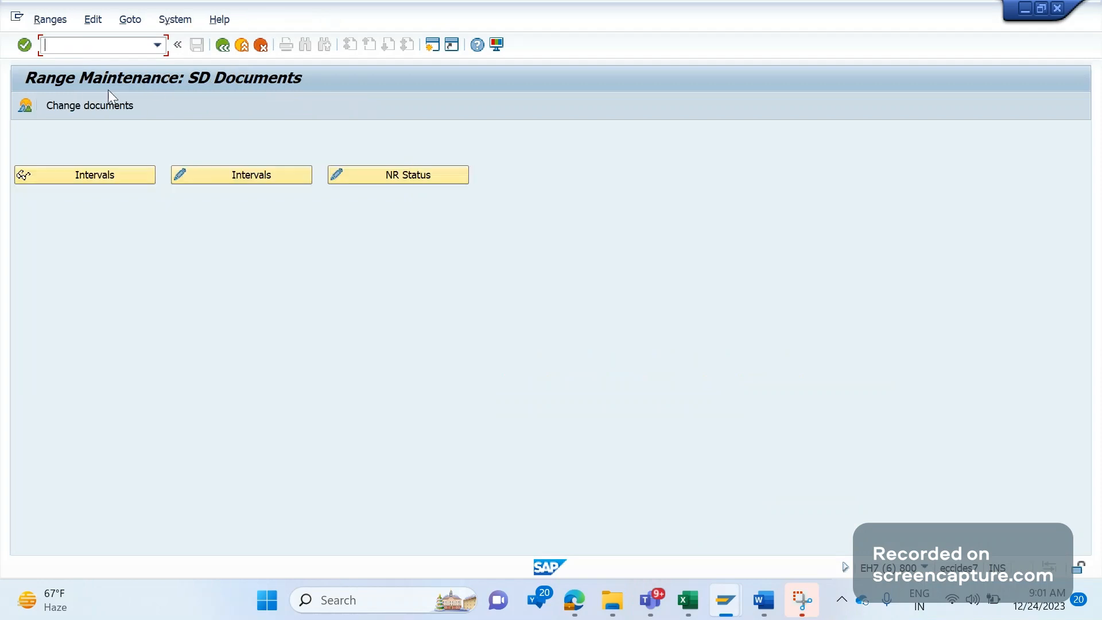
{"action": "mouse_move", "coordinate": [800, 601]}
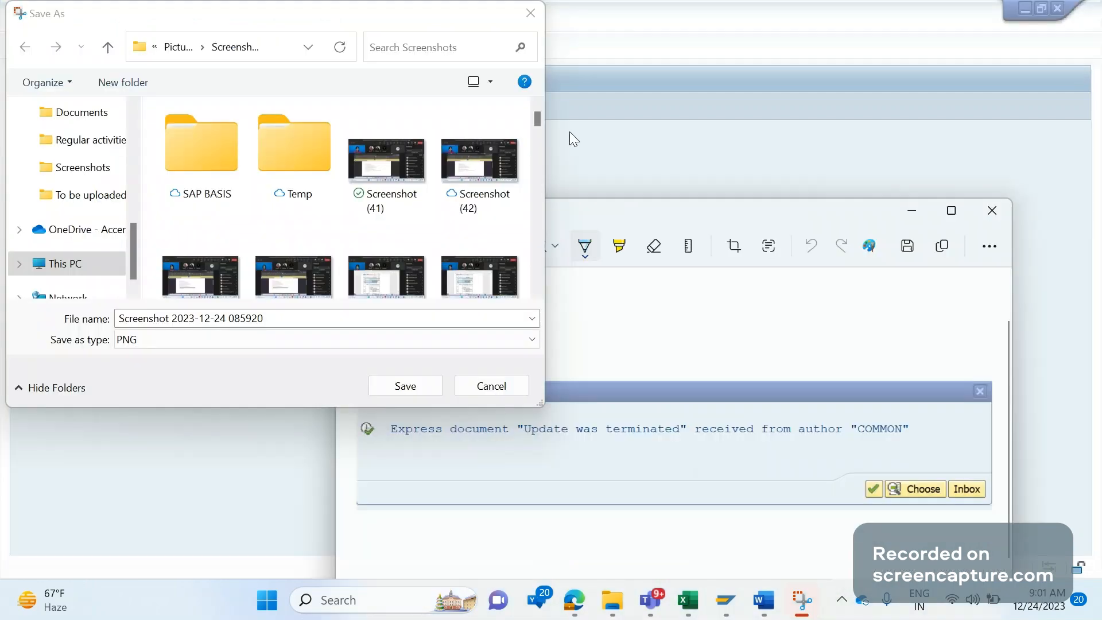
- Snip the Range Maintenance: SD Documents screen, glance at Word, and return to SAP
{"action": "left_click", "coordinate": [491, 385]}
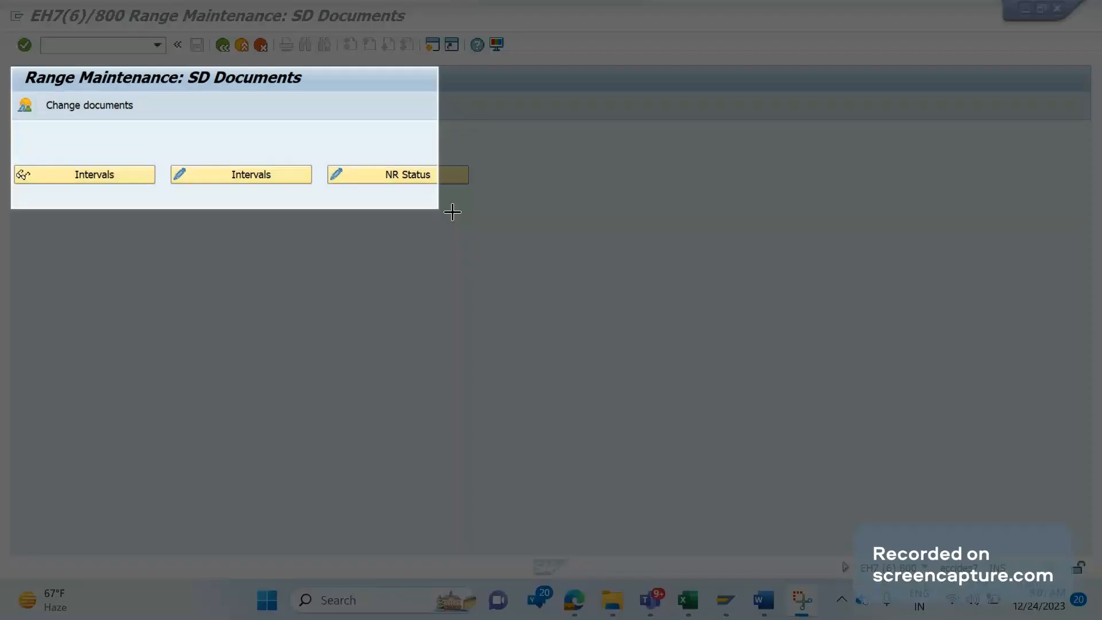
{"action": "left_click", "coordinate": [801, 601]}
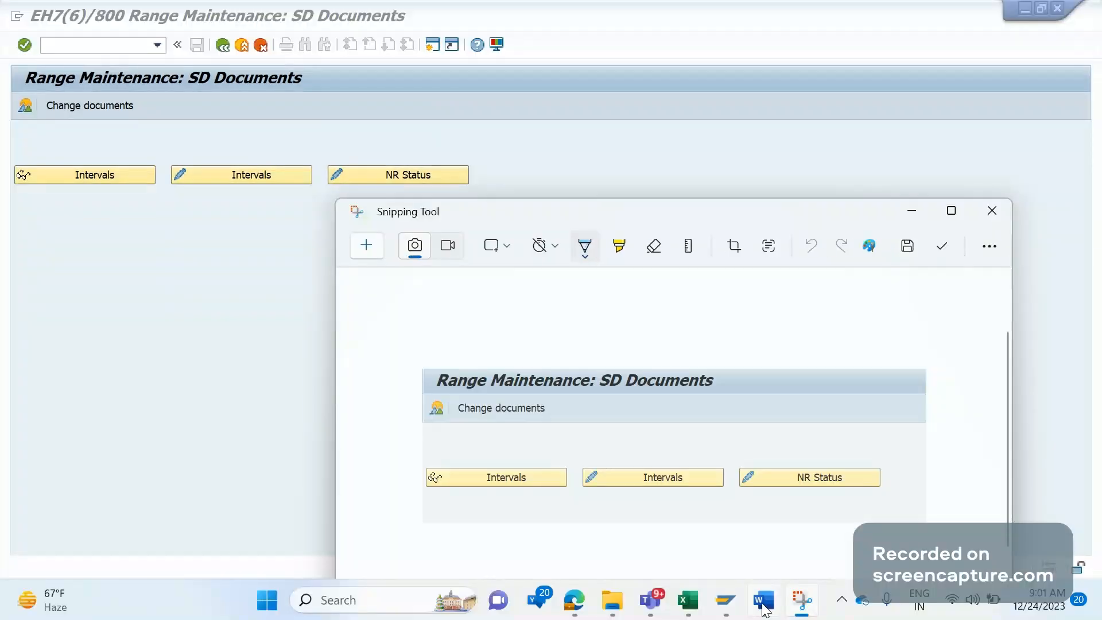
{"action": "left_click", "coordinate": [762, 599]}
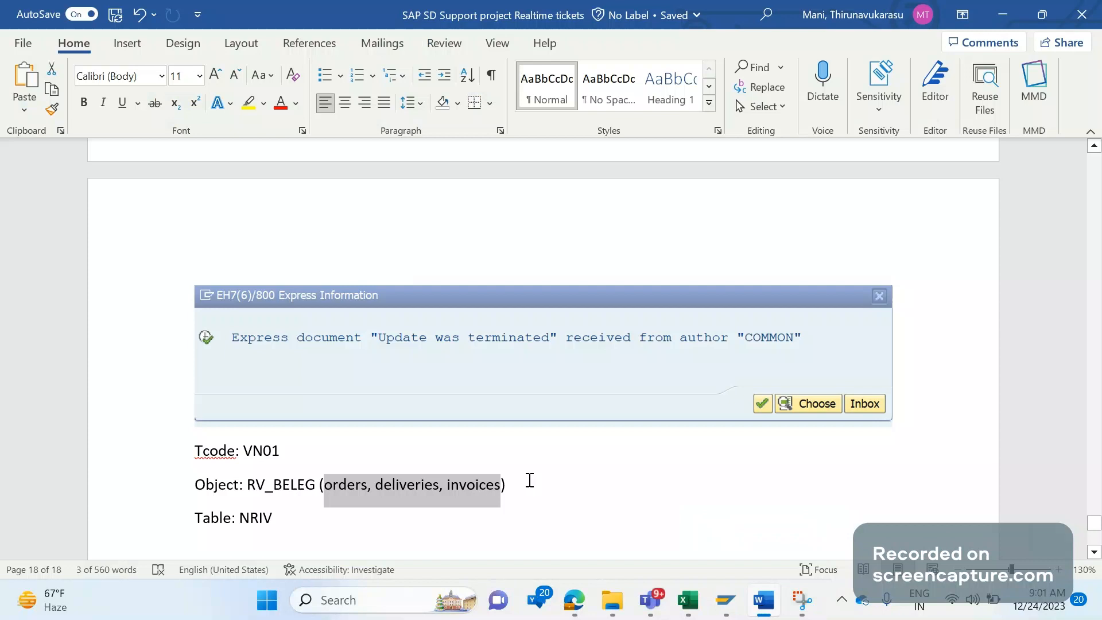
{"action": "scroll", "scroll_direction": "down", "scroll_amount": 3}
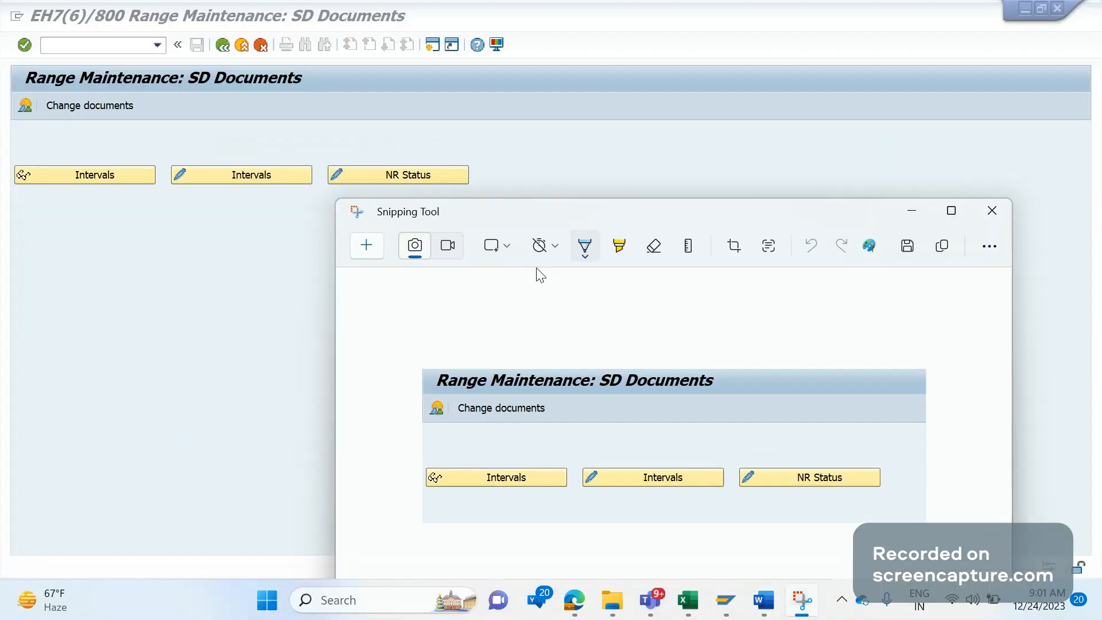
{"action": "left_click", "coordinate": [992, 211]}
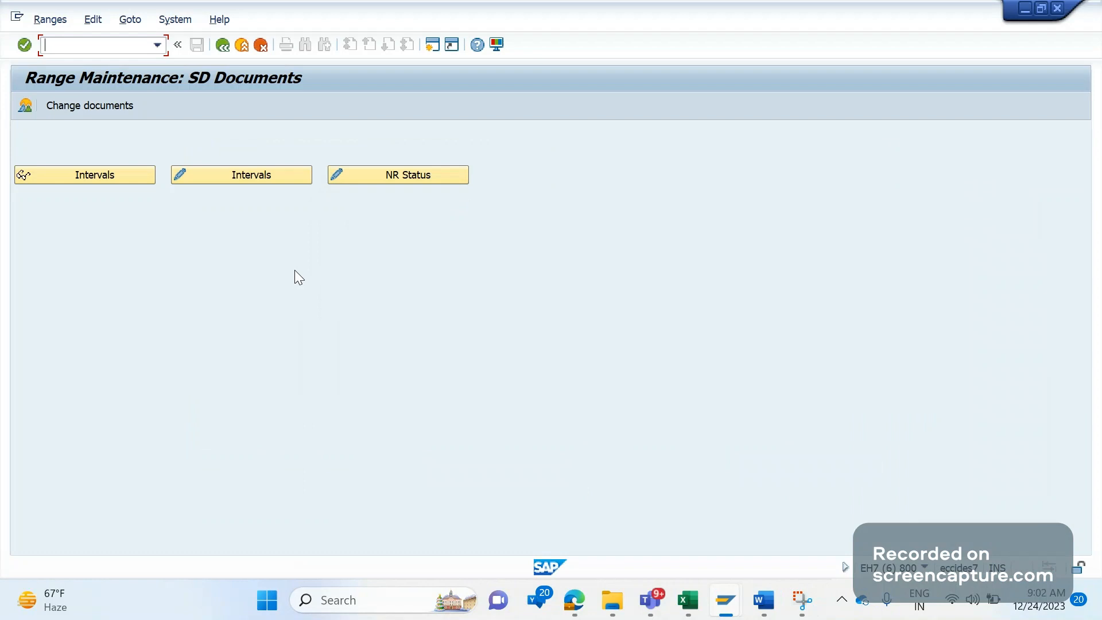
{"action": "mouse_move", "coordinate": [217, 171]}
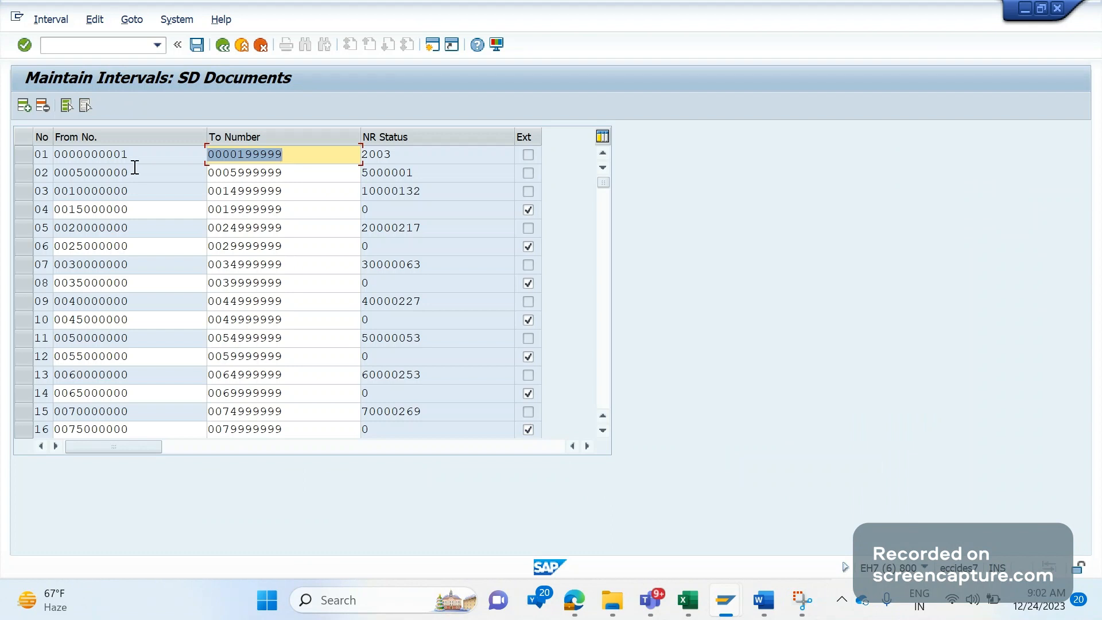
{"action": "mouse_move", "coordinate": [153, 168]}
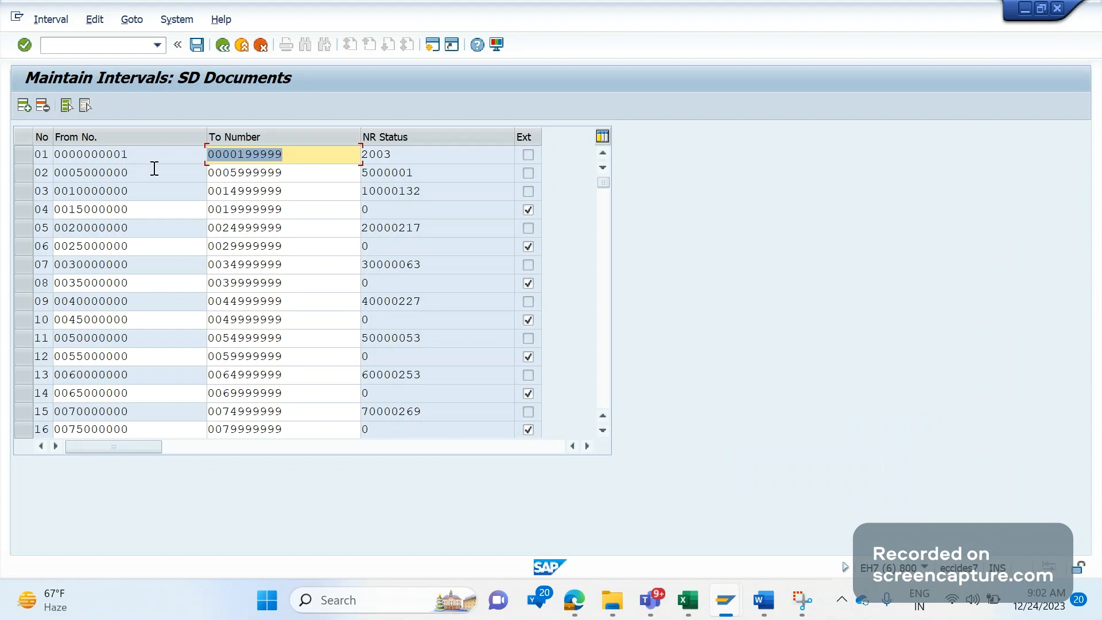
{"action": "mouse_move", "coordinate": [97, 161]}
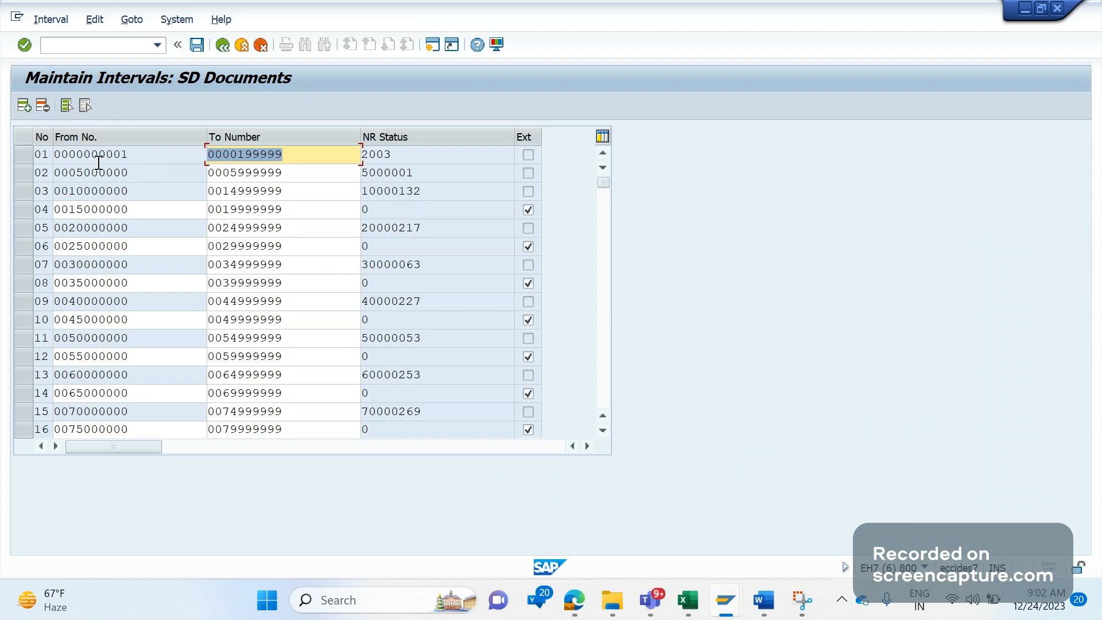
{"action": "mouse_move", "coordinate": [41, 171]}
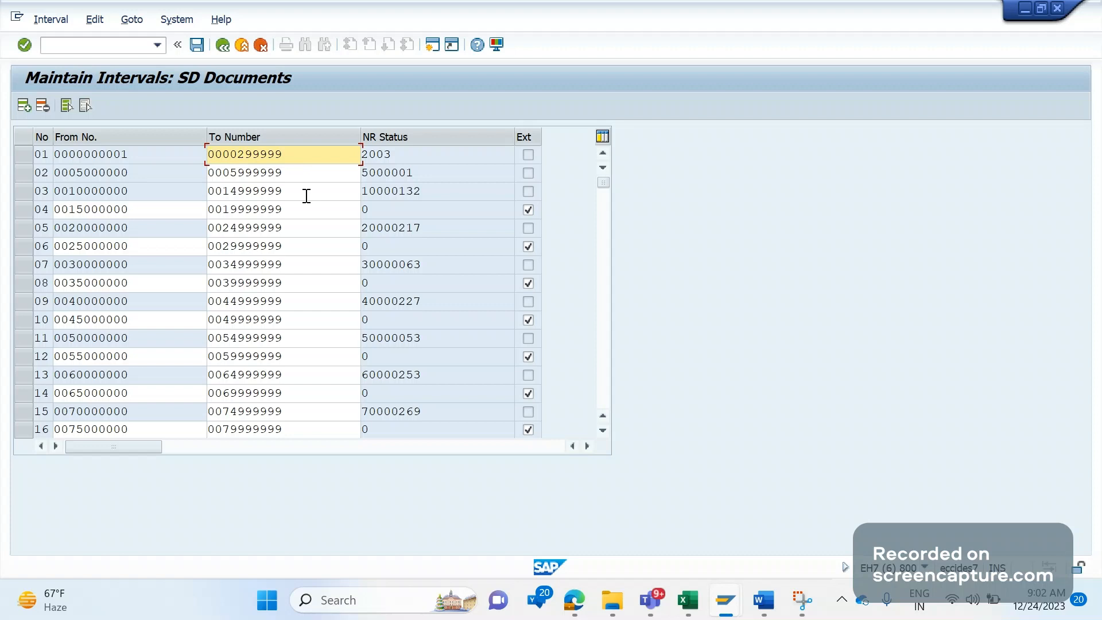
{"action": "left_click", "coordinate": [243, 153]}
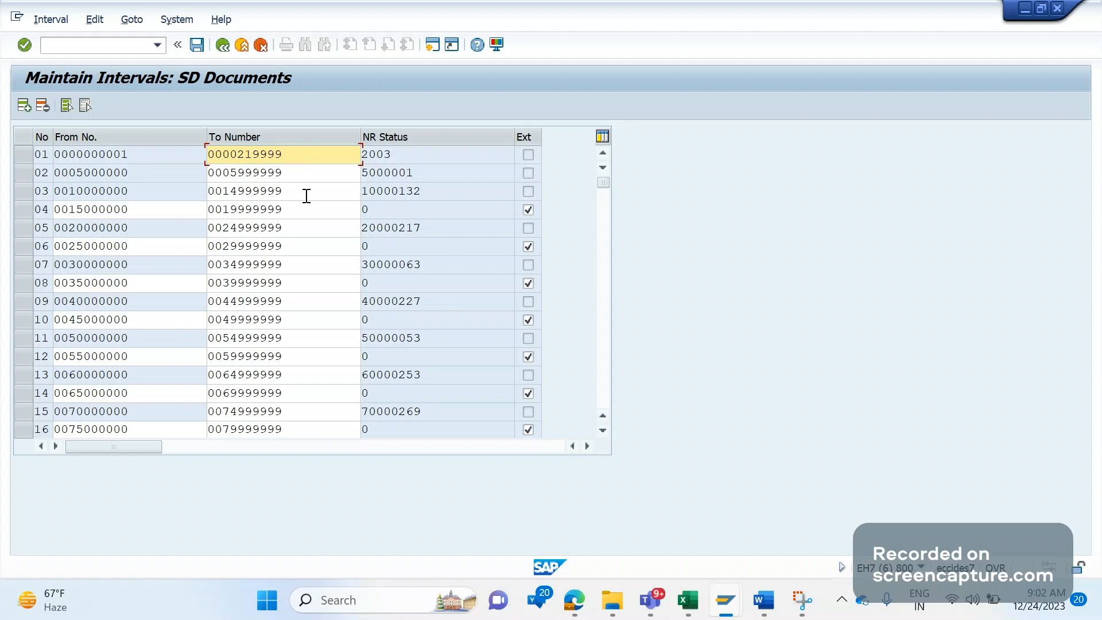
{"action": "left_click", "coordinate": [288, 153]}
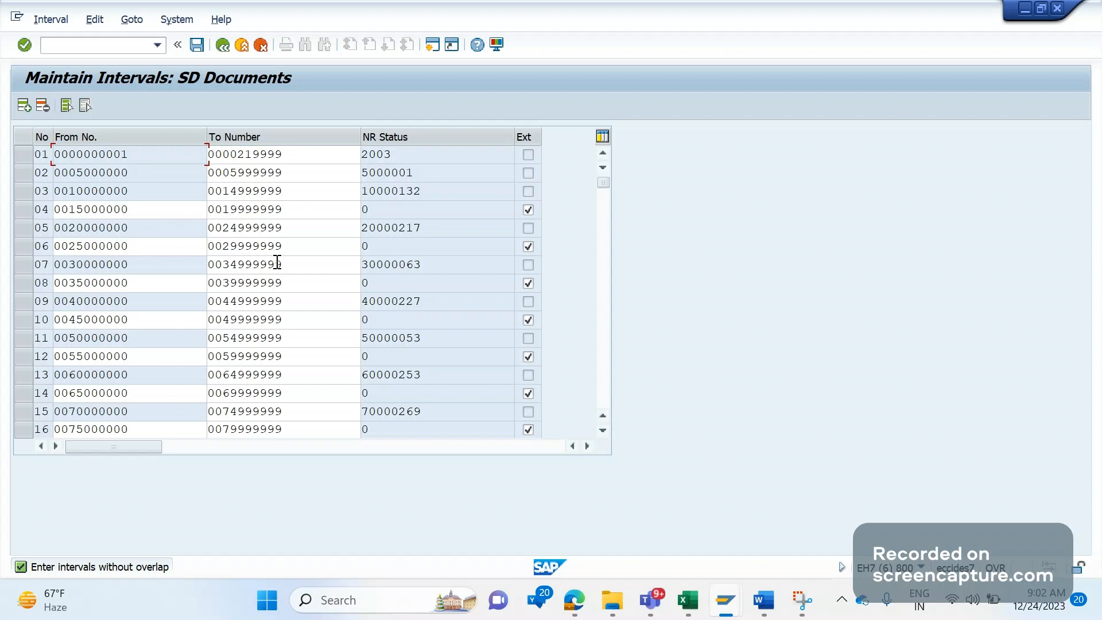
{"action": "mouse_move", "coordinate": [24, 104]}
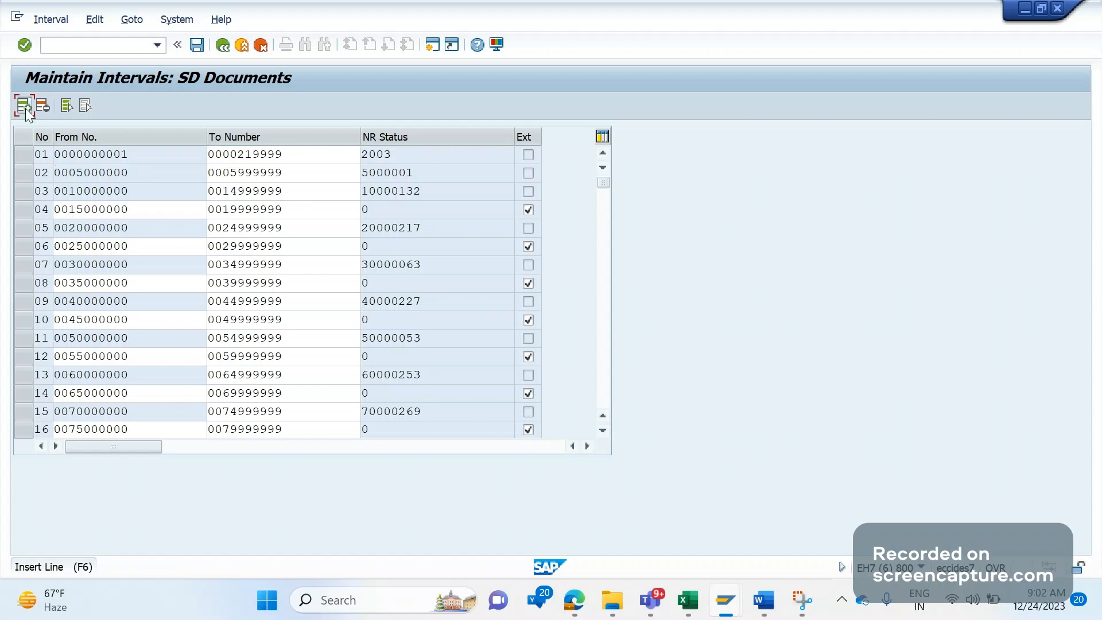
{"action": "left_click", "coordinate": [25, 105]}
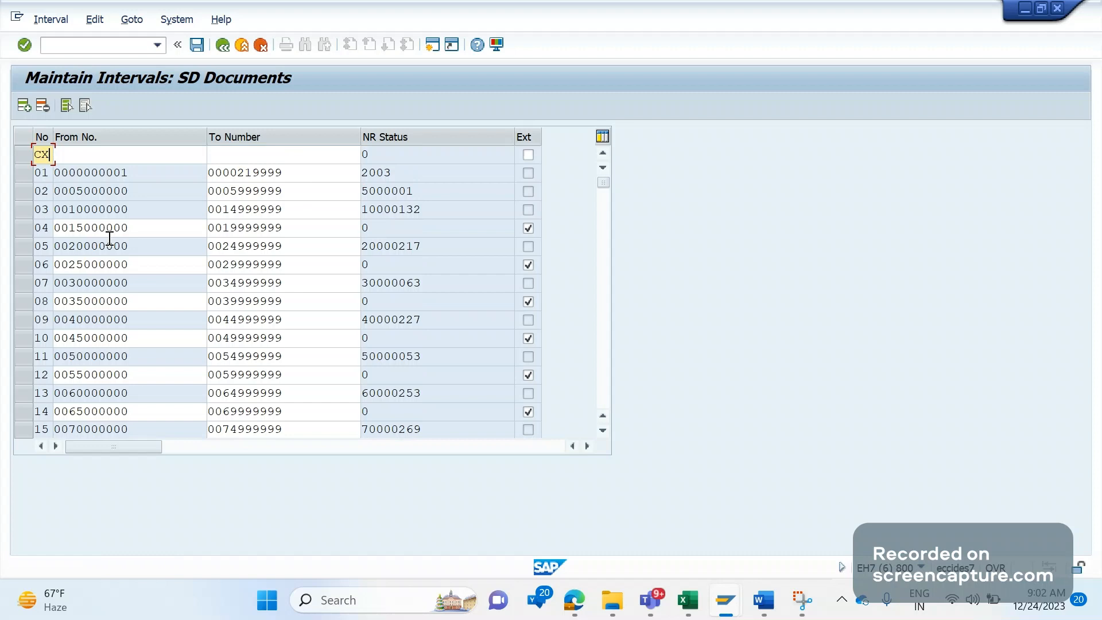
{"action": "left_click", "coordinate": [129, 153]}
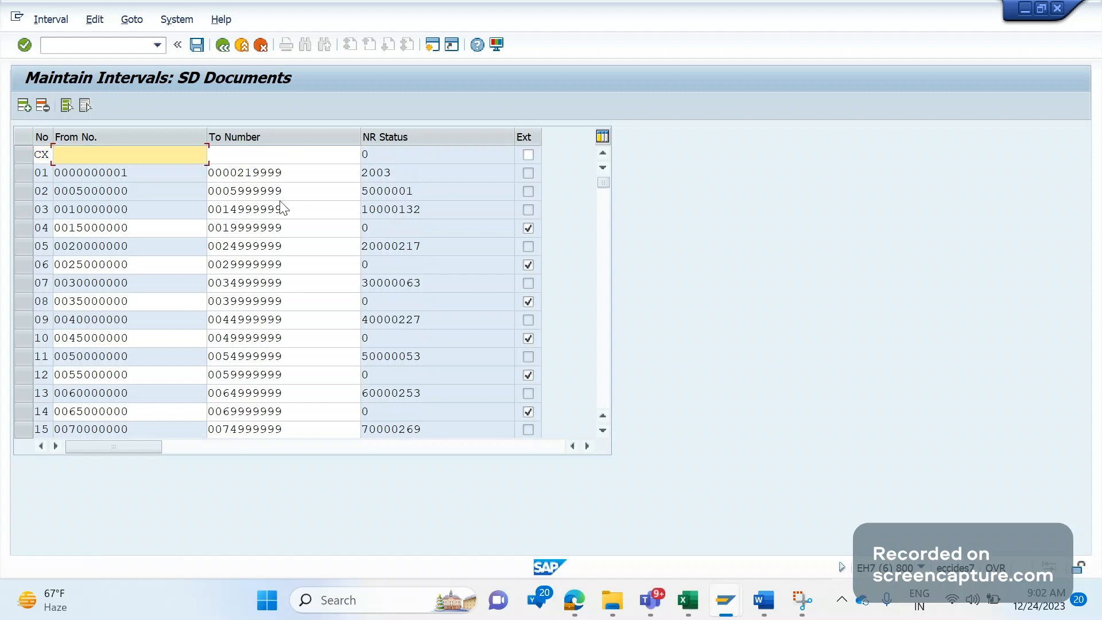
{"action": "mouse_move", "coordinate": [195, 235]}
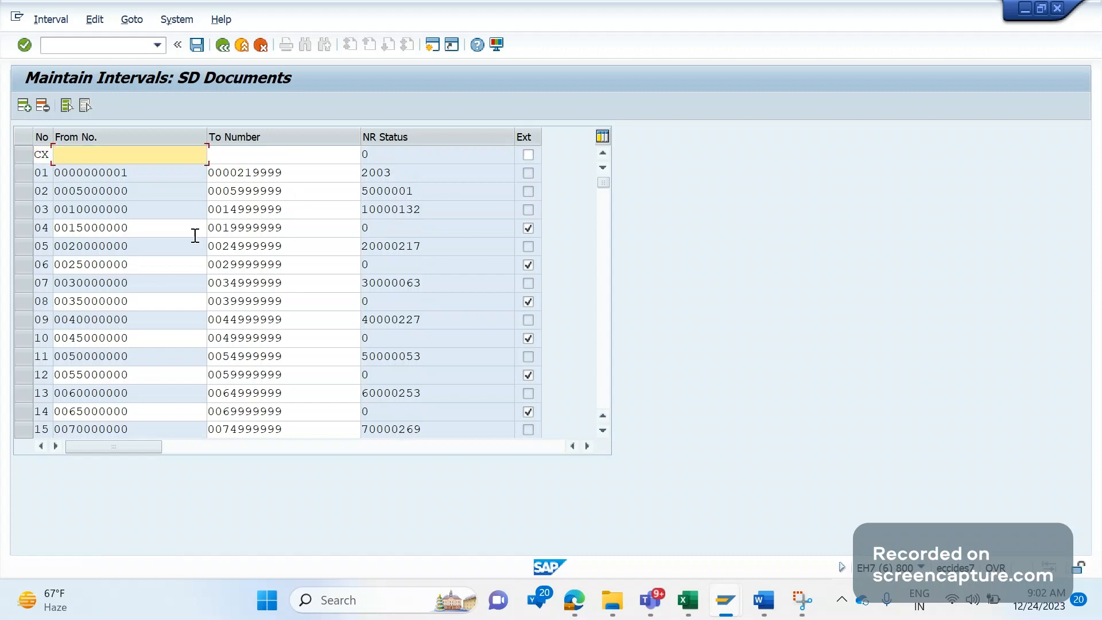
{"action": "type", "text": "0019999999"}
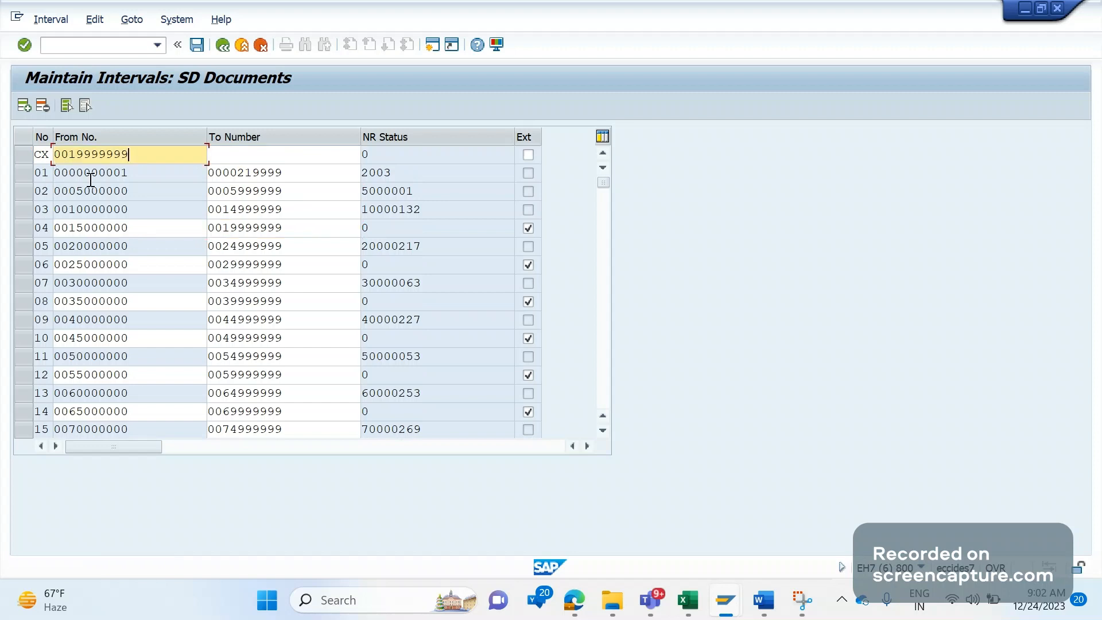
{"action": "mouse_move", "coordinate": [329, 241]}
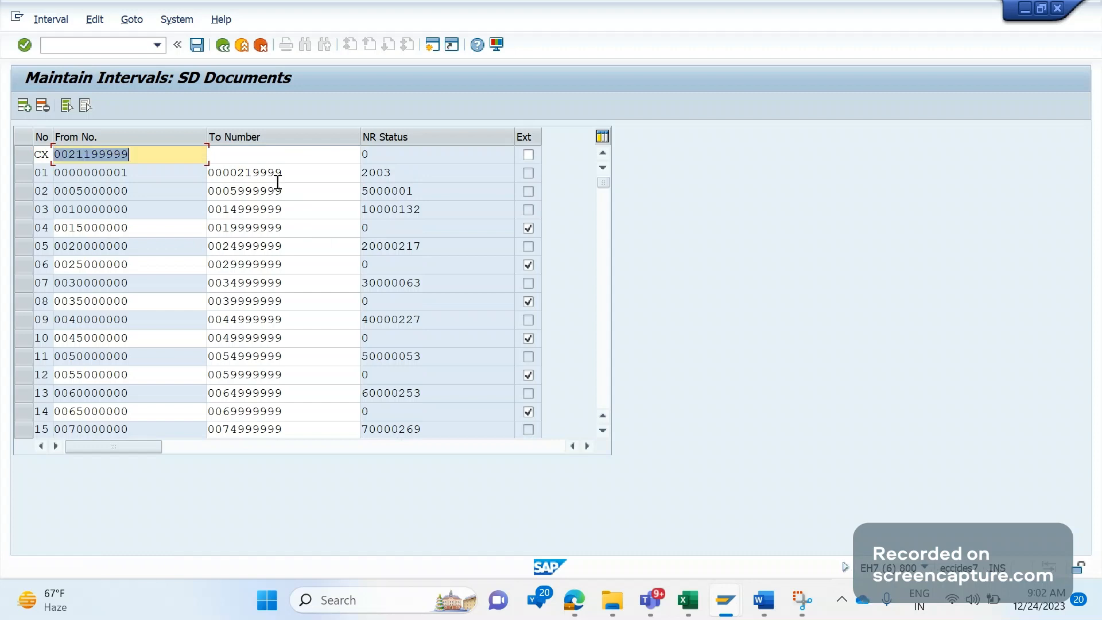
{"action": "left_click", "coordinate": [281, 154]}
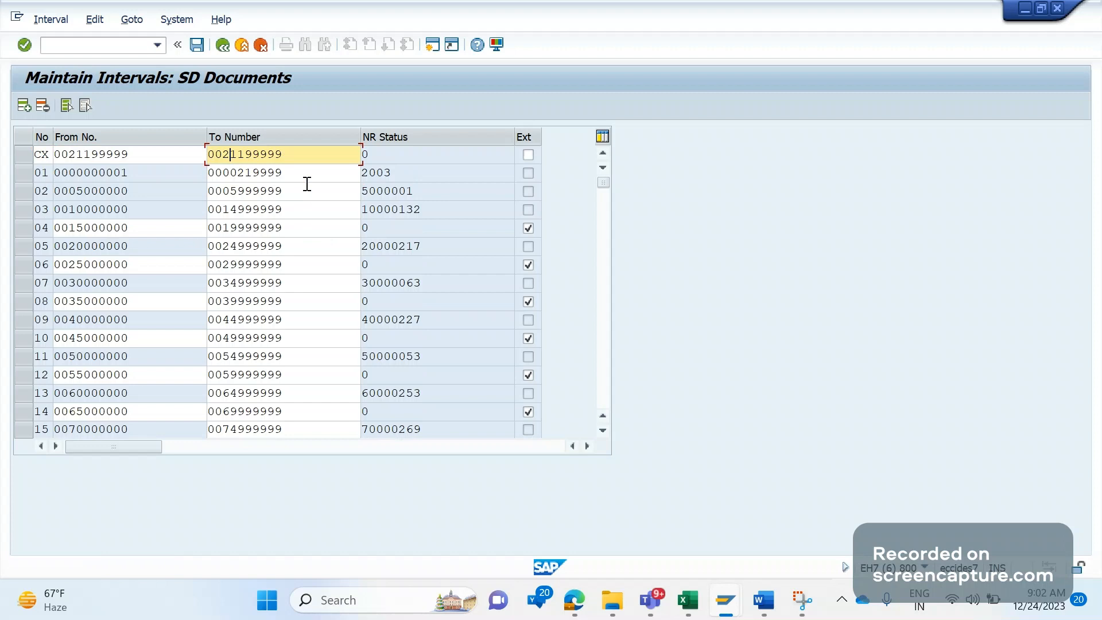
{"action": "type", "text": "3"}
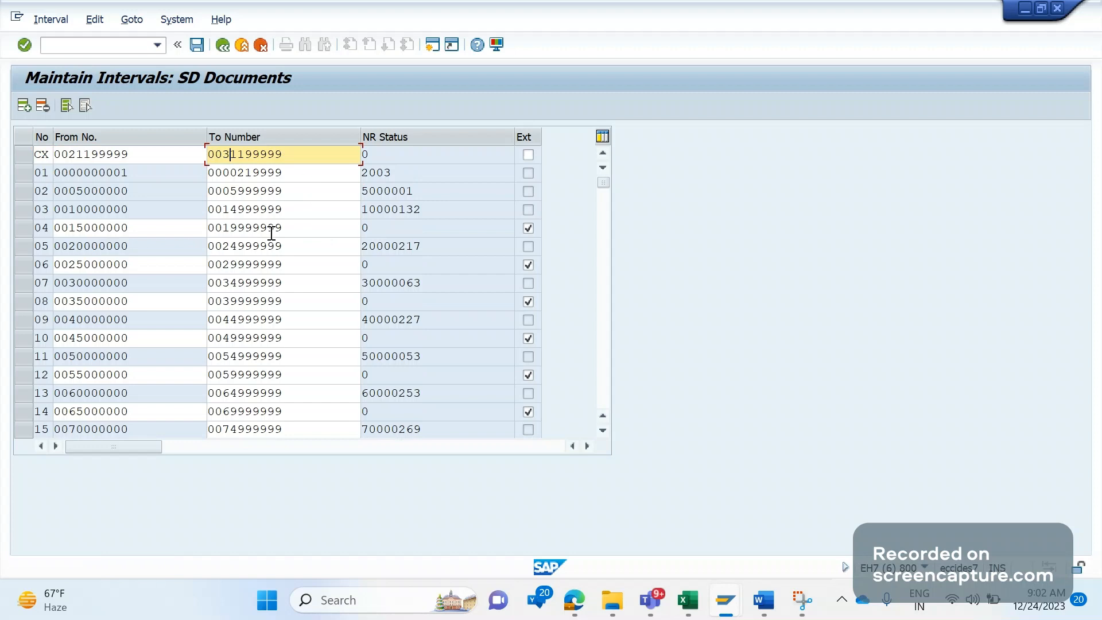
{"action": "mouse_move", "coordinate": [148, 208]}
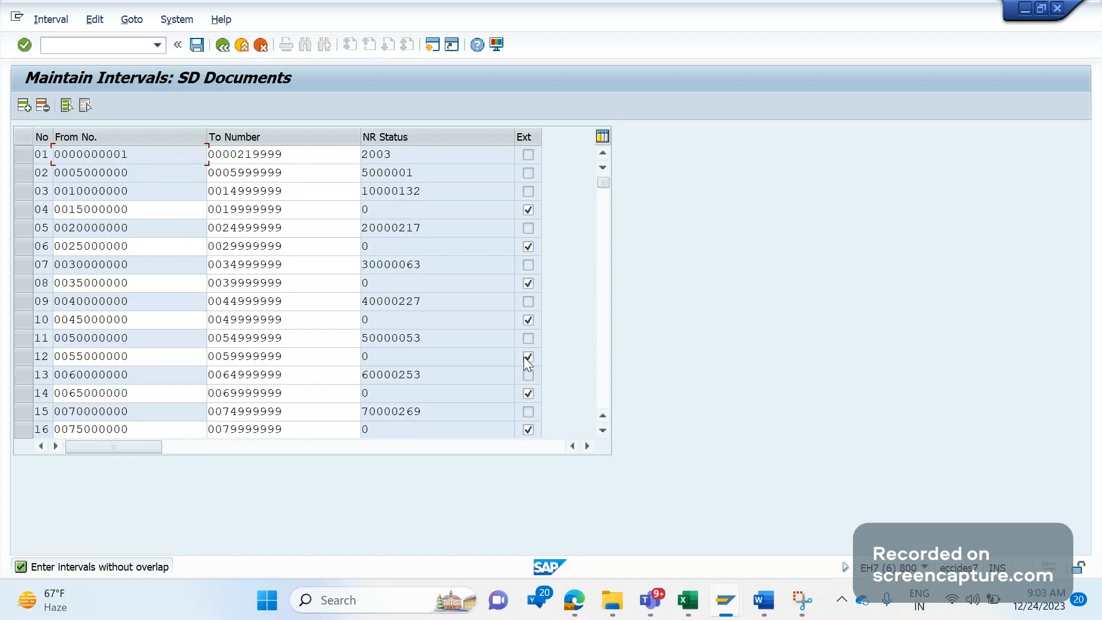
{"action": "scroll", "scroll_direction": "down", "scroll_amount": 3}
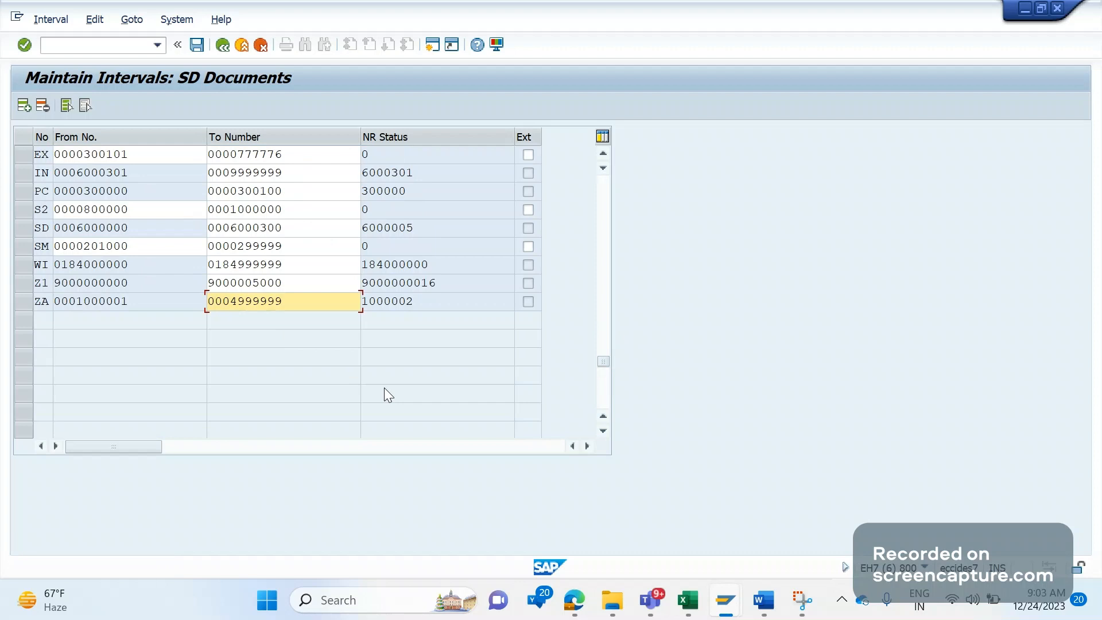
{"action": "key", "text": "Backspace"}
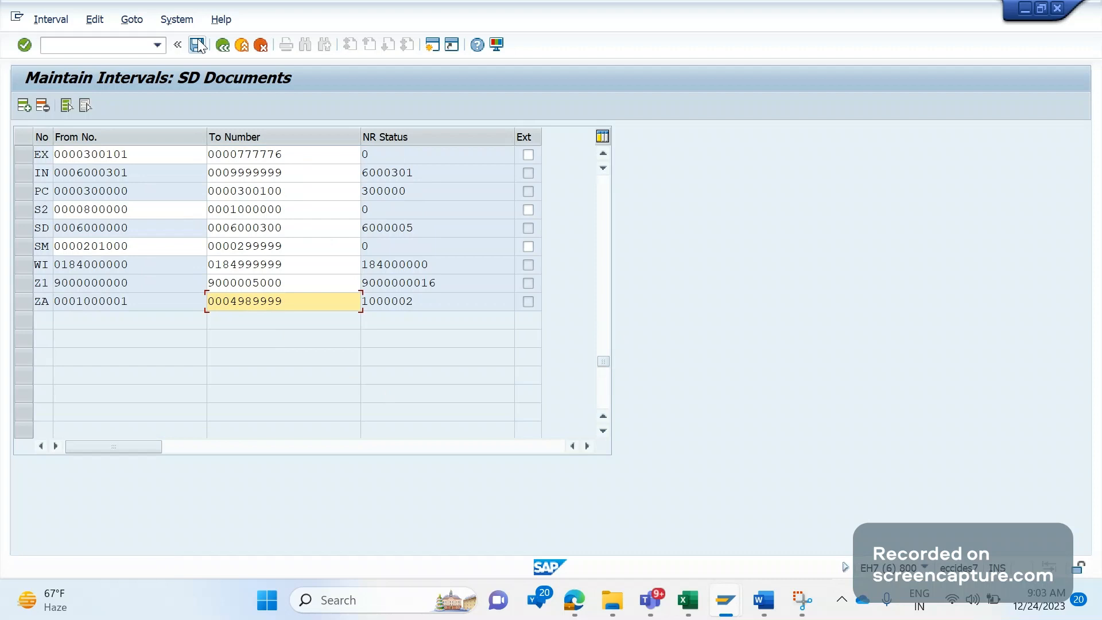
{"action": "left_click", "coordinate": [197, 44]}
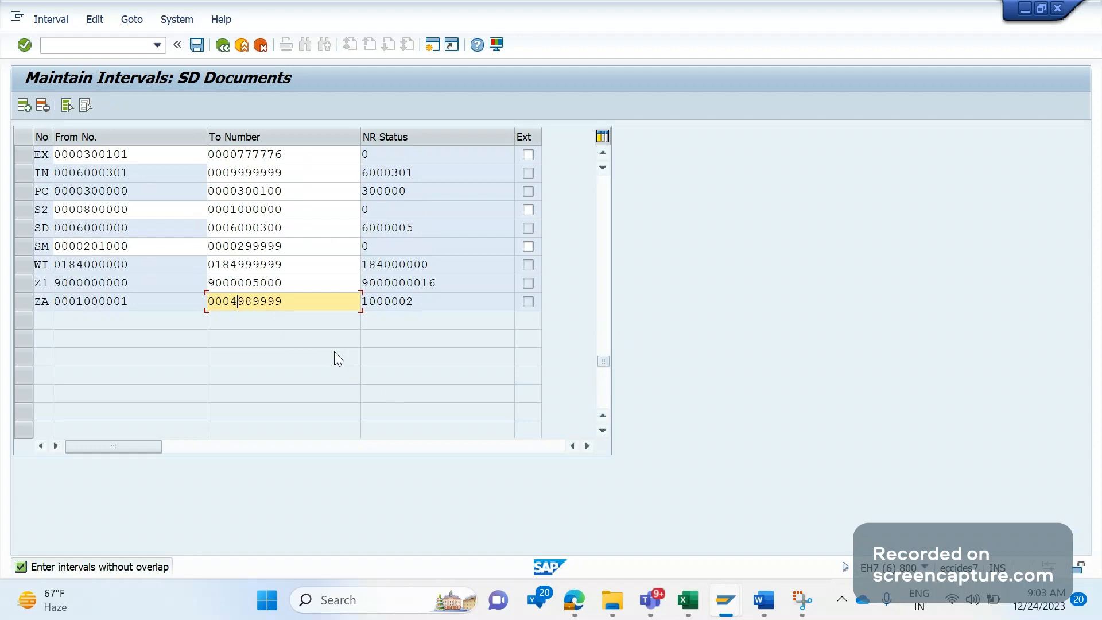
{"action": "mouse_move", "coordinate": [174, 343]}
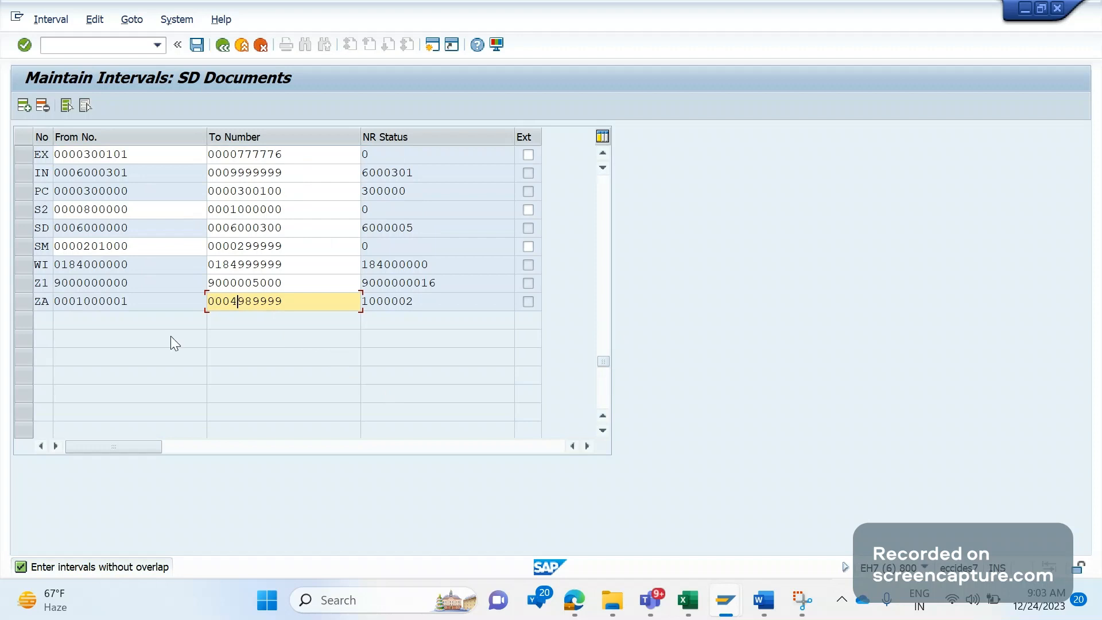
{"action": "left_click", "coordinate": [42, 106]}
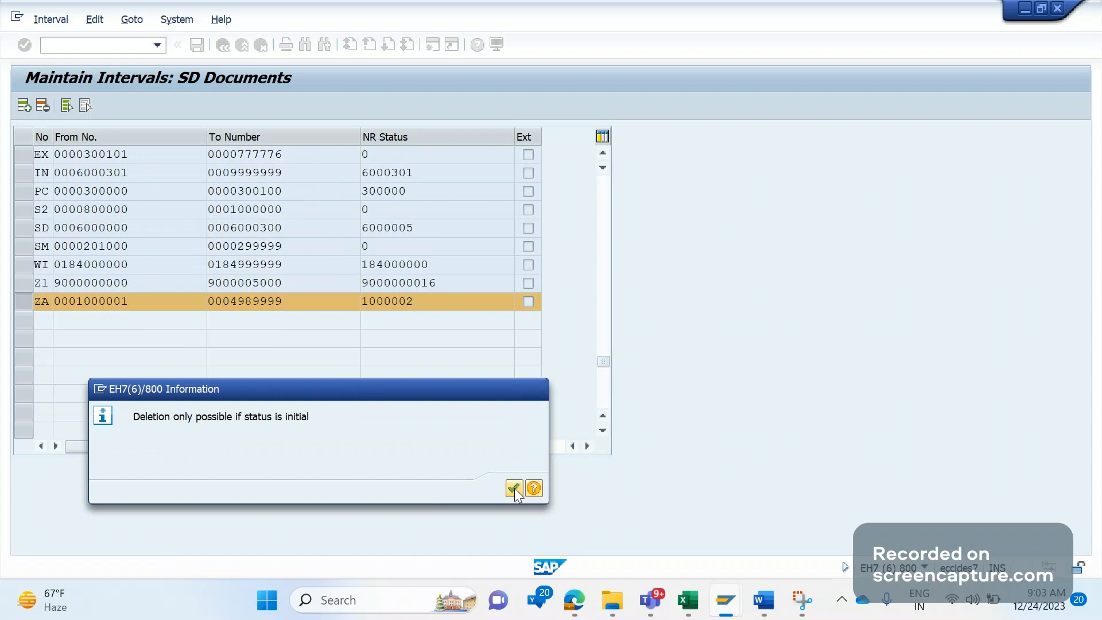
- Dismiss the deletion-refused notice and delete the SM interval
{"action": "left_click", "coordinate": [514, 488]}
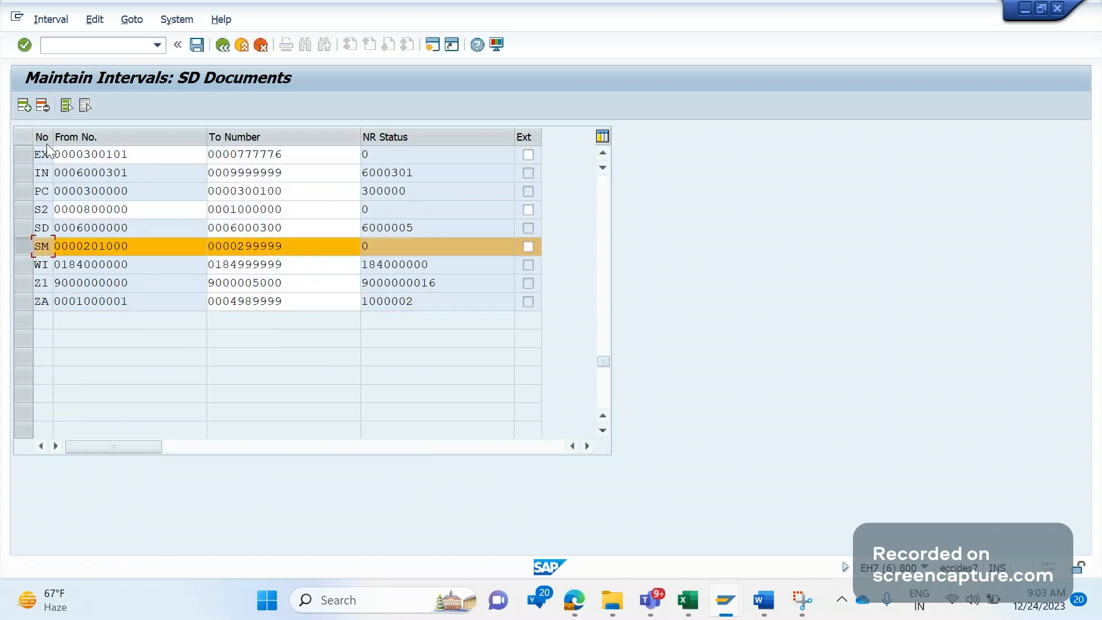
{"action": "left_click", "coordinate": [42, 106]}
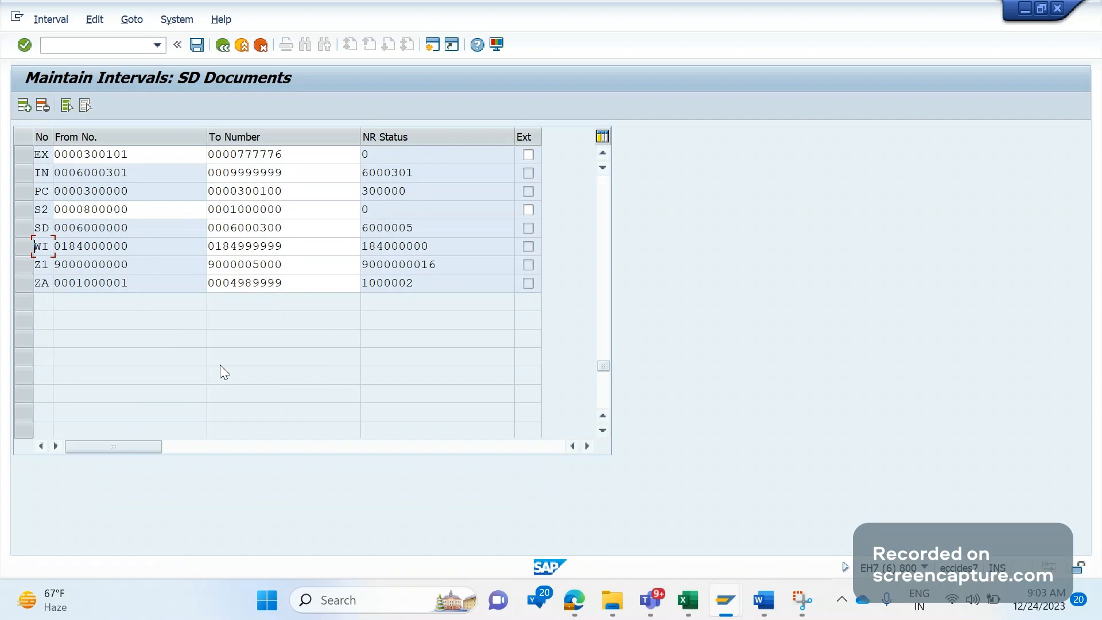
{"action": "mouse_move", "coordinate": [236, 370]}
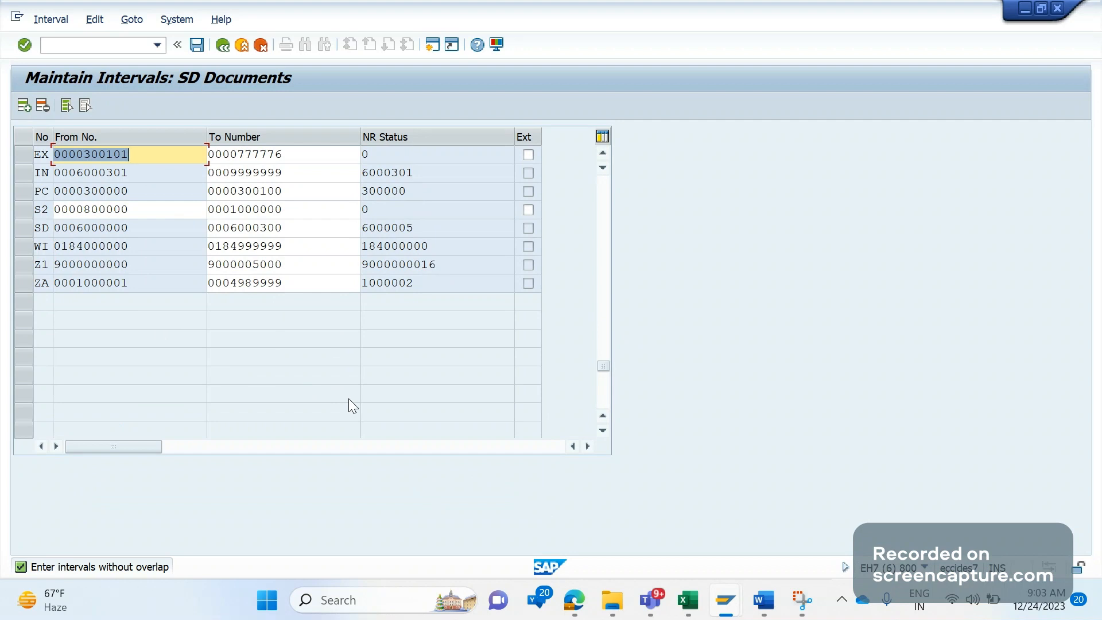
{"action": "mouse_move", "coordinate": [358, 211]}
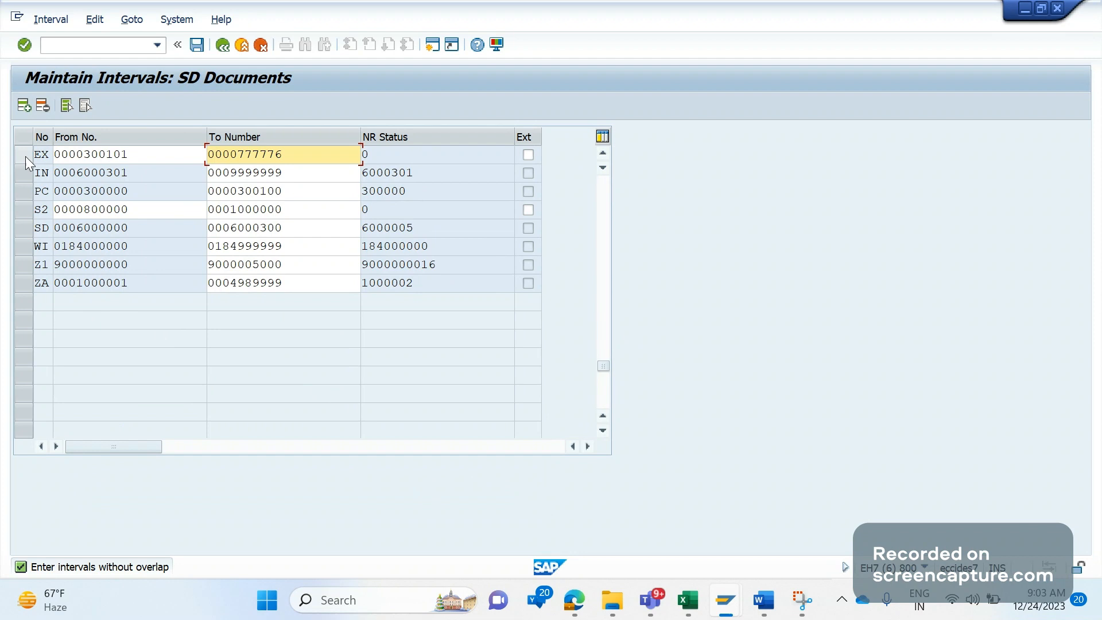
{"action": "left_click", "coordinate": [24, 154]}
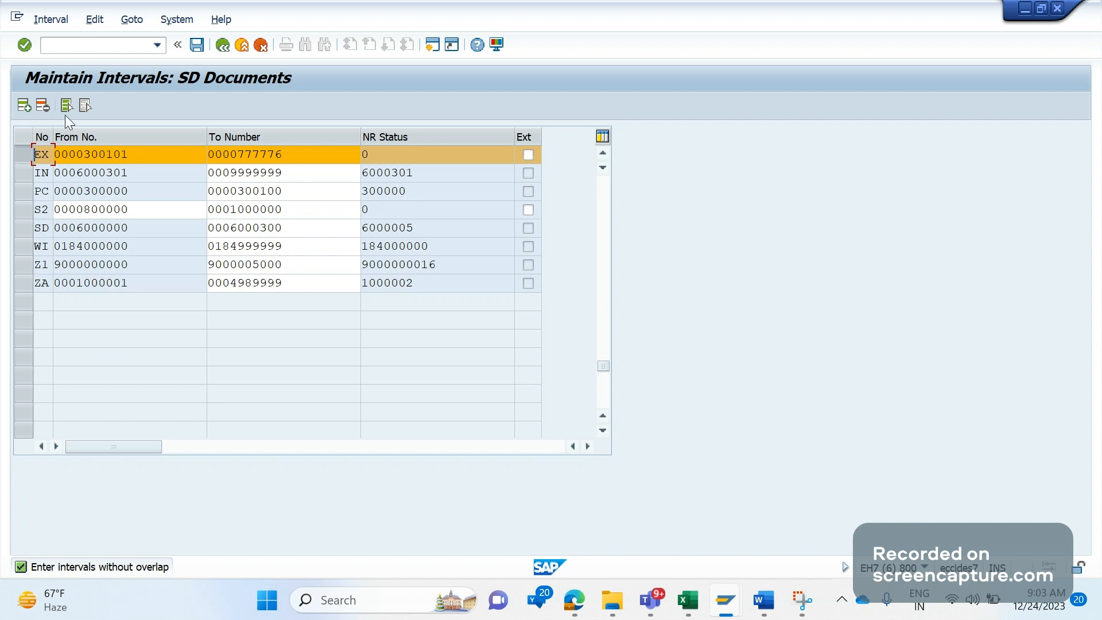
{"action": "mouse_move", "coordinate": [163, 324]}
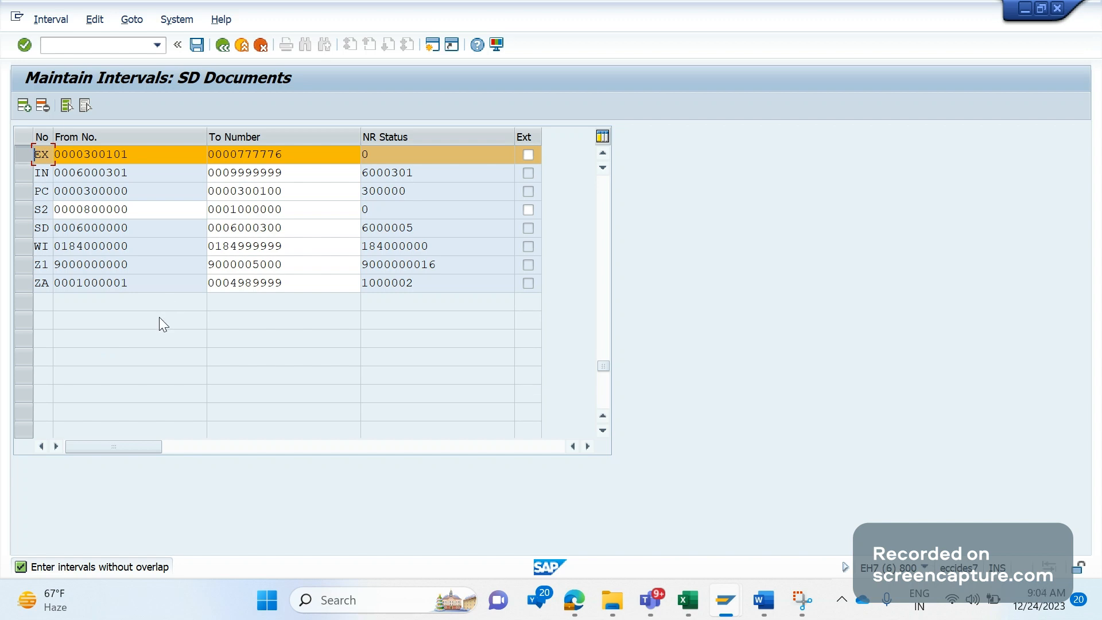
{"action": "mouse_move", "coordinate": [360, 162]}
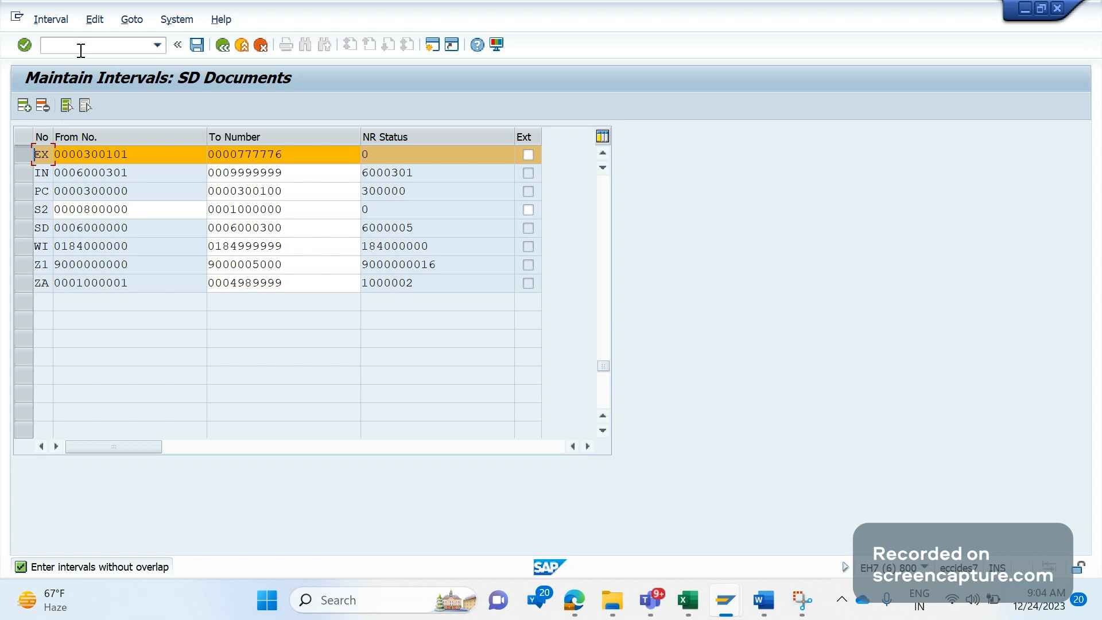
{"action": "mouse_move", "coordinate": [58, 223]}
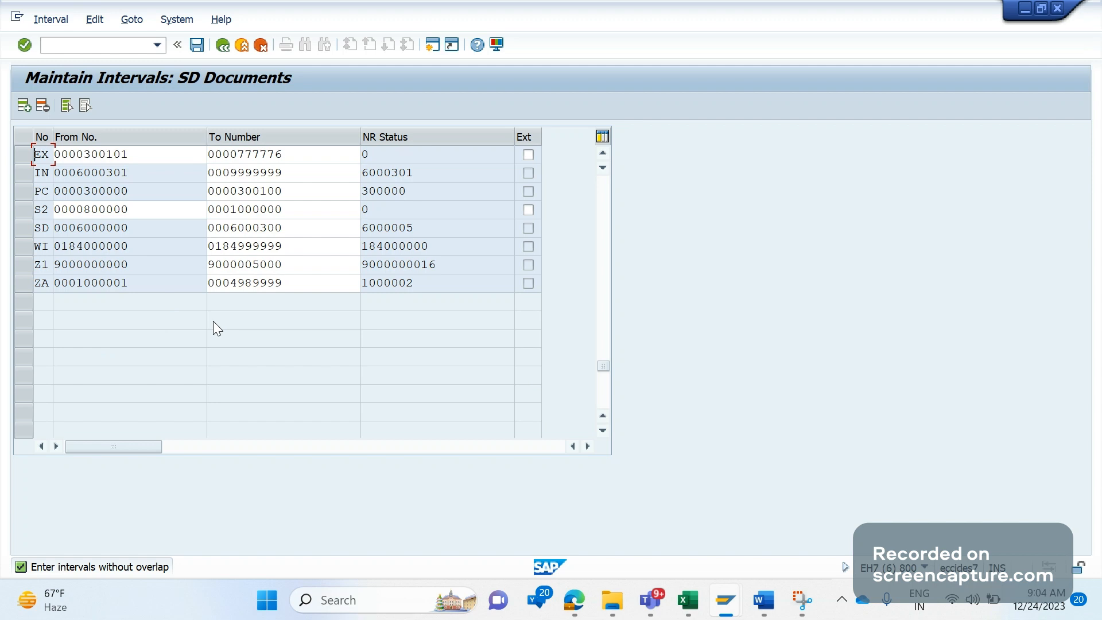
{"action": "mouse_move", "coordinate": [207, 322]}
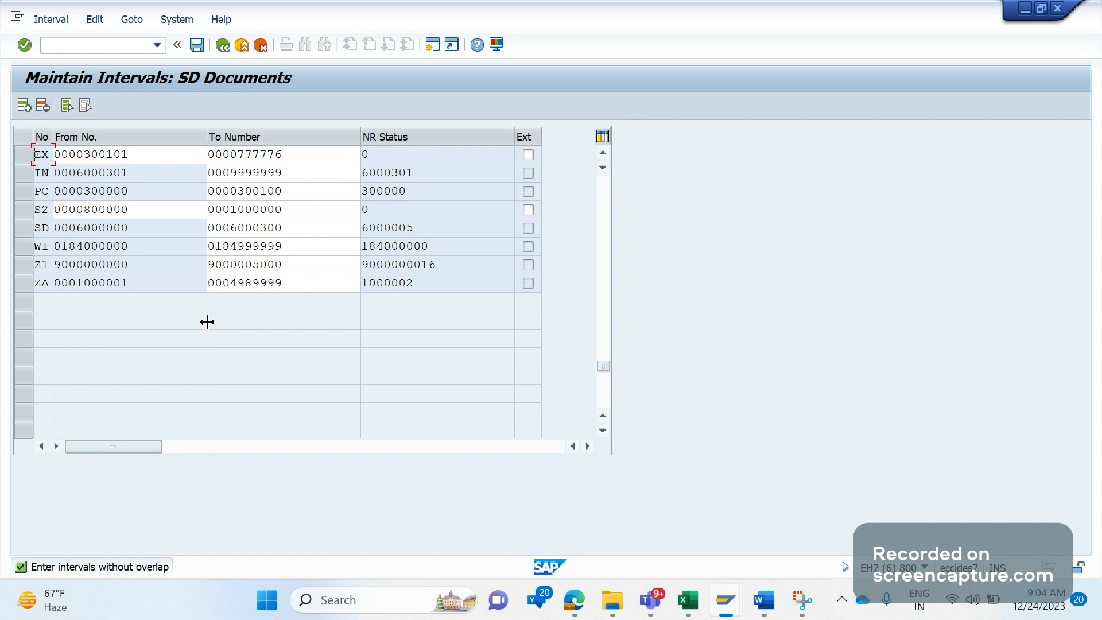
{"action": "mouse_move", "coordinate": [156, 78]}
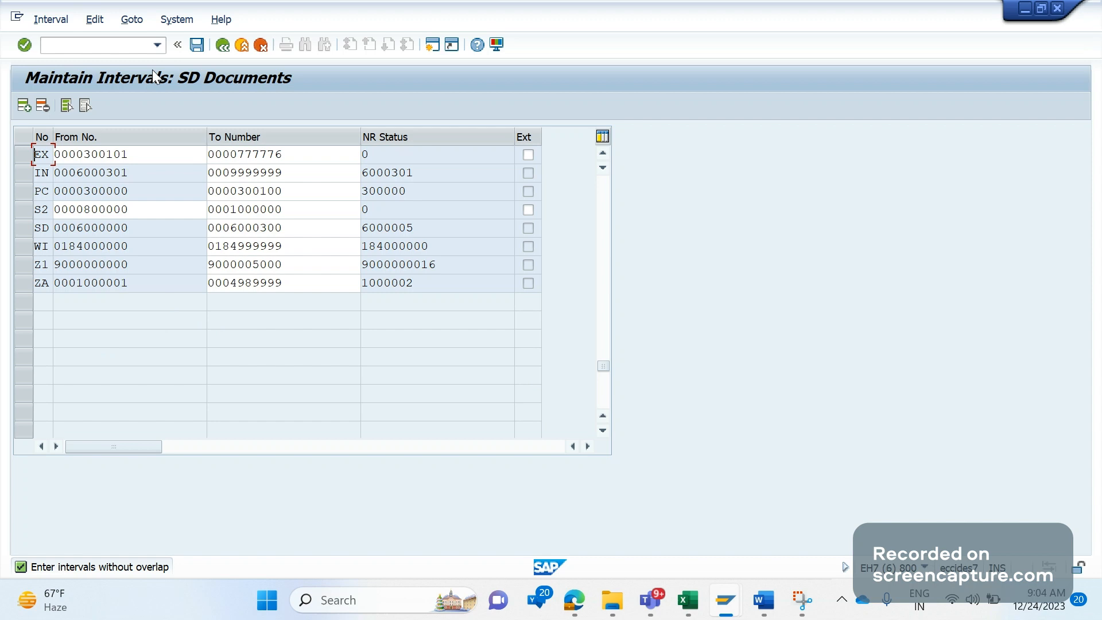
{"action": "mouse_move", "coordinate": [26, 246]}
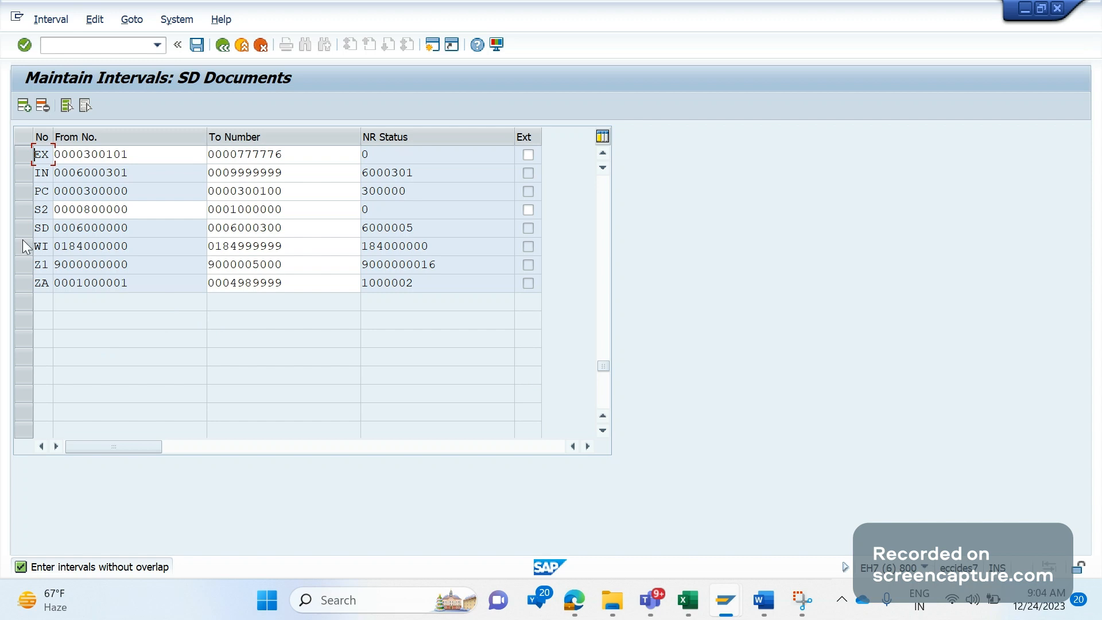
{"action": "mouse_move", "coordinate": [251, 203]}
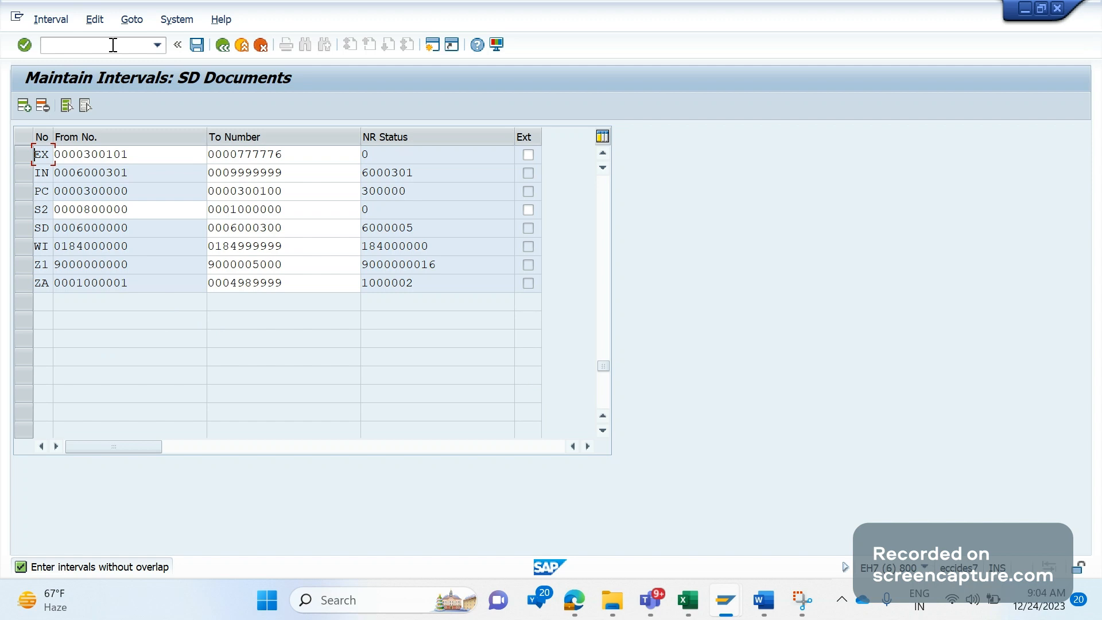
- Open SAP Calendar with /NSCAL, start a calendar transport, then cancel it
{"action": "type", "text": "/NSCA"}
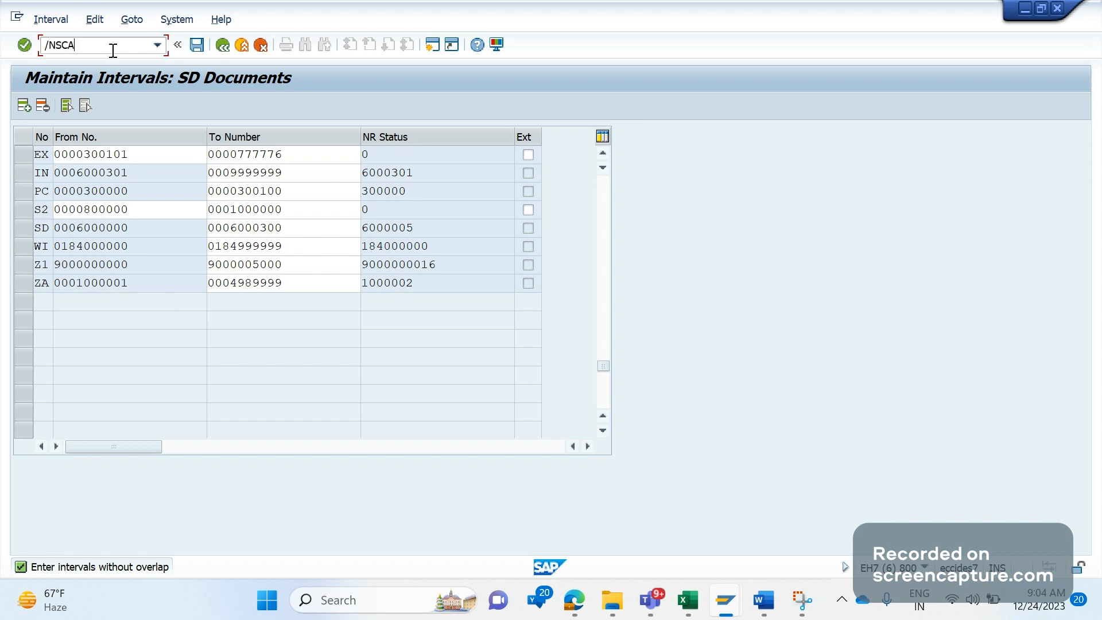
{"action": "type", "text": "L"}
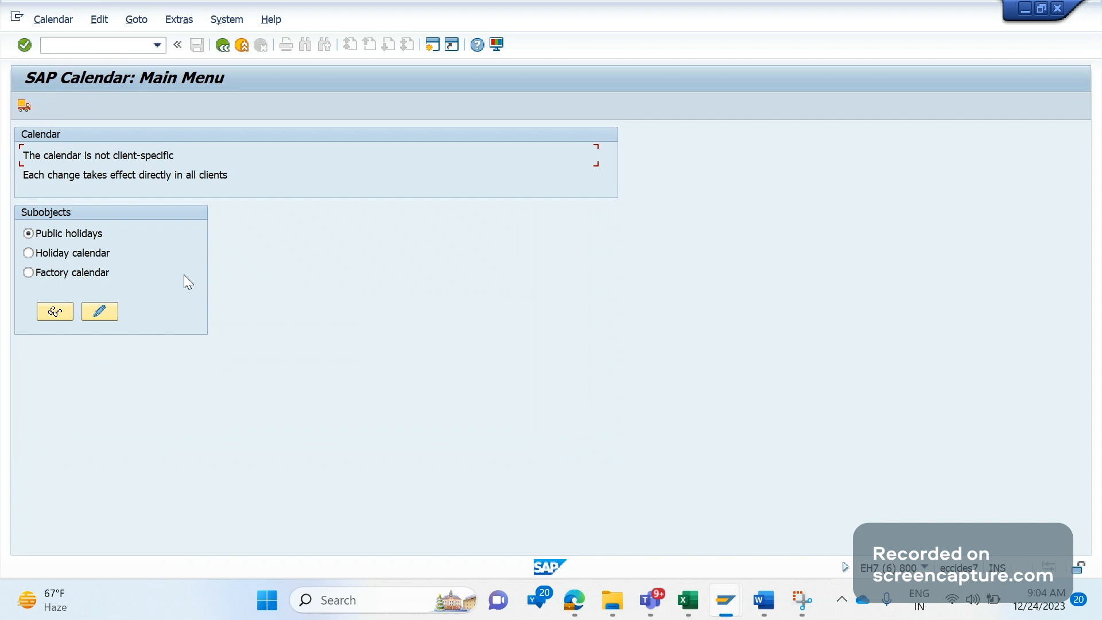
{"action": "left_click", "coordinate": [53, 19]}
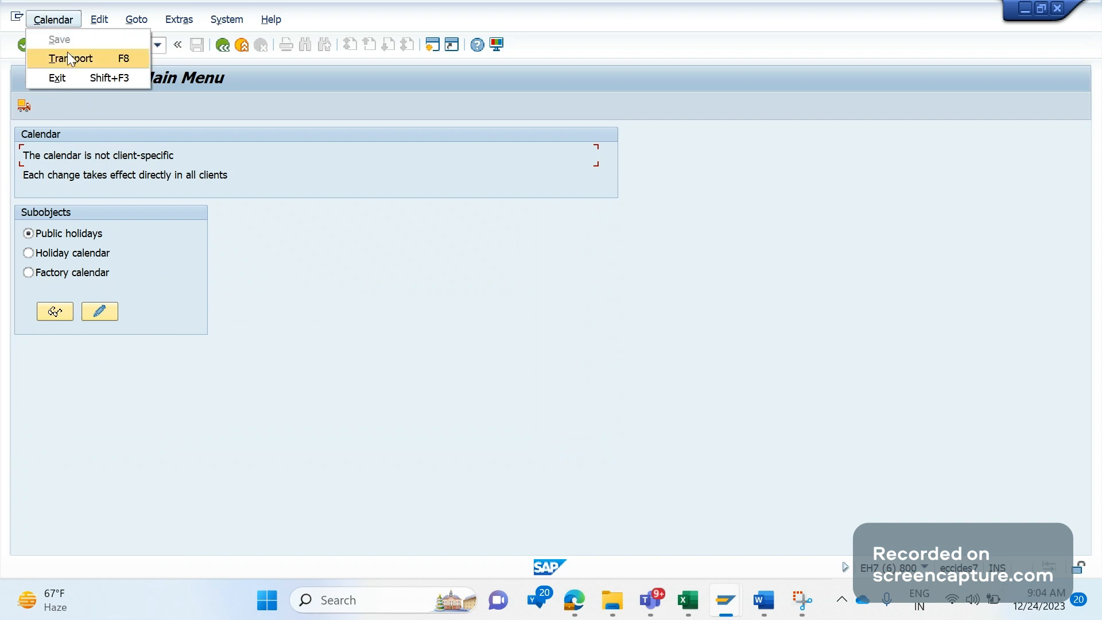
{"action": "left_click", "coordinate": [71, 58]}
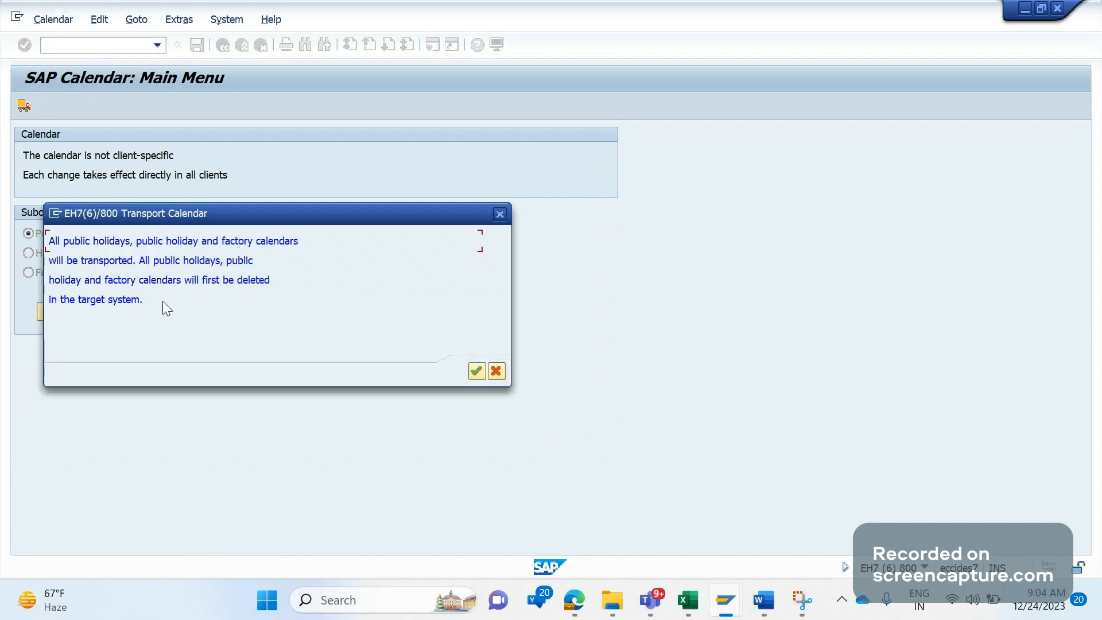
{"action": "mouse_move", "coordinate": [227, 410]}
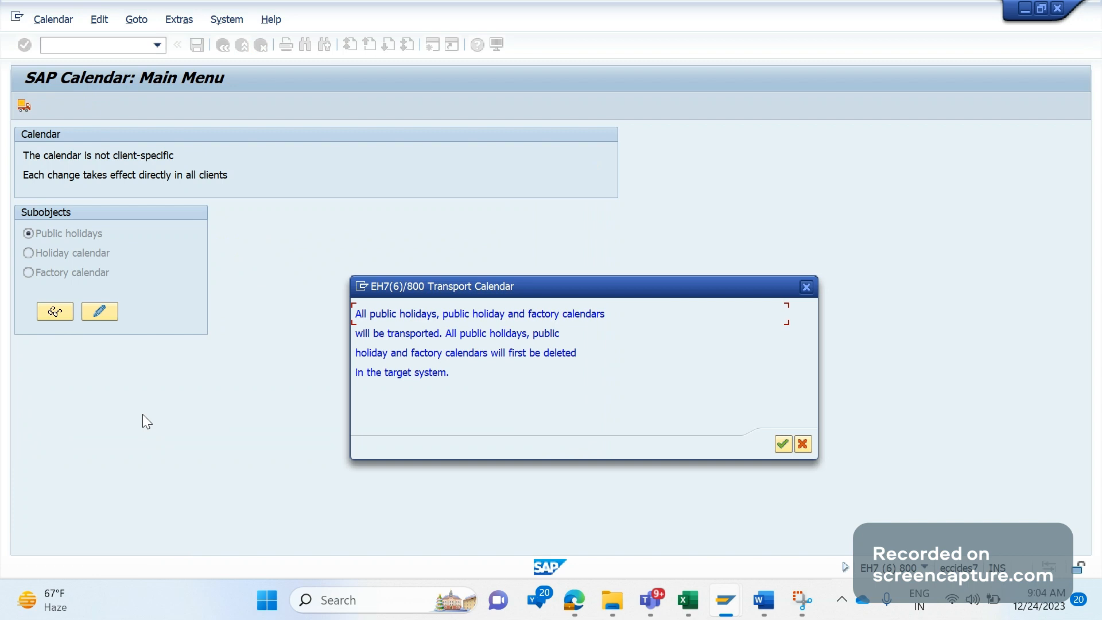
{"action": "left_click", "coordinate": [782, 444]}
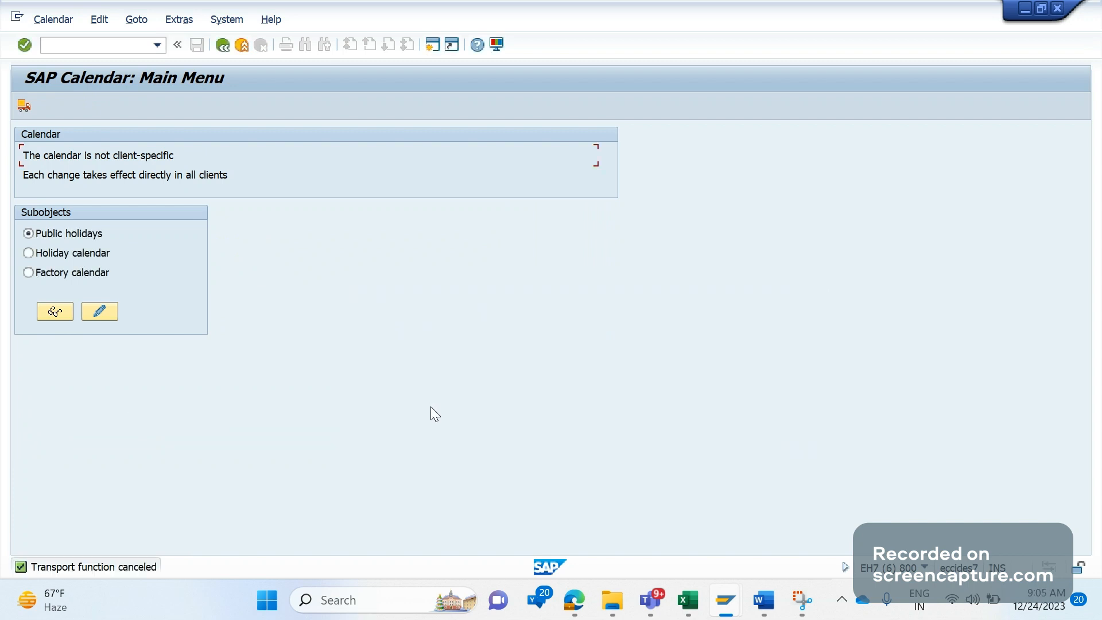
{"action": "mouse_move", "coordinate": [427, 413]}
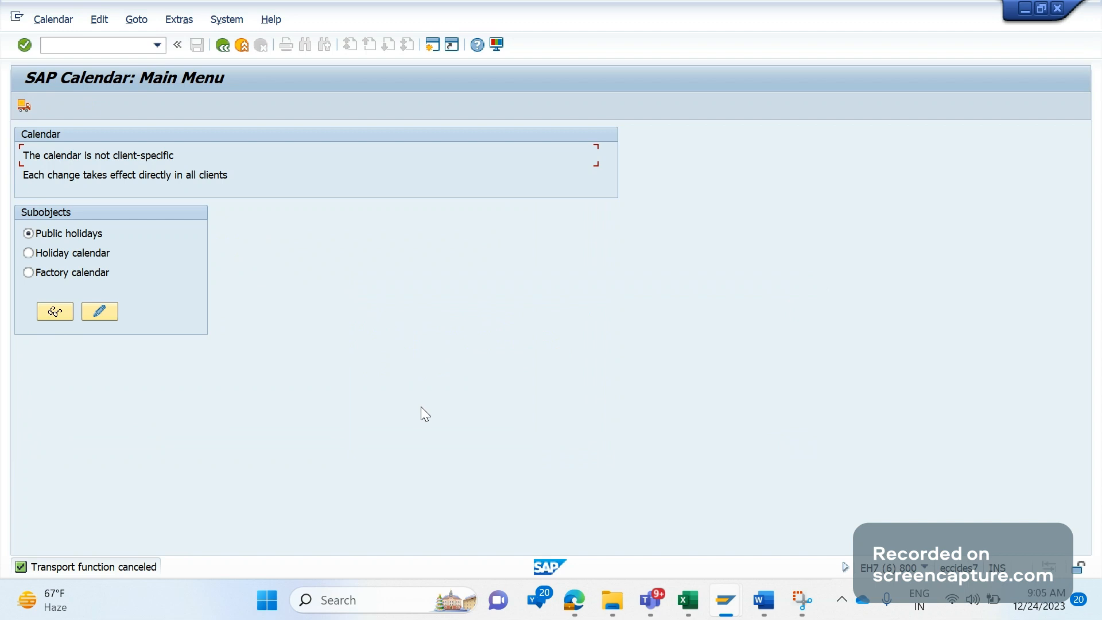
{"action": "mouse_move", "coordinate": [416, 410]}
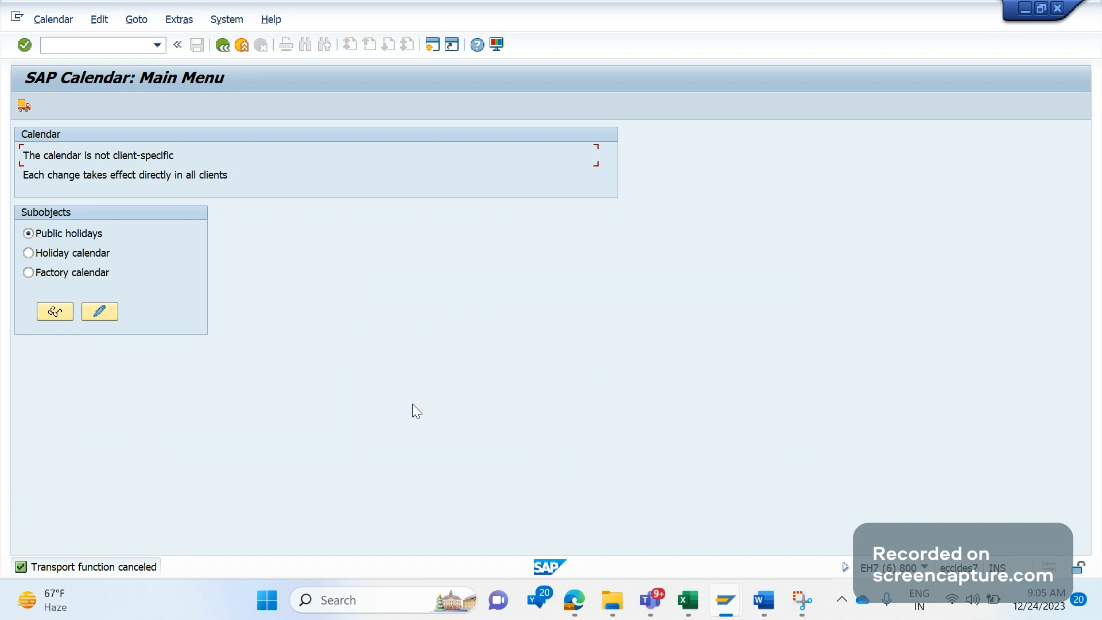
{"action": "mouse_move", "coordinate": [725, 601]}
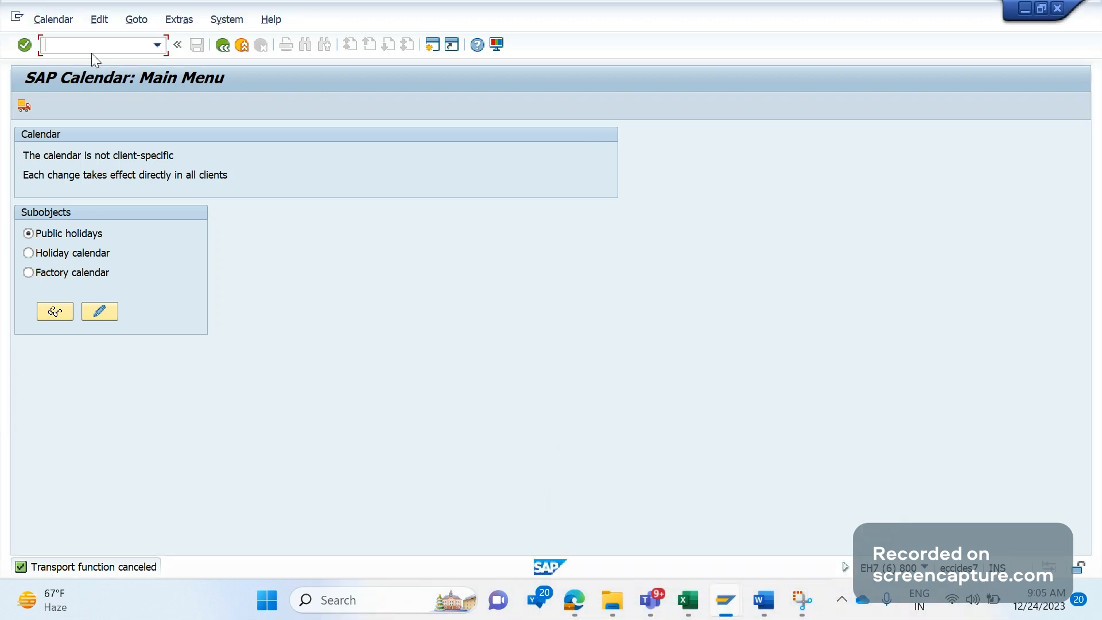
- Choose RV_BELEG in the NRIV lookup, view interval 01 (status 2003), and return to selection
{"action": "type", "text": "/N"}
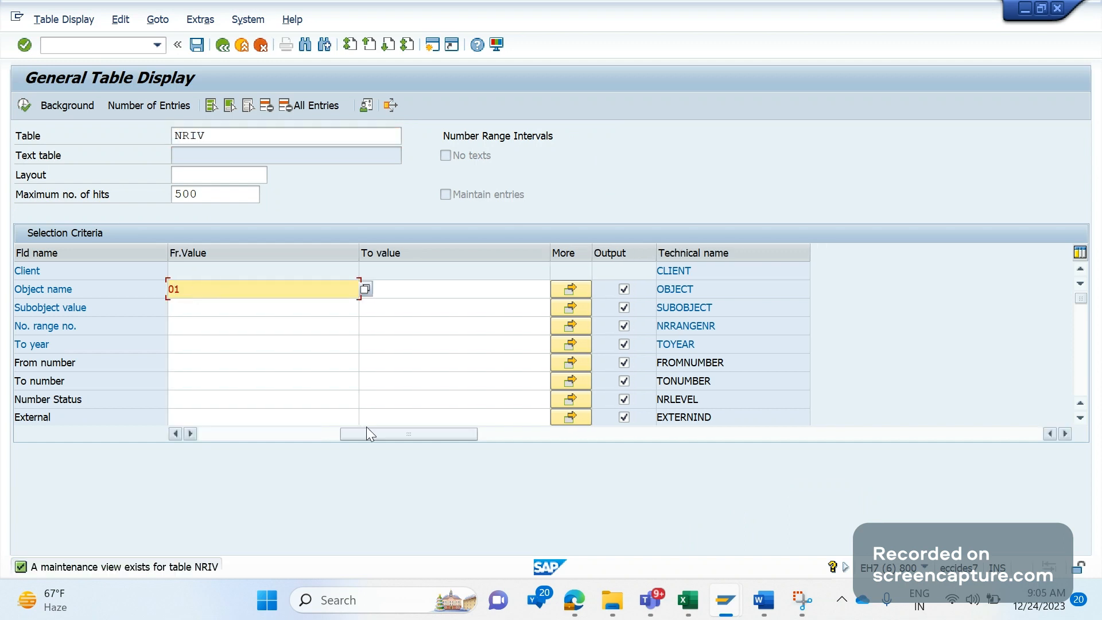
{"action": "type", "text": "R"}
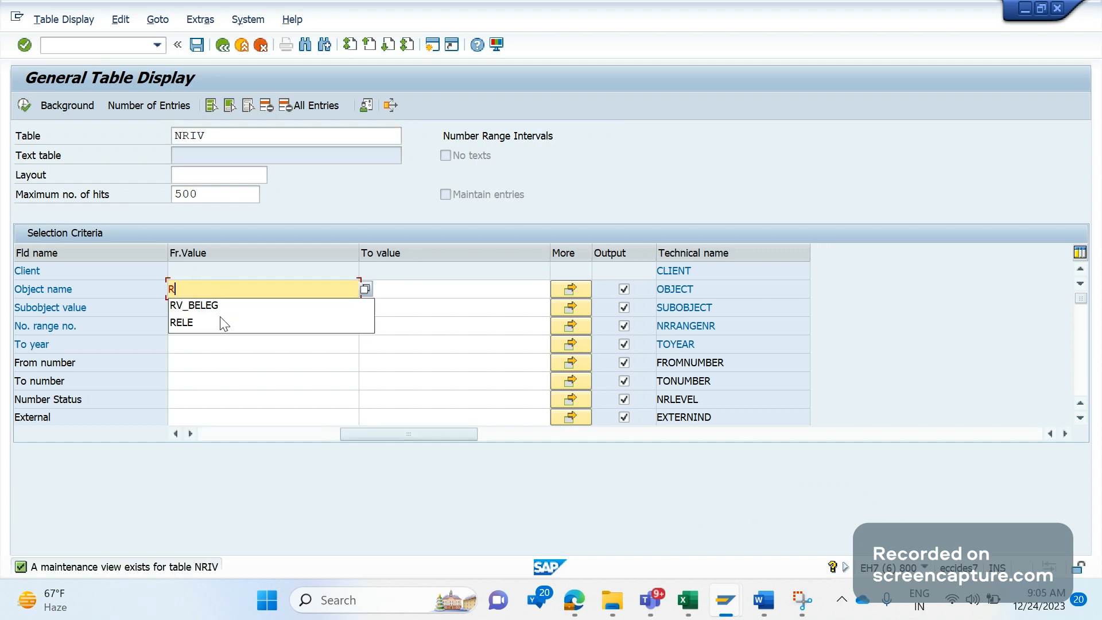
{"action": "left_click", "coordinate": [194, 304]}
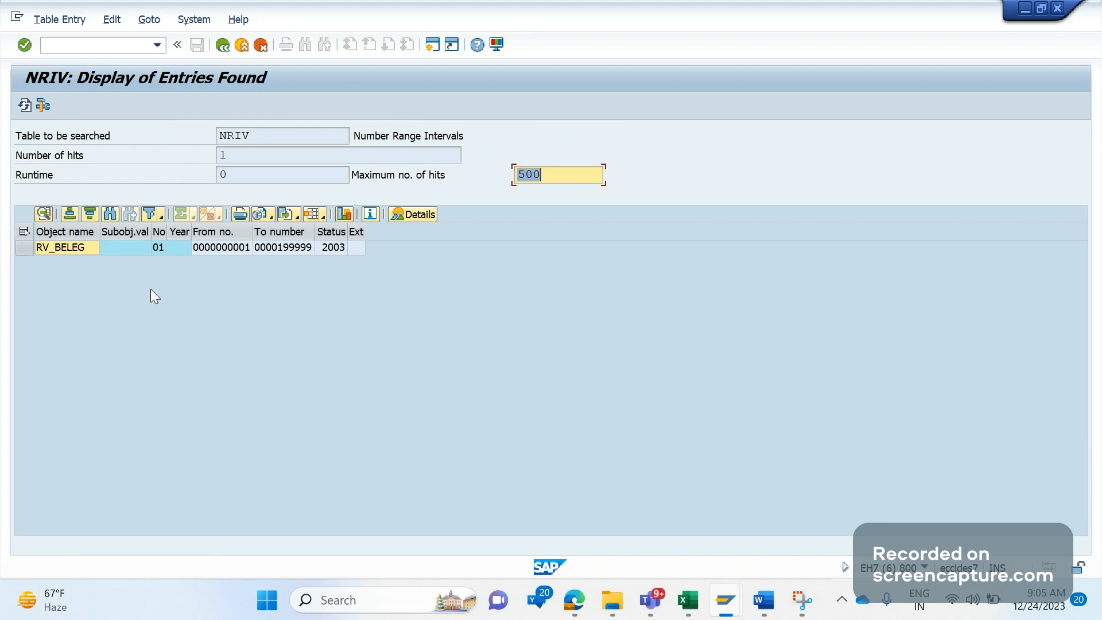
{"action": "mouse_move", "coordinate": [331, 232]}
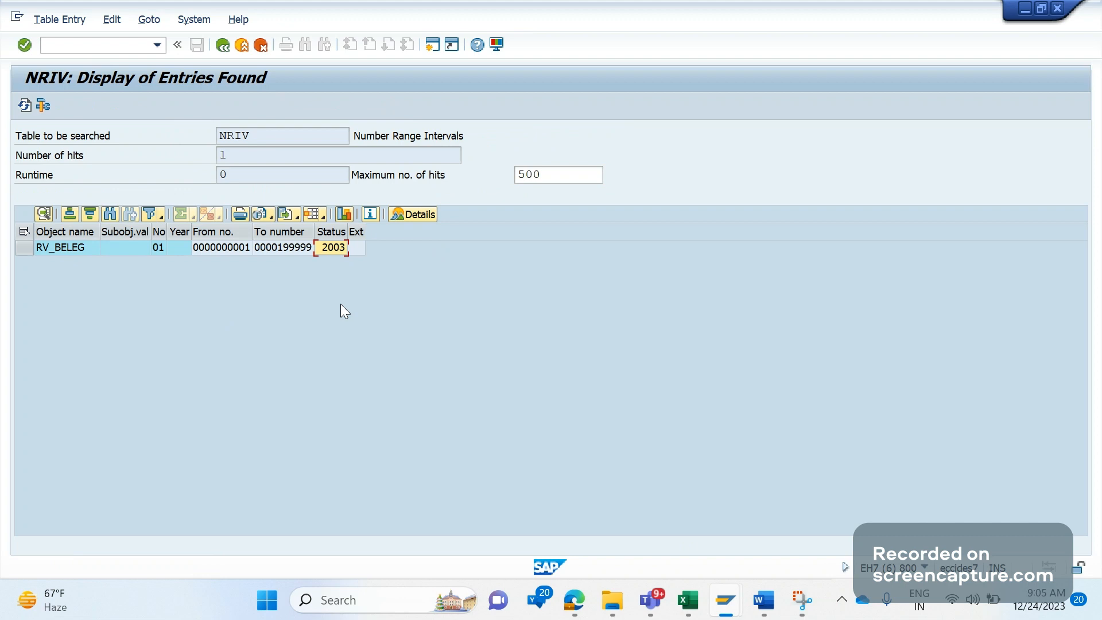
{"action": "mouse_move", "coordinate": [303, 321]}
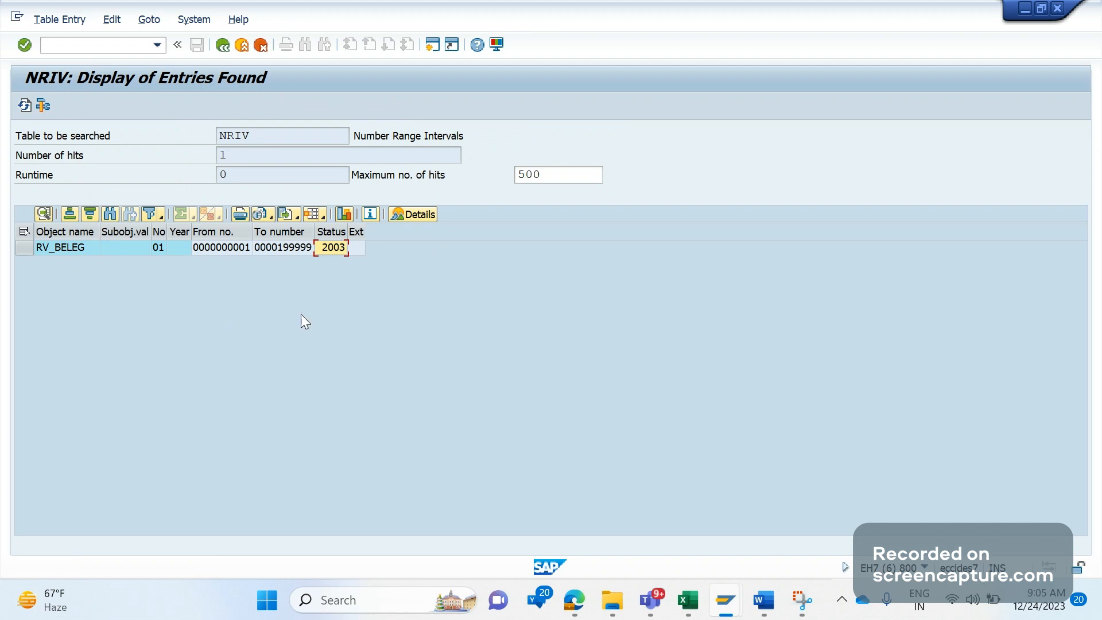
{"action": "mouse_move", "coordinate": [328, 298]}
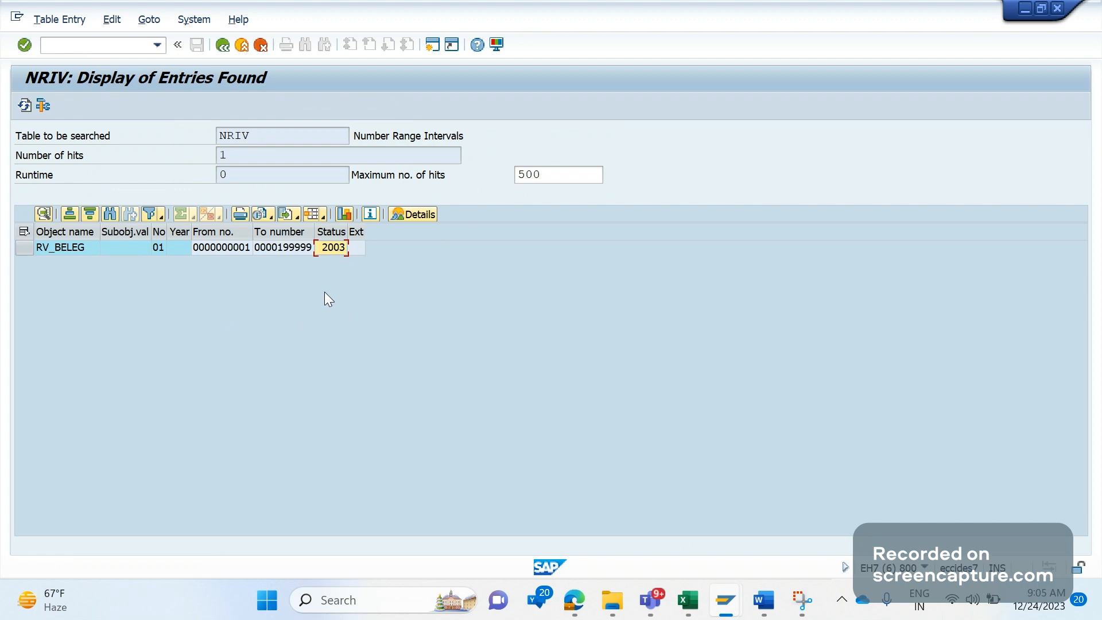
{"action": "mouse_move", "coordinate": [342, 260]}
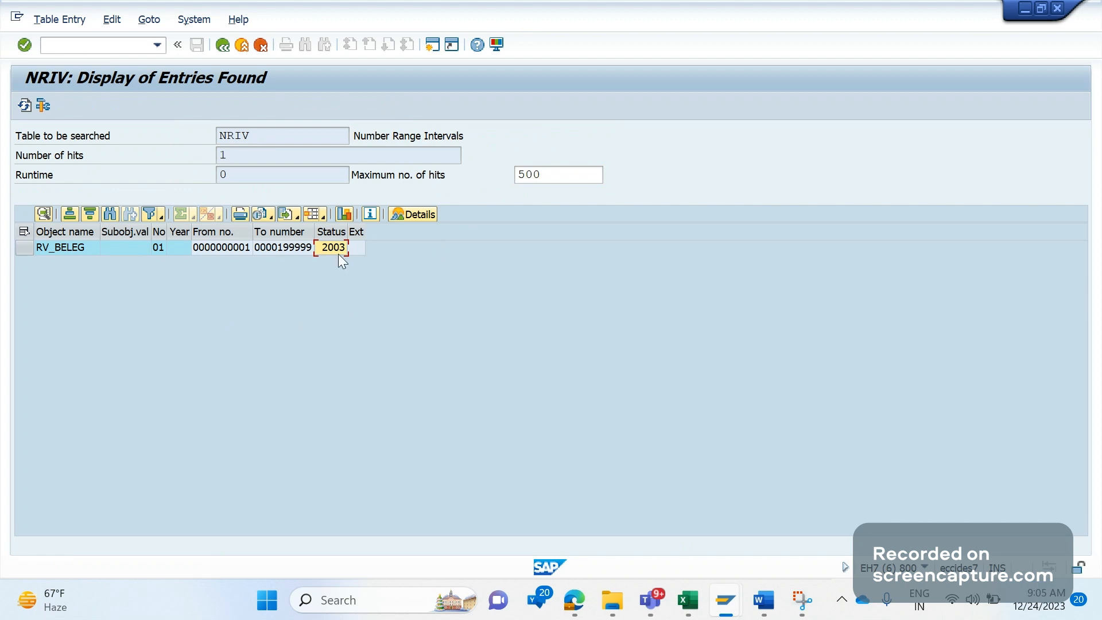
{"action": "mouse_move", "coordinate": [345, 268]}
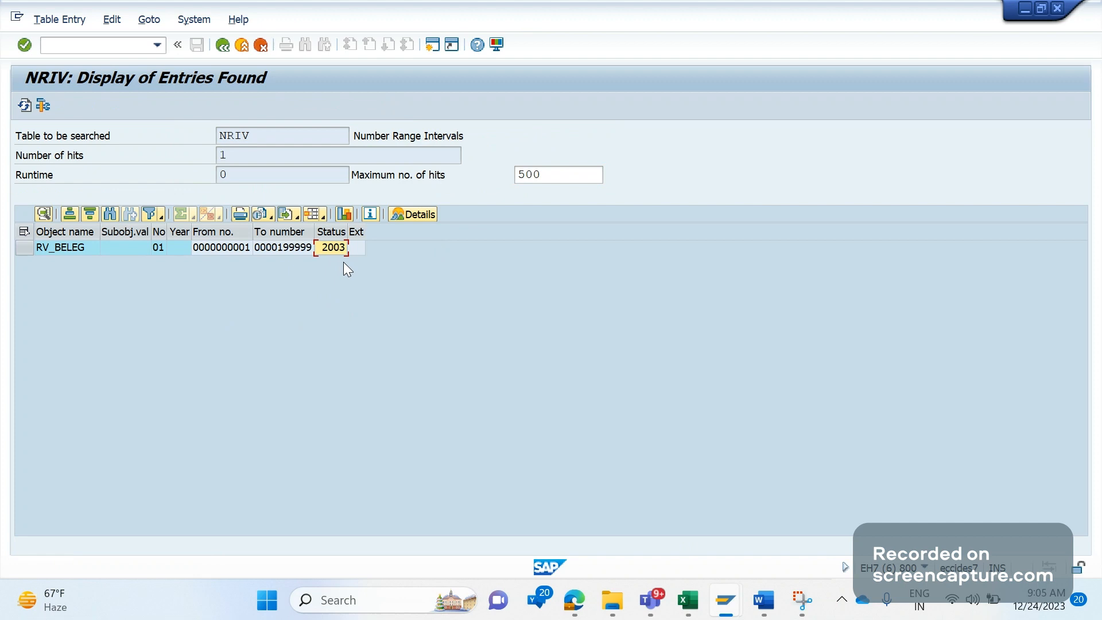
{"action": "mouse_move", "coordinate": [332, 269]}
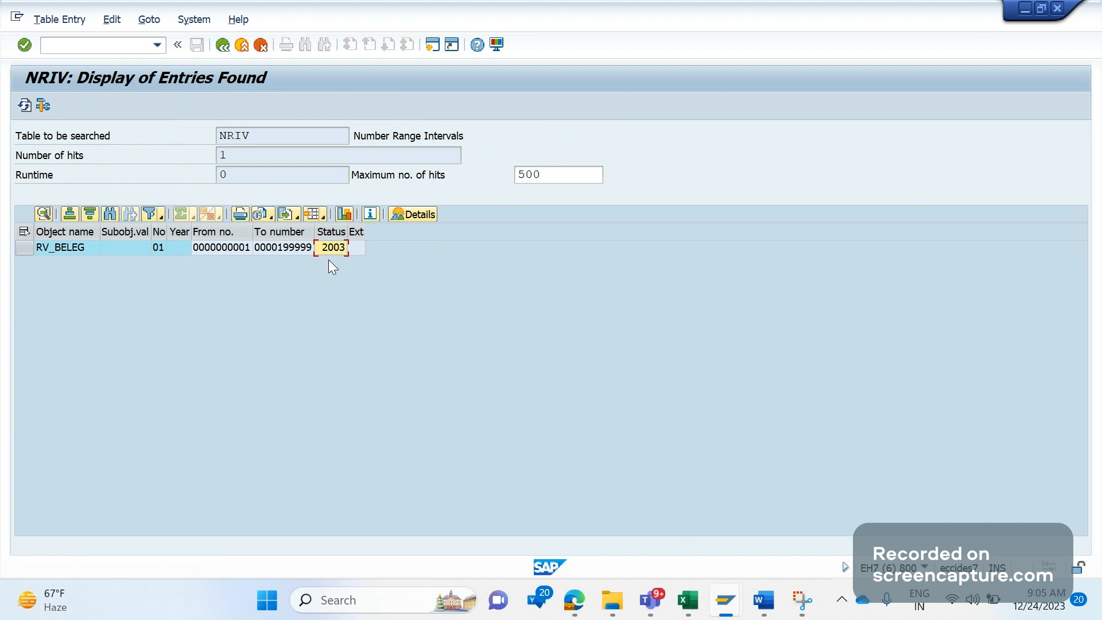
{"action": "mouse_move", "coordinate": [328, 268]}
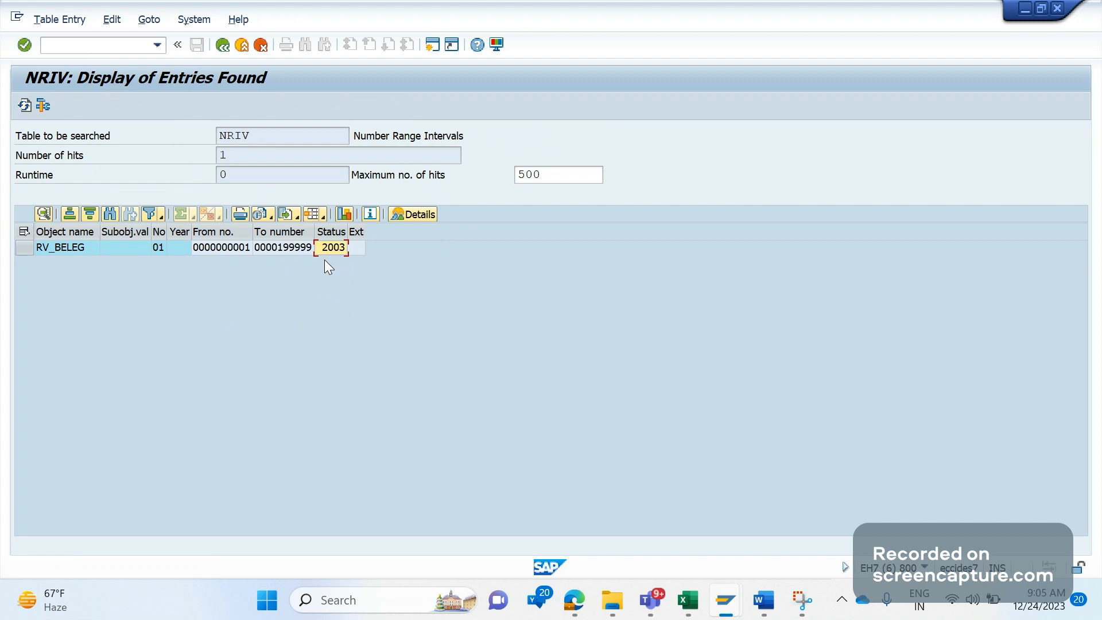
{"action": "mouse_move", "coordinate": [330, 278]}
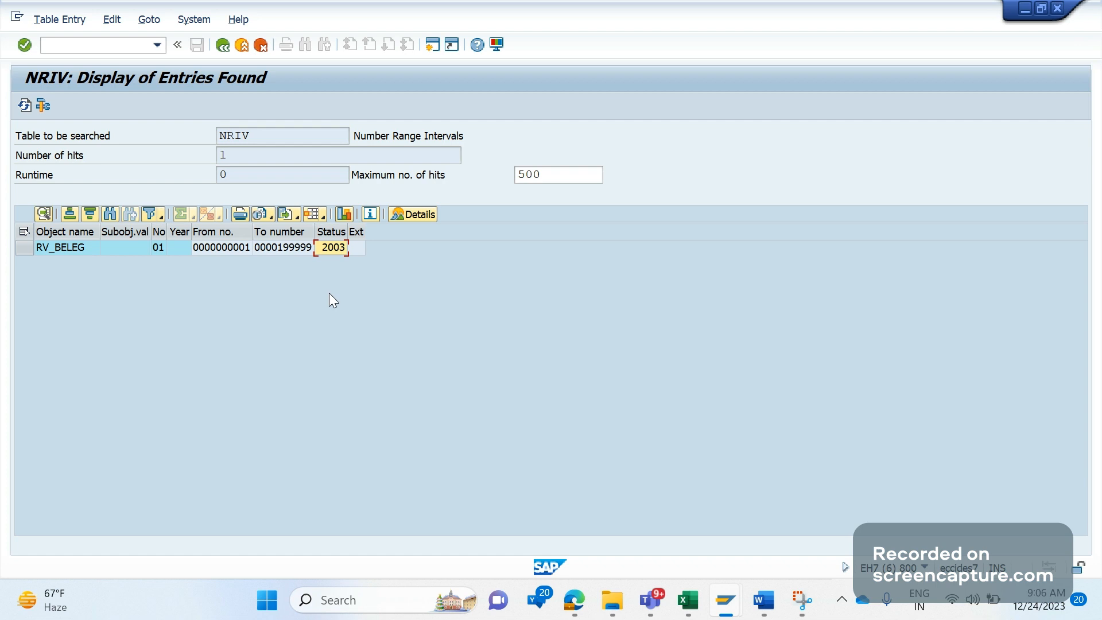
{"action": "mouse_move", "coordinate": [447, 344]}
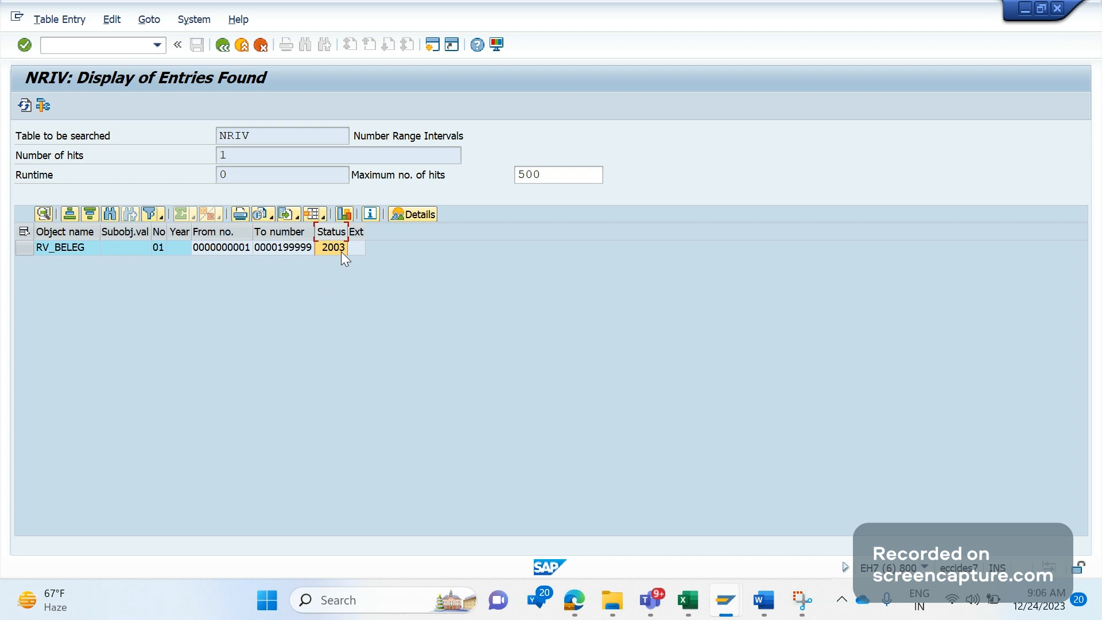
{"action": "mouse_move", "coordinate": [274, 312]}
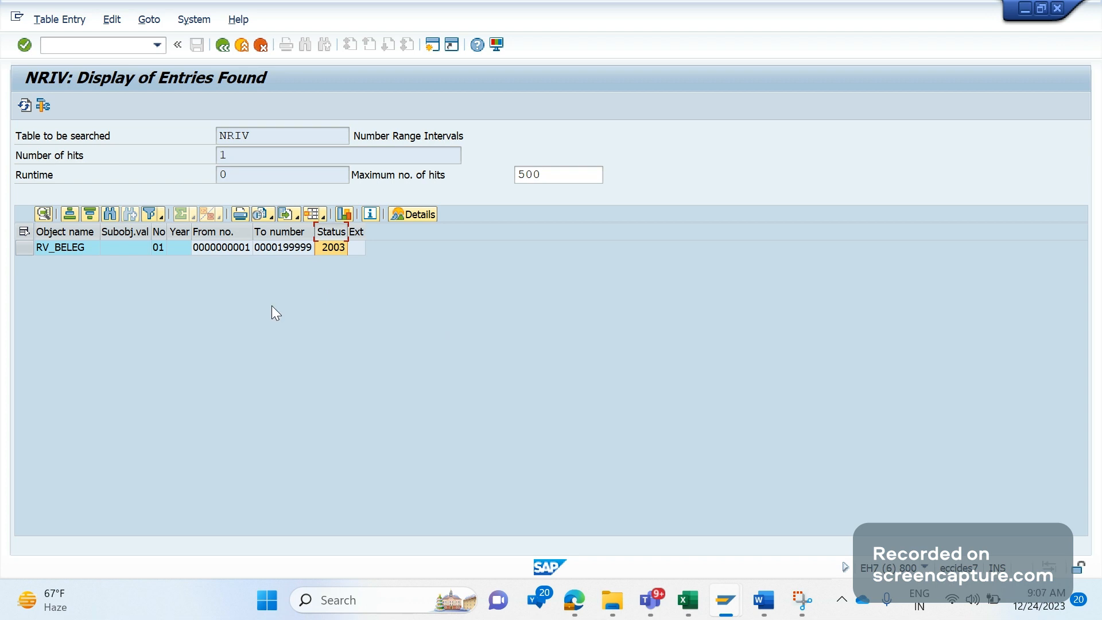
{"action": "mouse_move", "coordinate": [321, 386]}
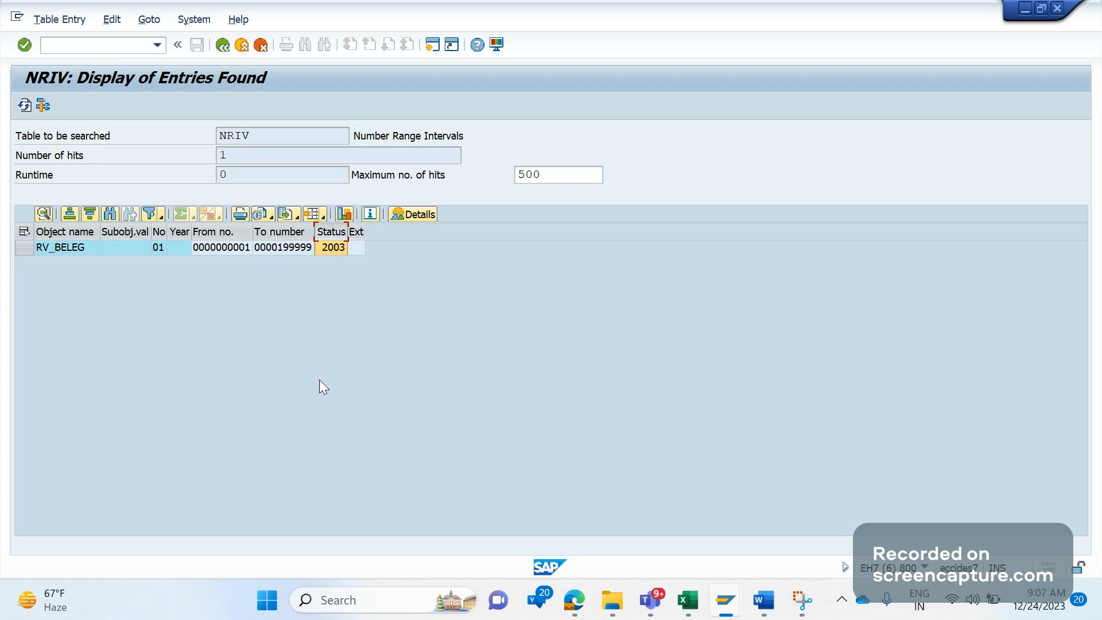
{"action": "mouse_move", "coordinate": [44, 293]}
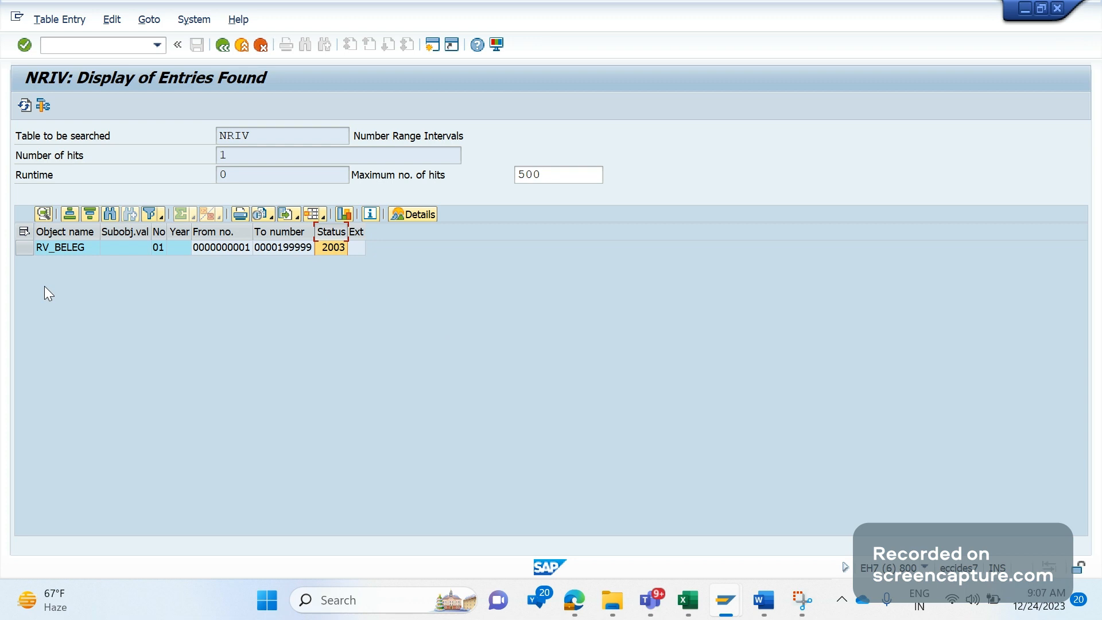
{"action": "mouse_move", "coordinate": [79, 260]}
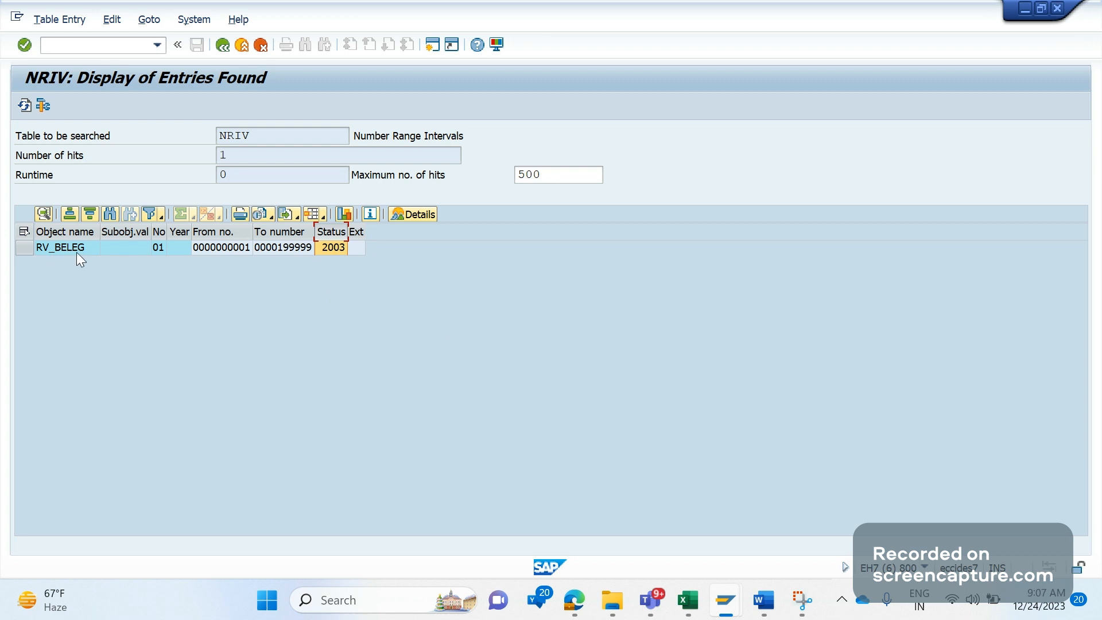
{"action": "left_click", "coordinate": [125, 248]}
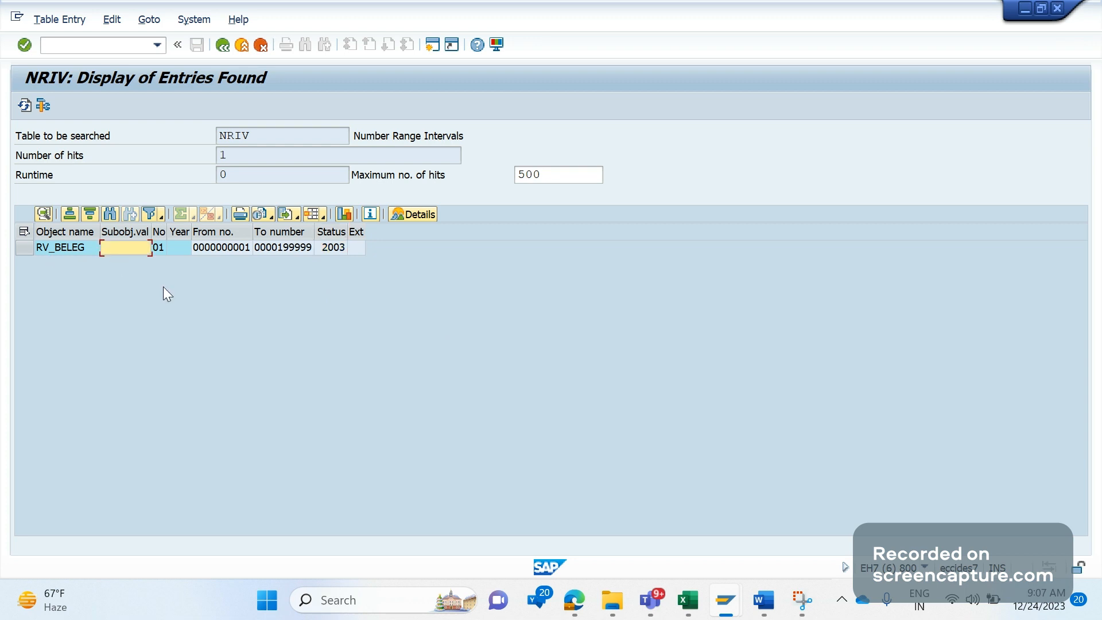
{"action": "left_click", "coordinate": [59, 247]}
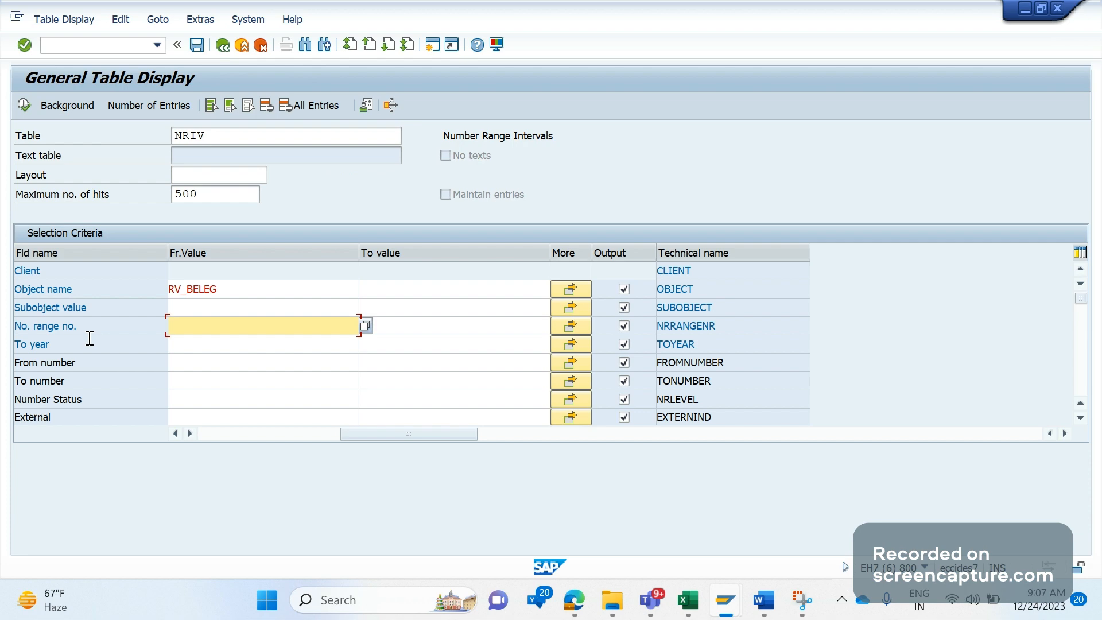
- Execute the NRIV search with no interval criterion to list all 45 RV_BELEG intervals
{"action": "left_click", "coordinate": [260, 288]}
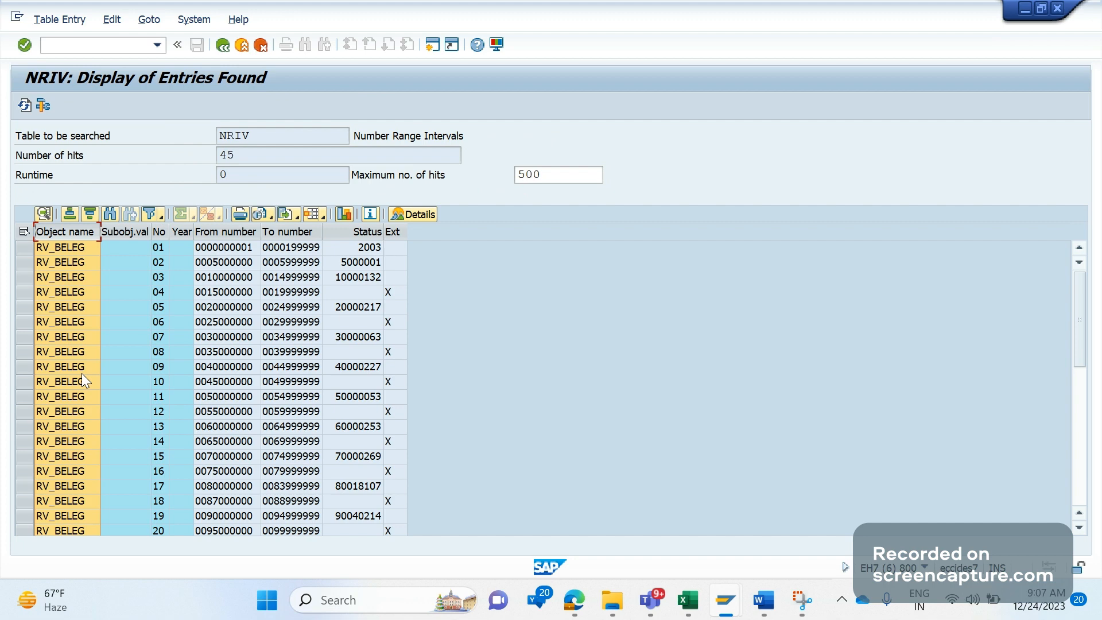
{"action": "mouse_move", "coordinate": [5, 294]}
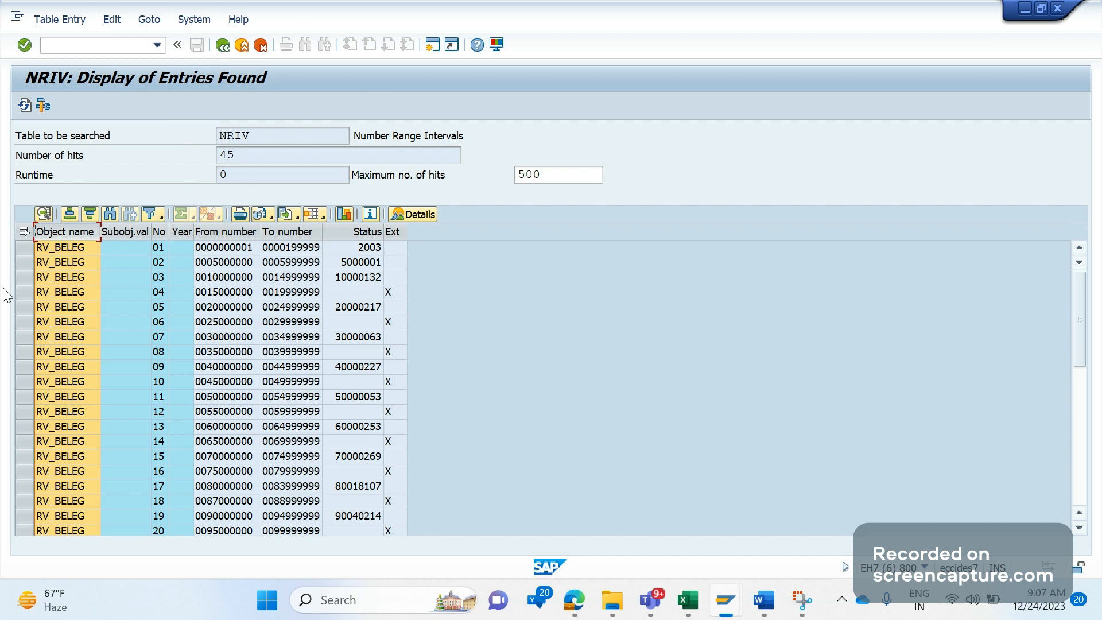
{"action": "mouse_move", "coordinate": [233, 430]}
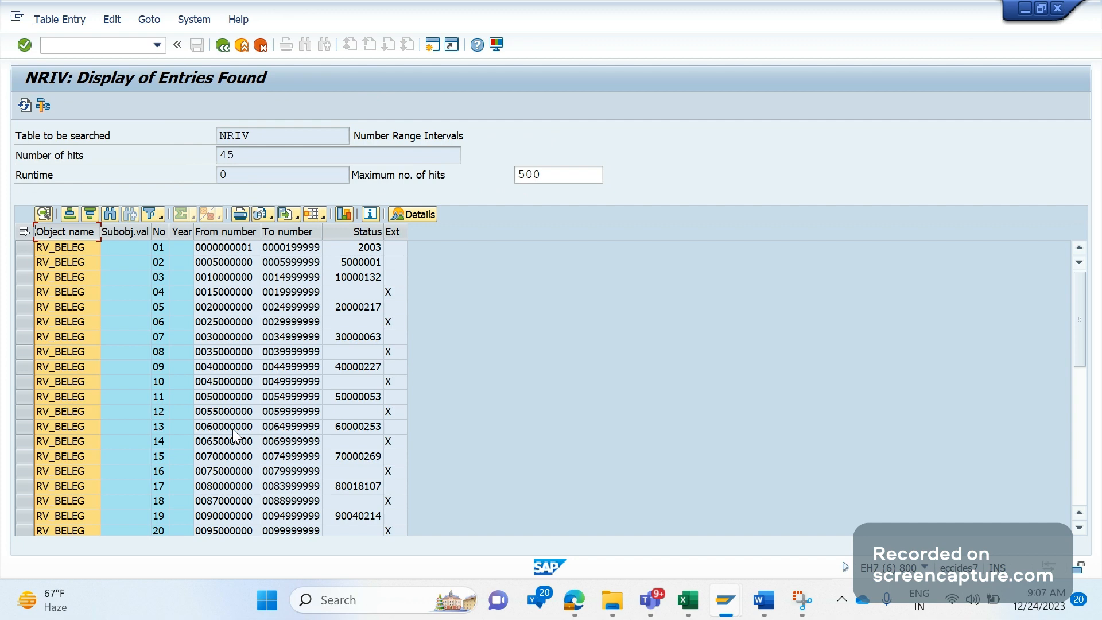
{"action": "mouse_move", "coordinate": [213, 48]}
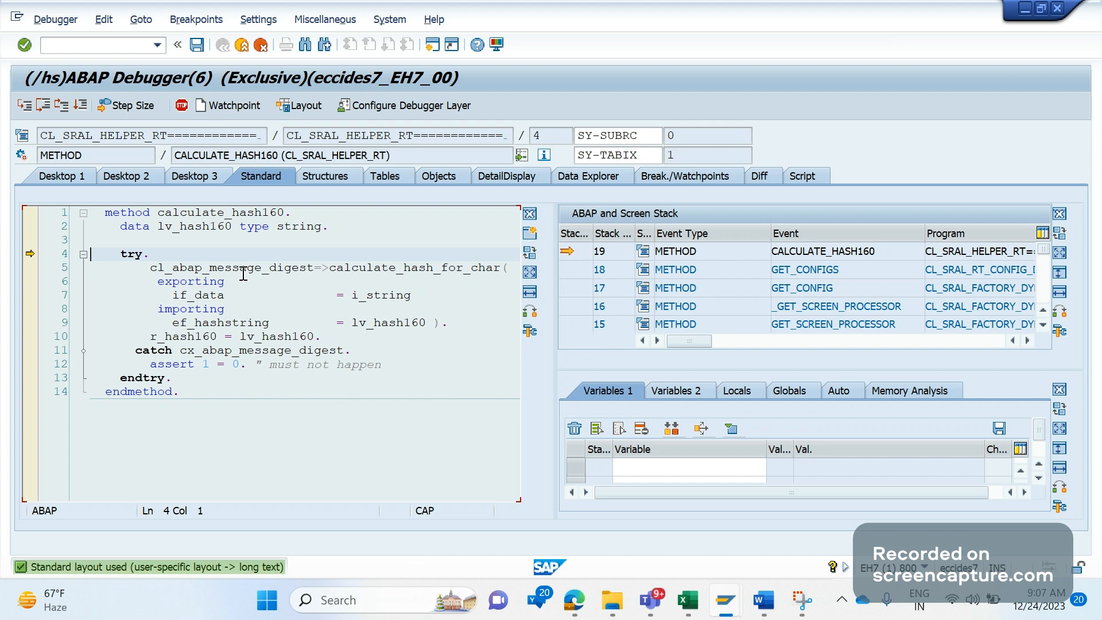
- In the debugger's variable workspace, set GD-EDIT to make interval 01 editable
{"action": "left_click", "coordinate": [194, 176]}
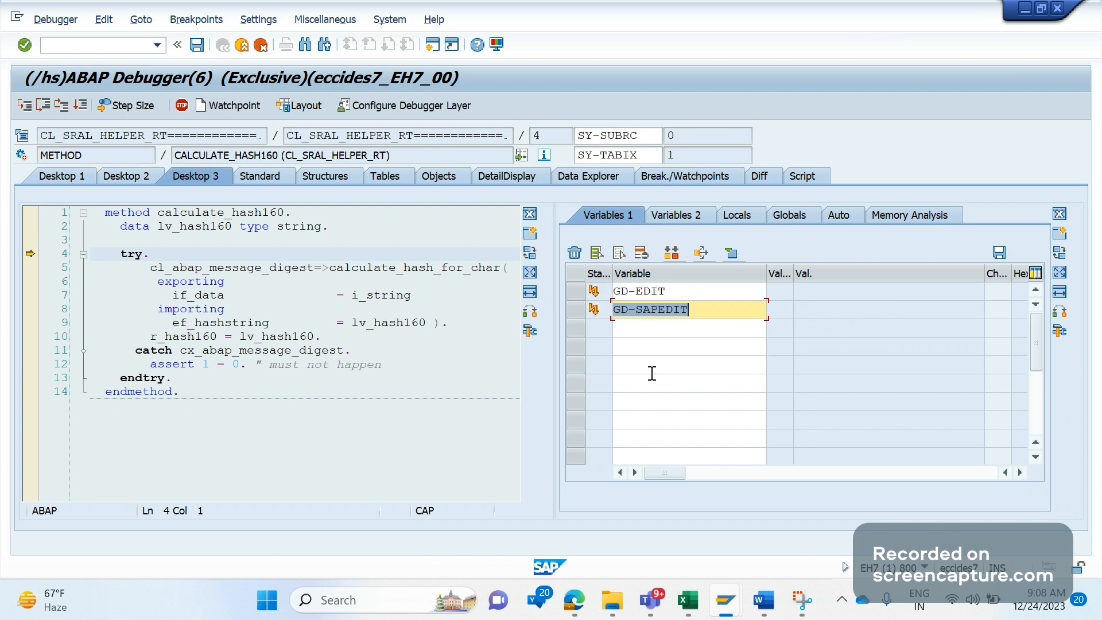
{"action": "mouse_move", "coordinate": [652, 380]}
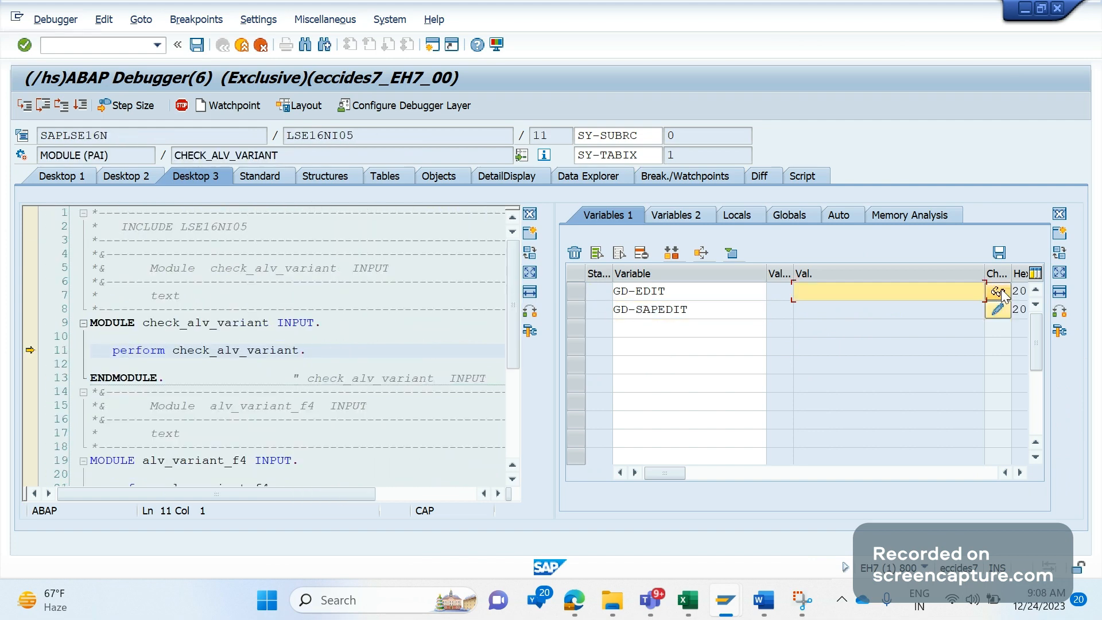
{"action": "left_click", "coordinate": [998, 291]}
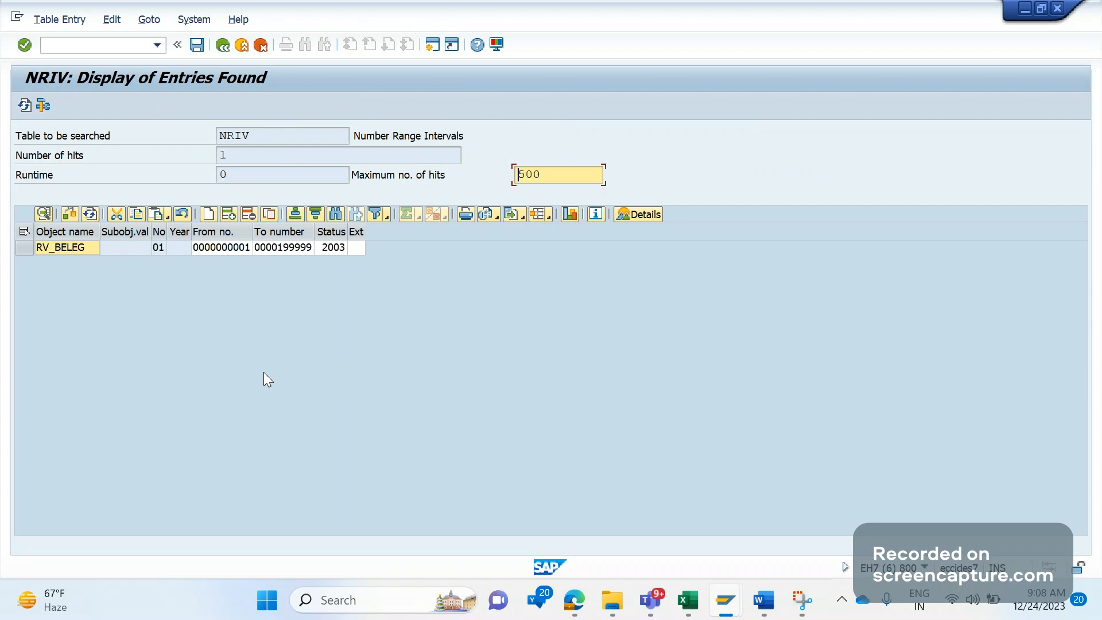
- Find latest sales document 21070 in VBAK and replace NRIV status 2003 with it
{"action": "left_click", "coordinate": [331, 247]}
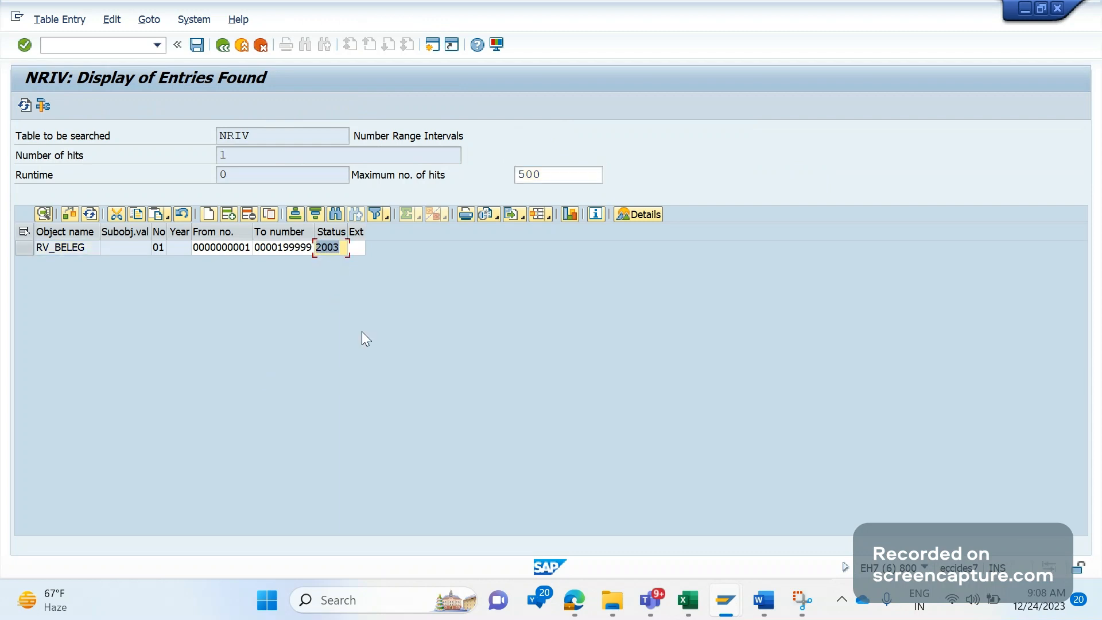
{"action": "mouse_move", "coordinate": [125, 128]}
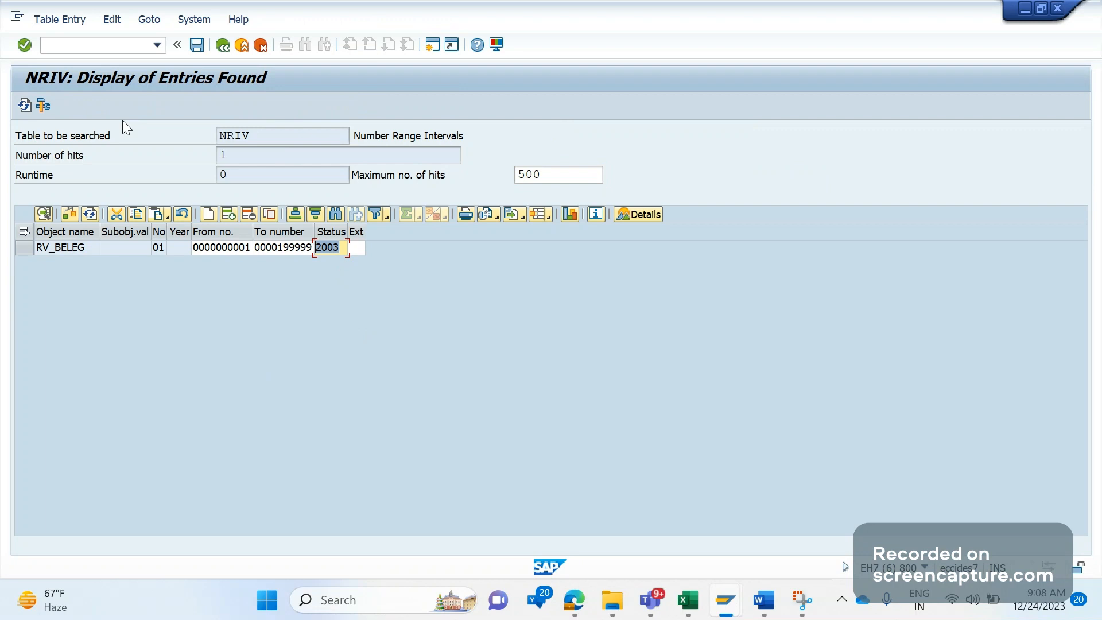
{"action": "type", "text": "/OSE"}
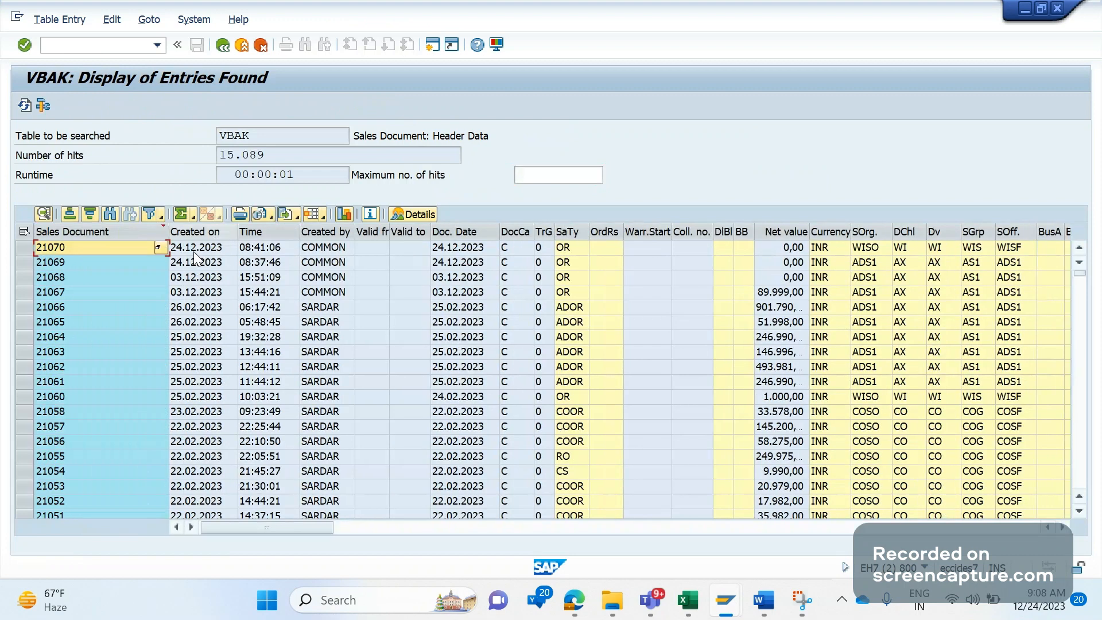
{"action": "left_click", "coordinate": [281, 135]}
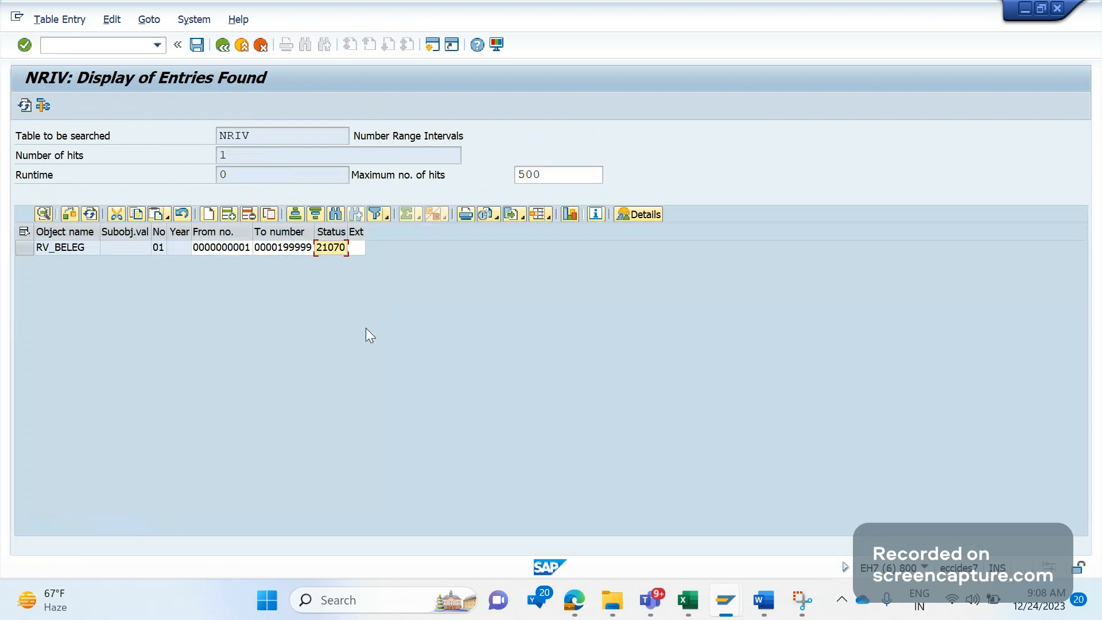
{"action": "mouse_move", "coordinate": [354, 349]}
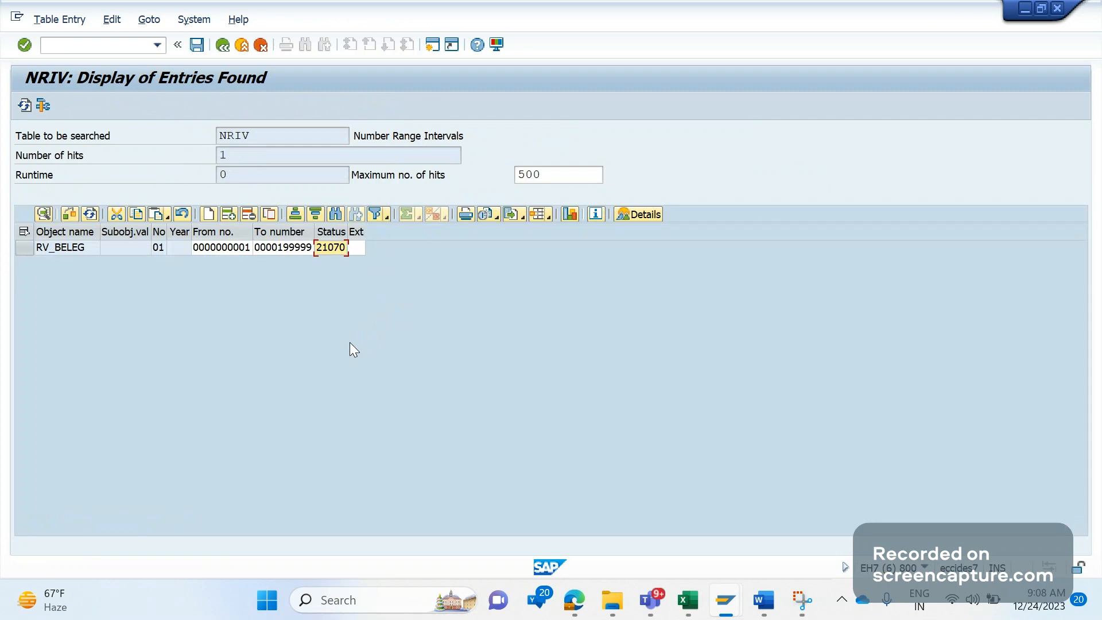
{"action": "mouse_move", "coordinate": [332, 269]}
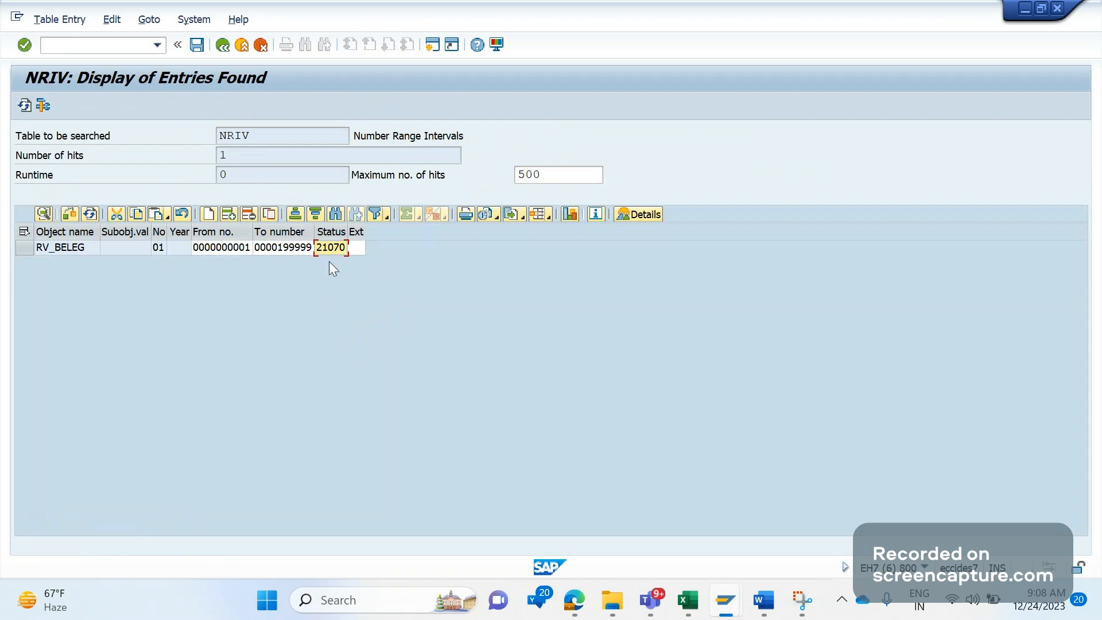
{"action": "mouse_move", "coordinate": [349, 265]}
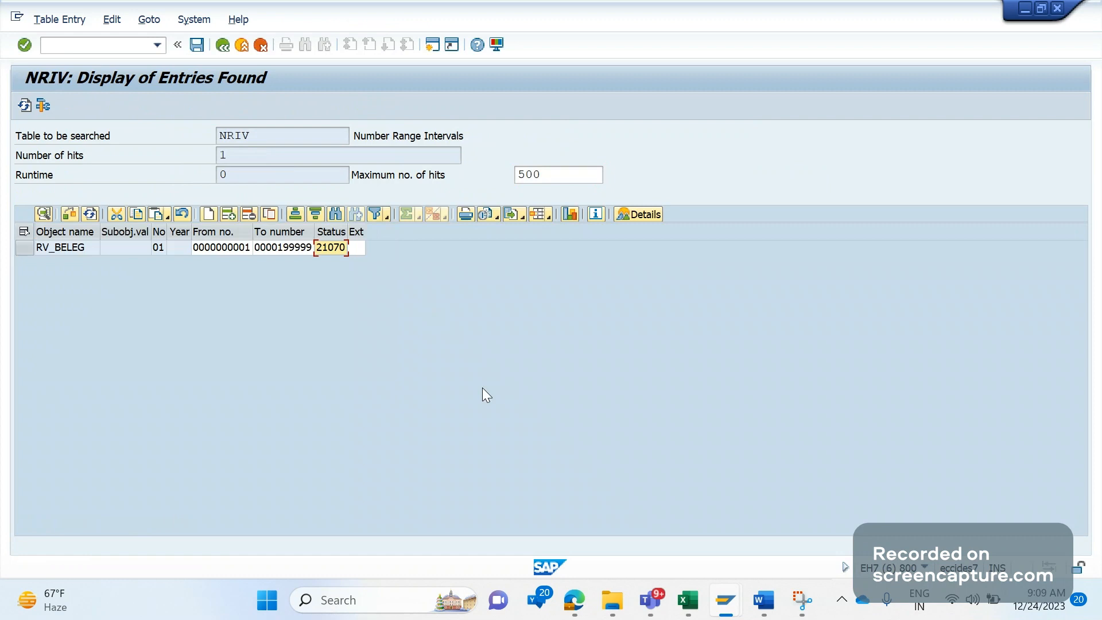
{"action": "mouse_move", "coordinate": [560, 398]}
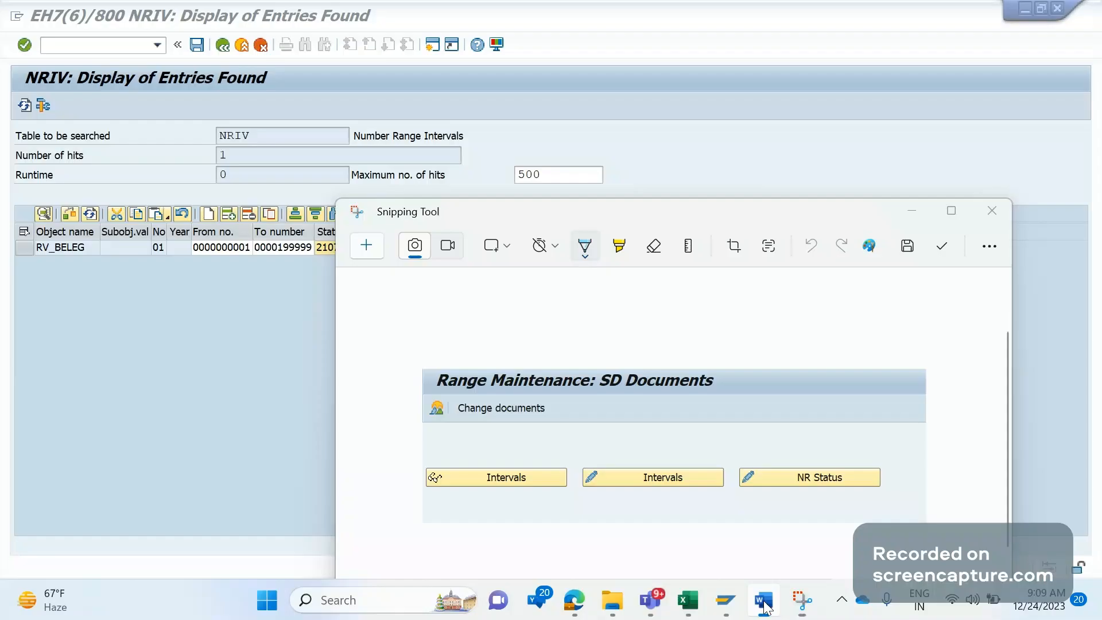
{"action": "left_click", "coordinate": [763, 602]}
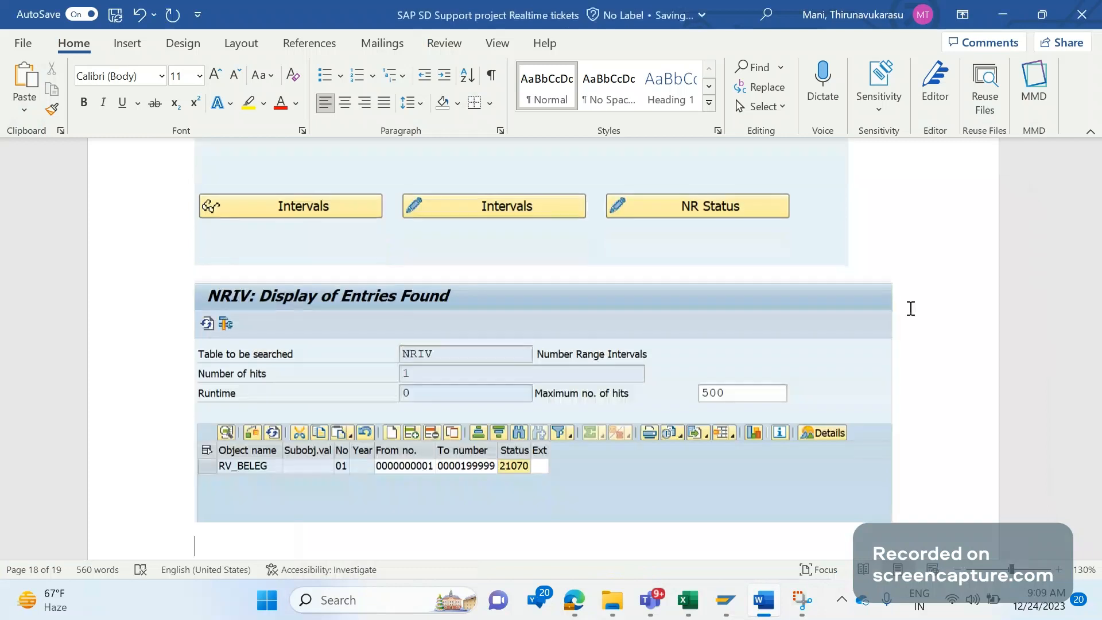
- Write that factory calendar and number range changes belong in production, as TR movement causes issues
{"action": "type", "text": "Factory cal"}
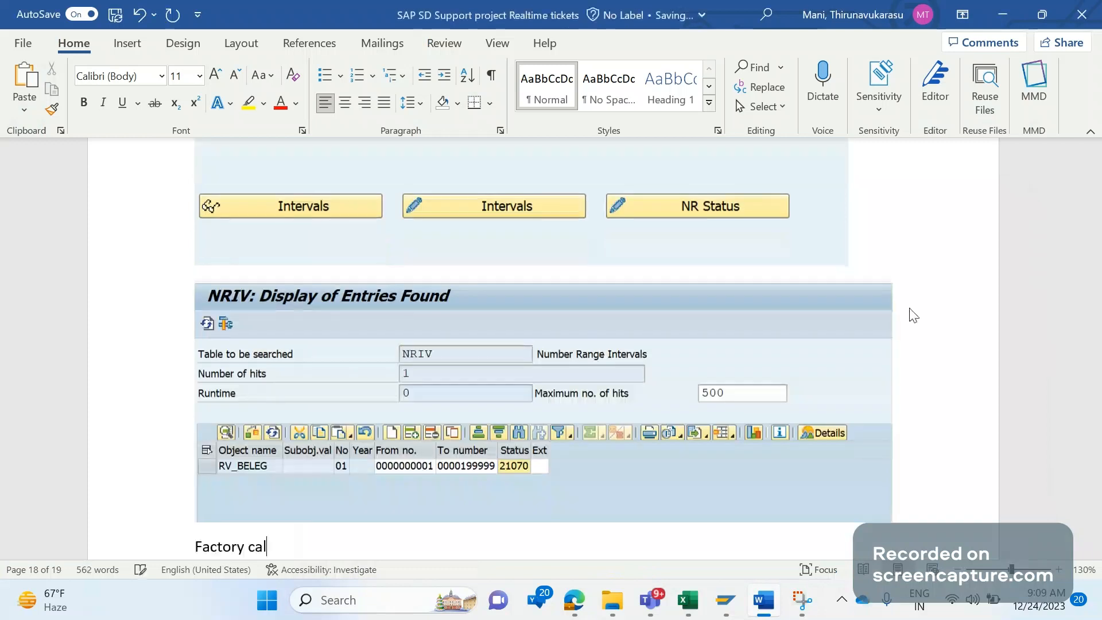
{"action": "type", "text": "endar changes"}
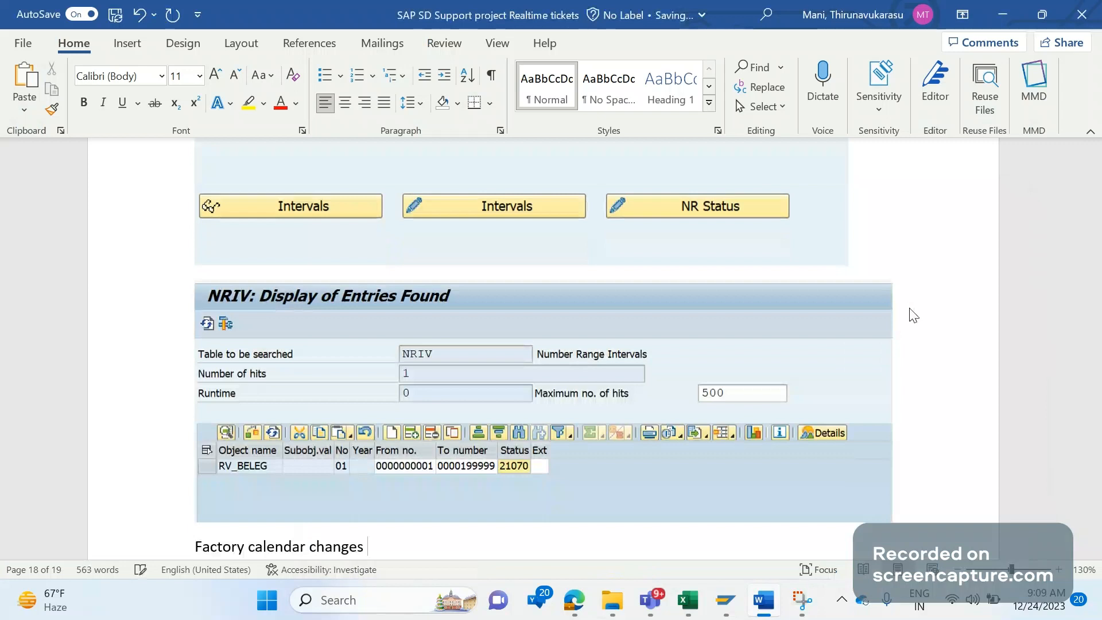
{"action": "type", "text": "and number range change"}
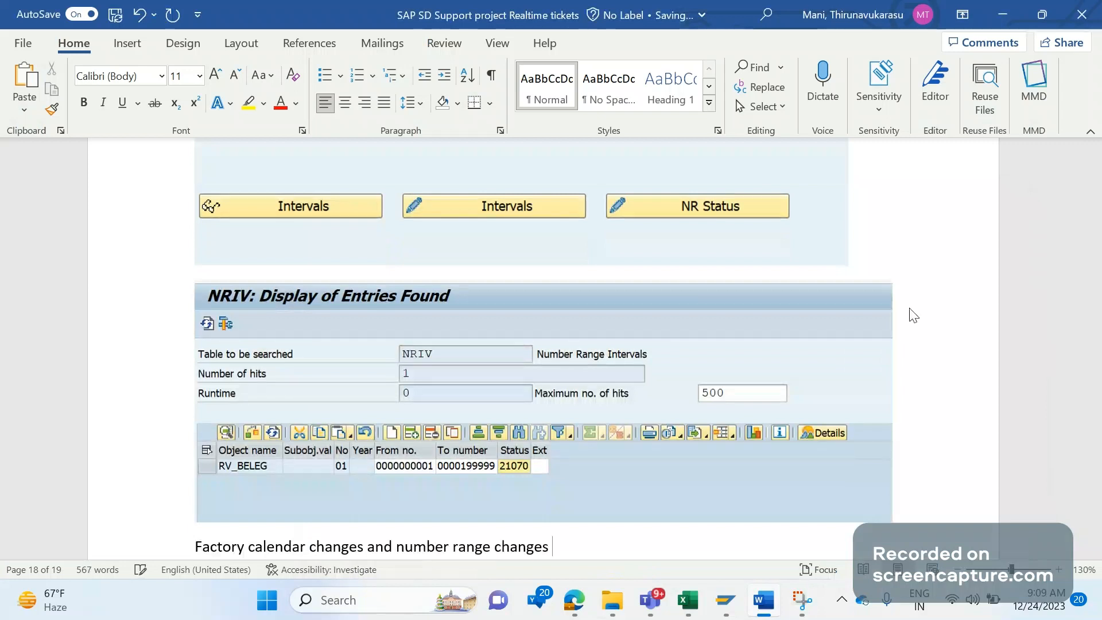
{"action": "type", "text": "should be done in prod"}
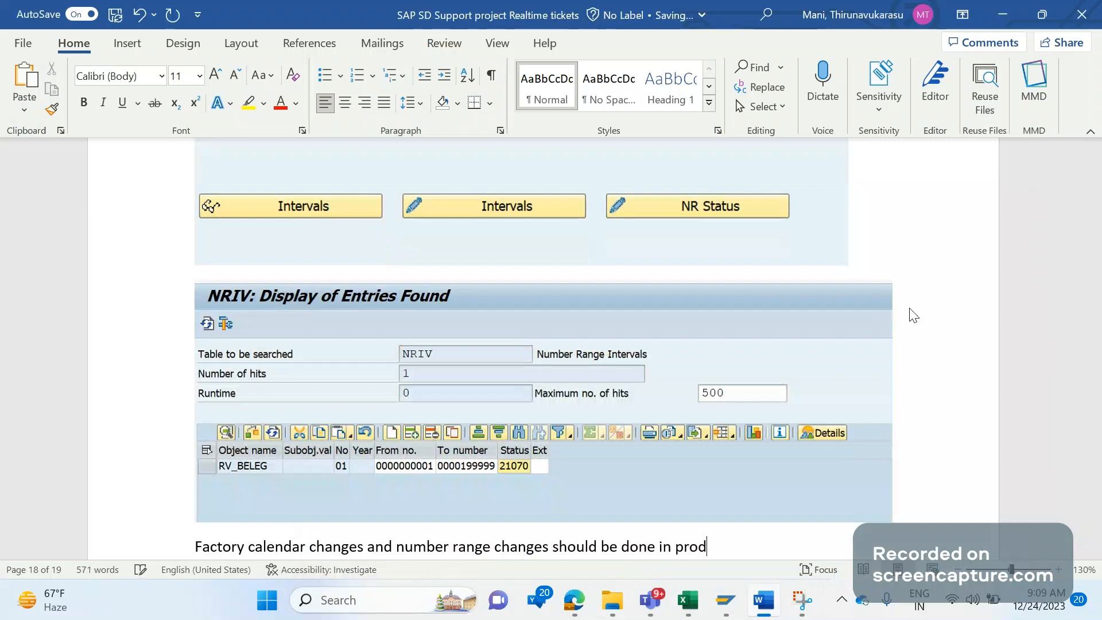
{"action": "type", "text": "uction system only directly."}
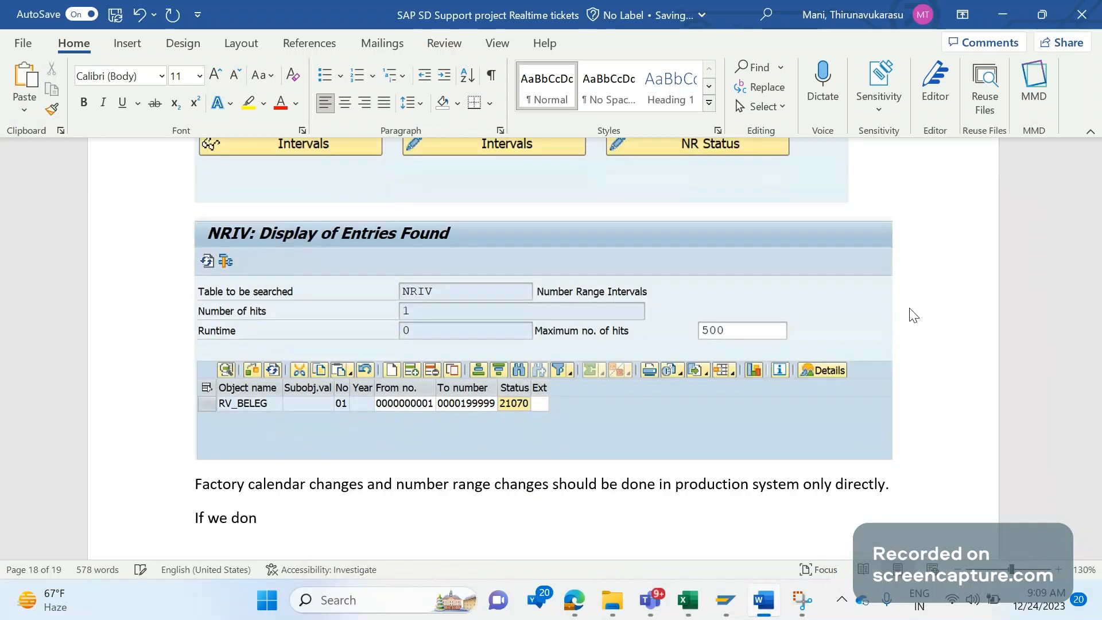
{"action": "type", "text": "it v"}
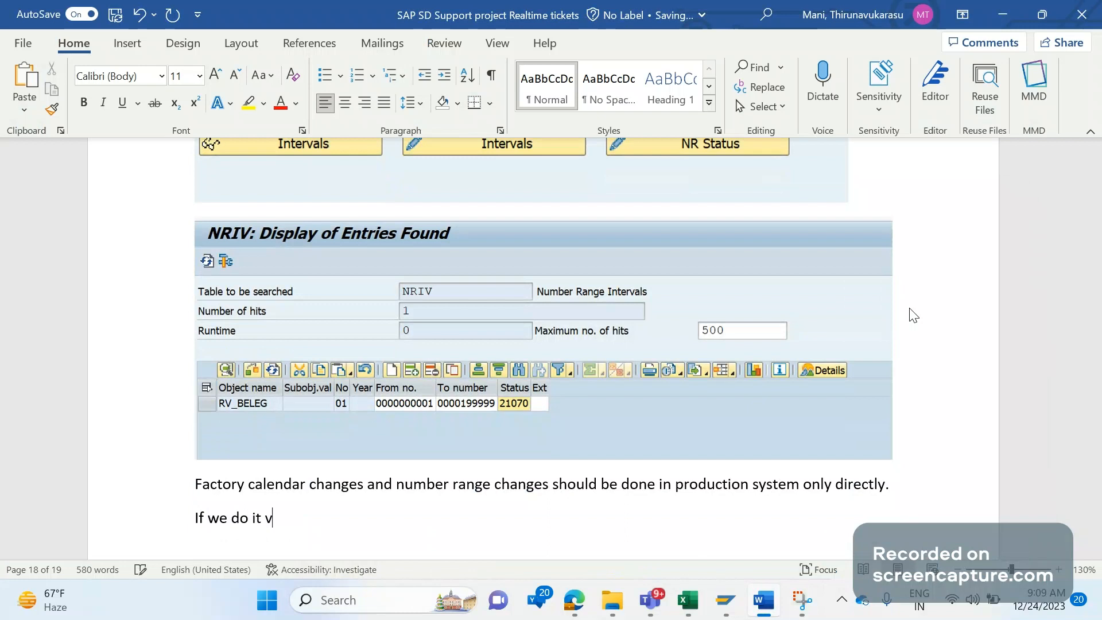
{"action": "type", "text": "IA TR m"}
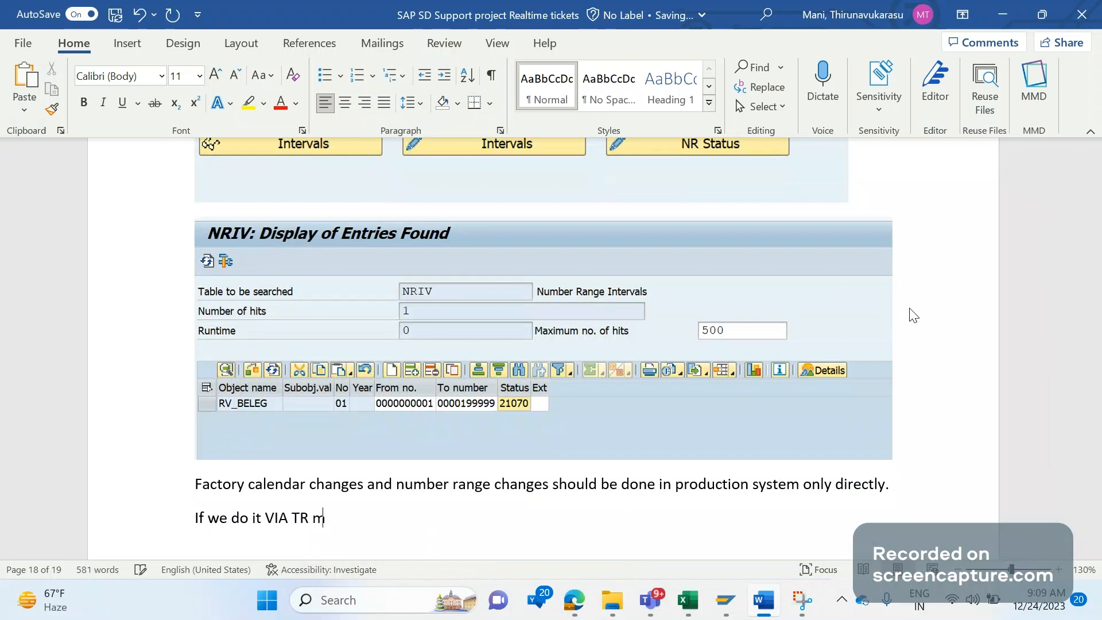
{"action": "type", "text": "ovement, th"}
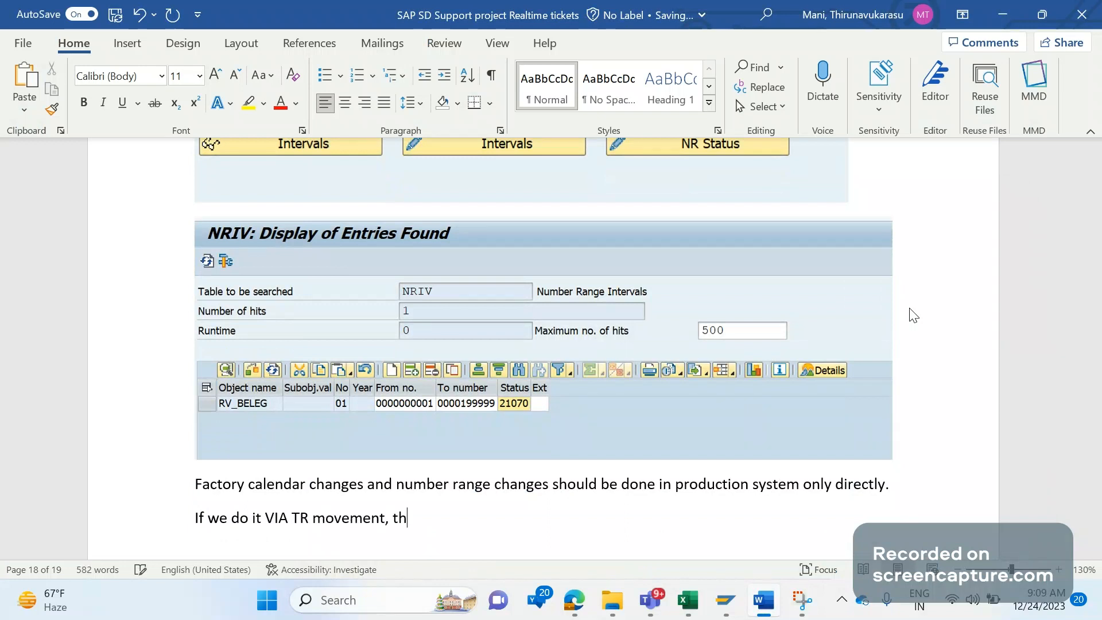
{"action": "type", "text": "en it wi"}
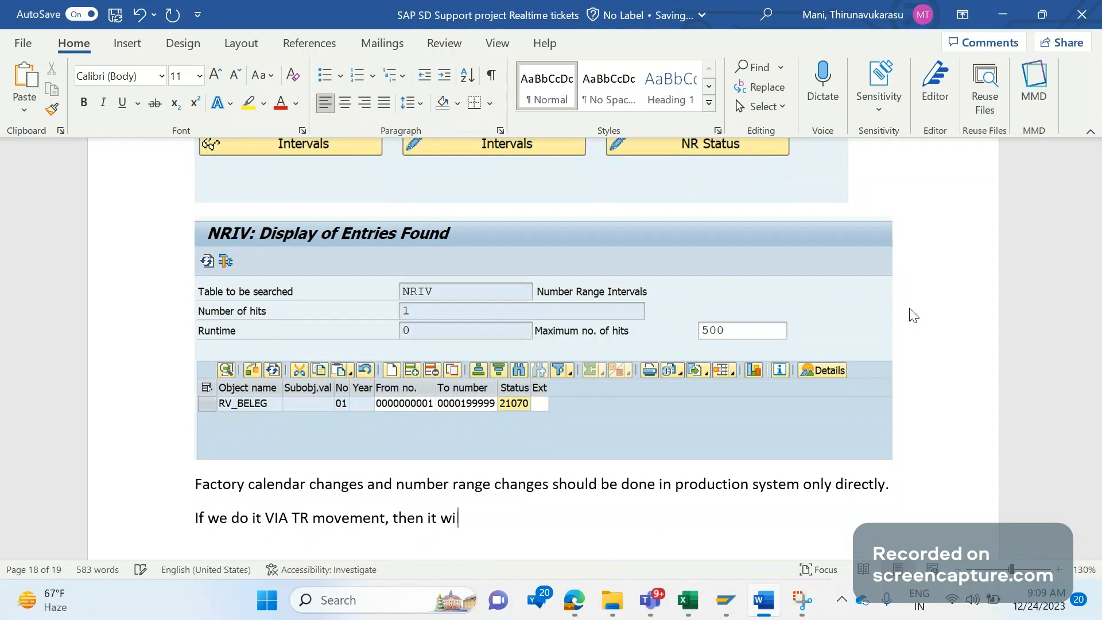
{"action": "type", "text": "ll cause"}
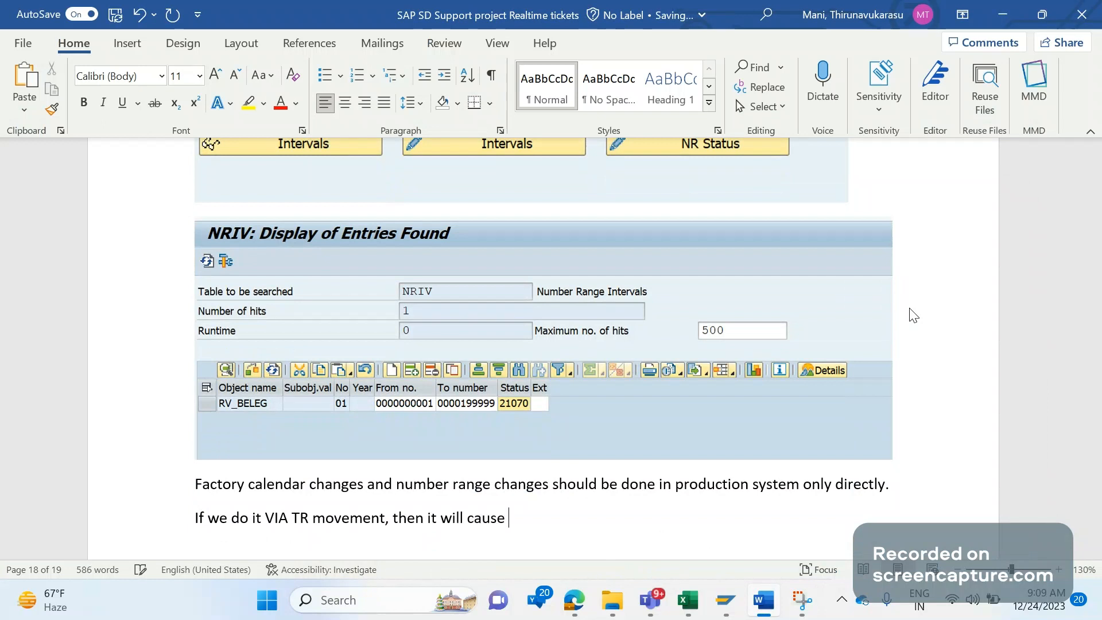
- Explain that SAP's standard design carries all available number ranges into the TR
{"action": "type", "text": "some issues. As t"}
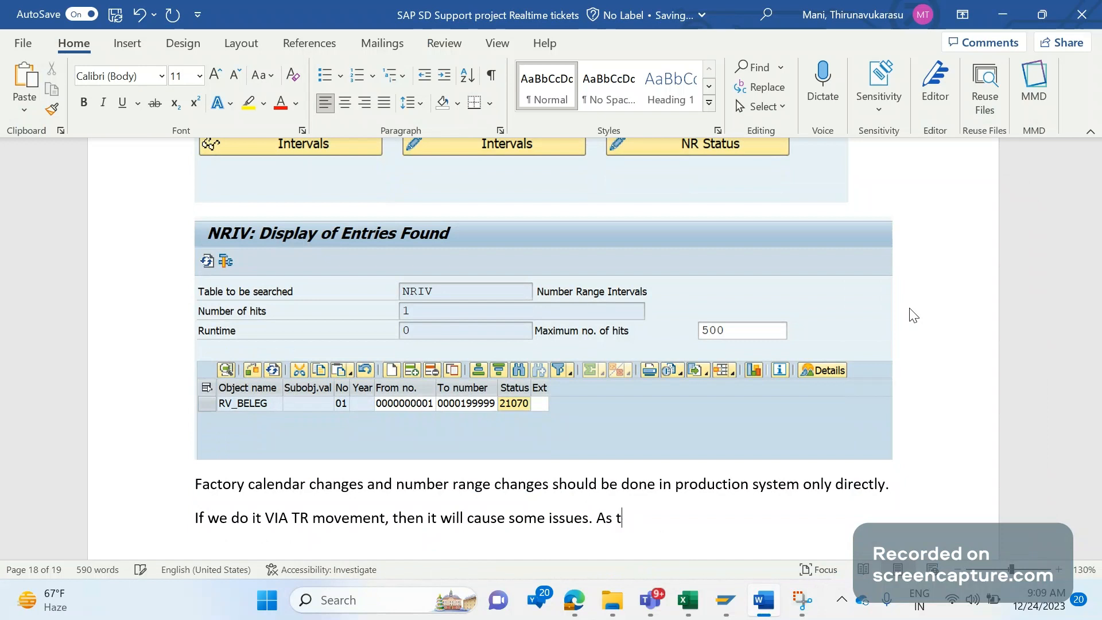
{"action": "type", "text": "per the s"}
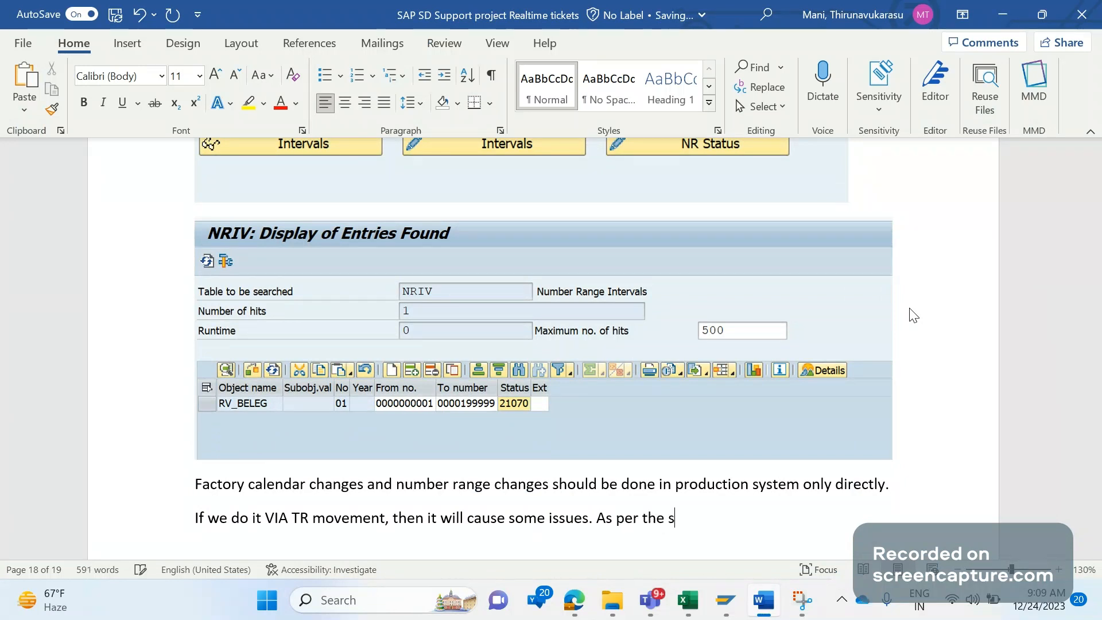
{"action": "type", "text": "tandard desgin"}
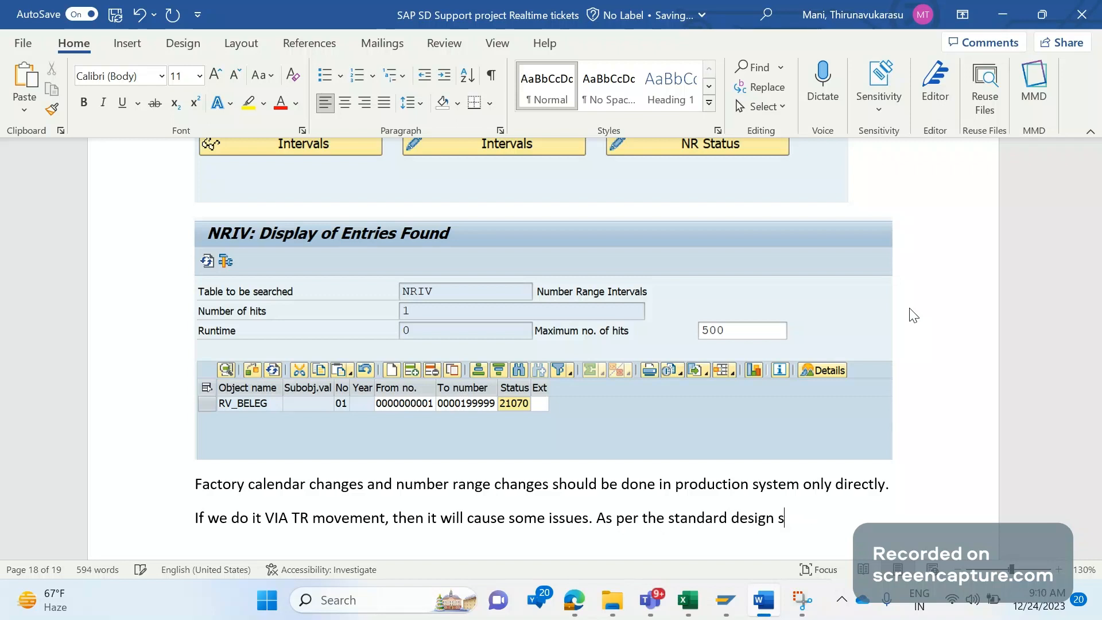
{"action": "type", "text": "AP will"}
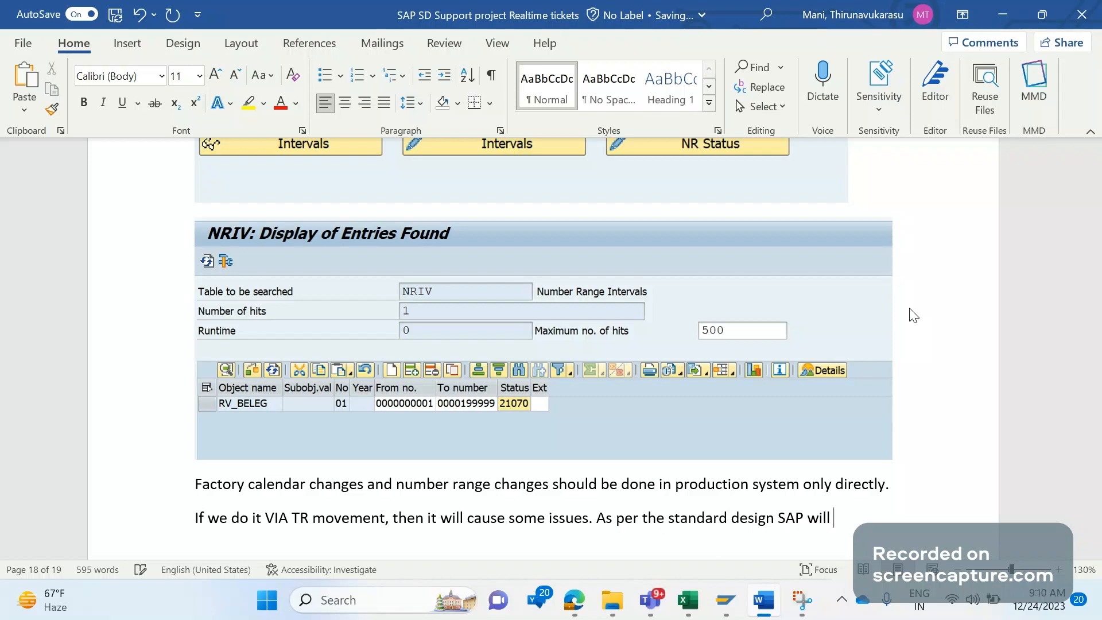
{"action": "type", "text": "carry all"}
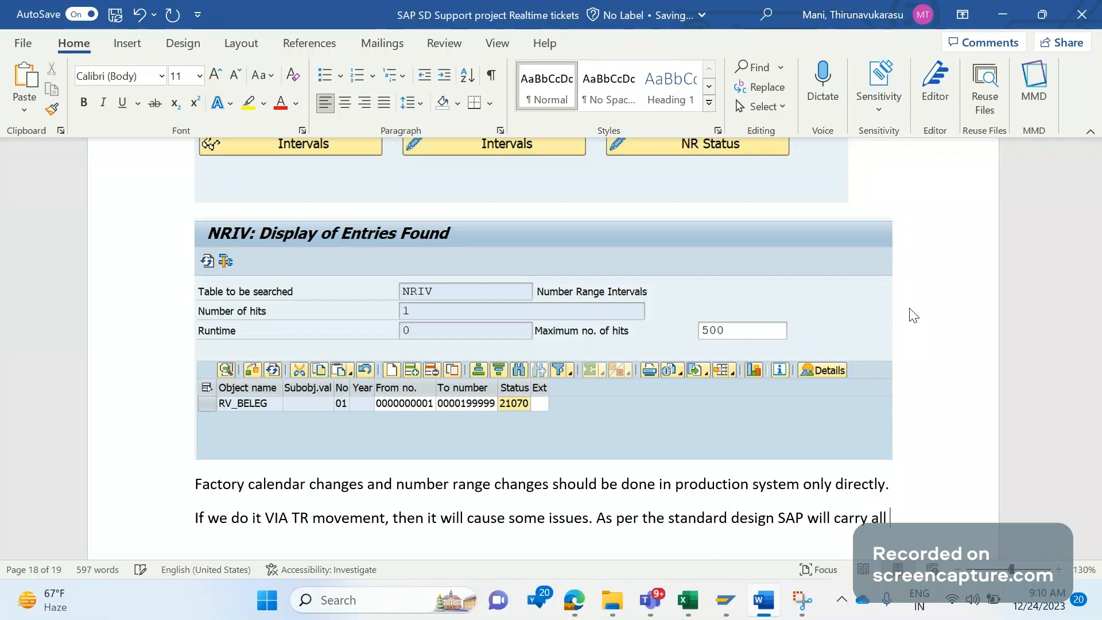
{"action": "type", "text": "the available nu"}
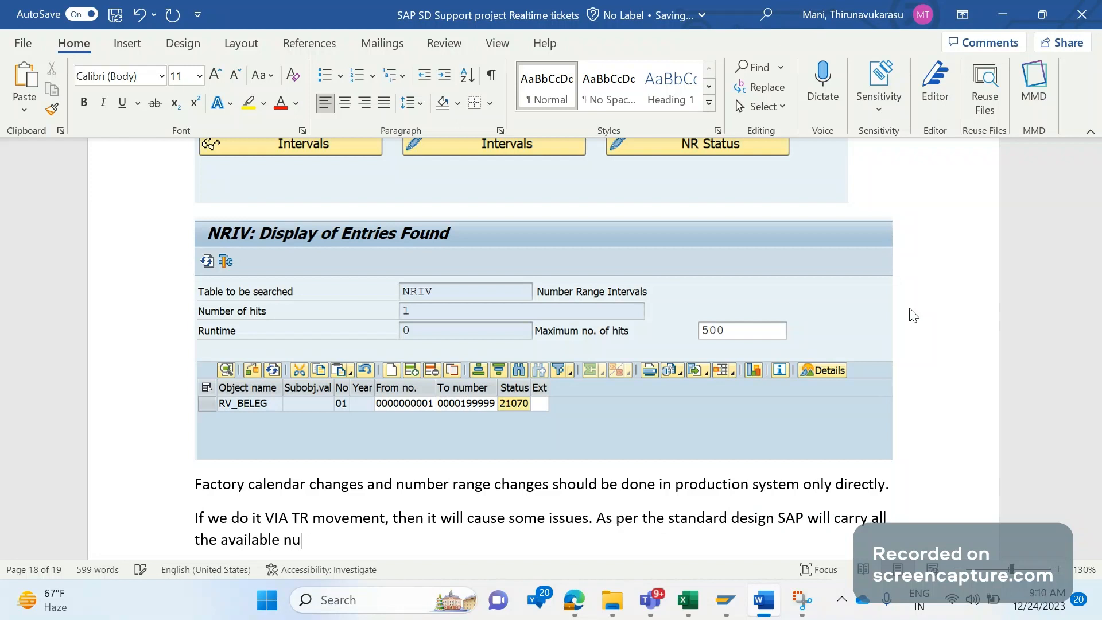
{"action": "type", "text": "mber ranges/fac"}
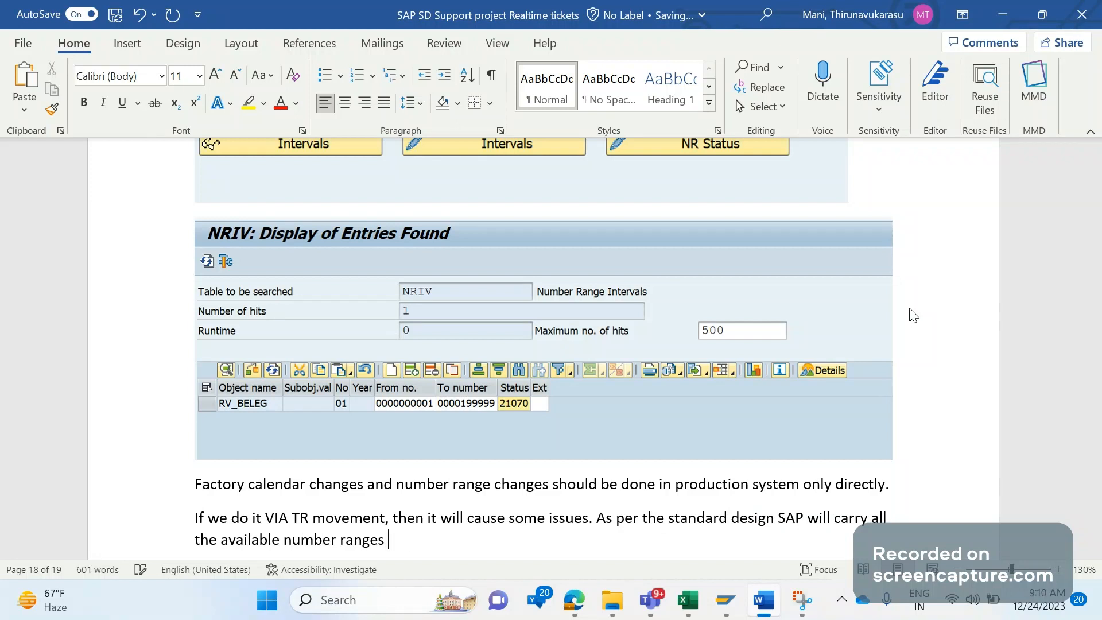
{"action": "type", "text": "into TR e"}
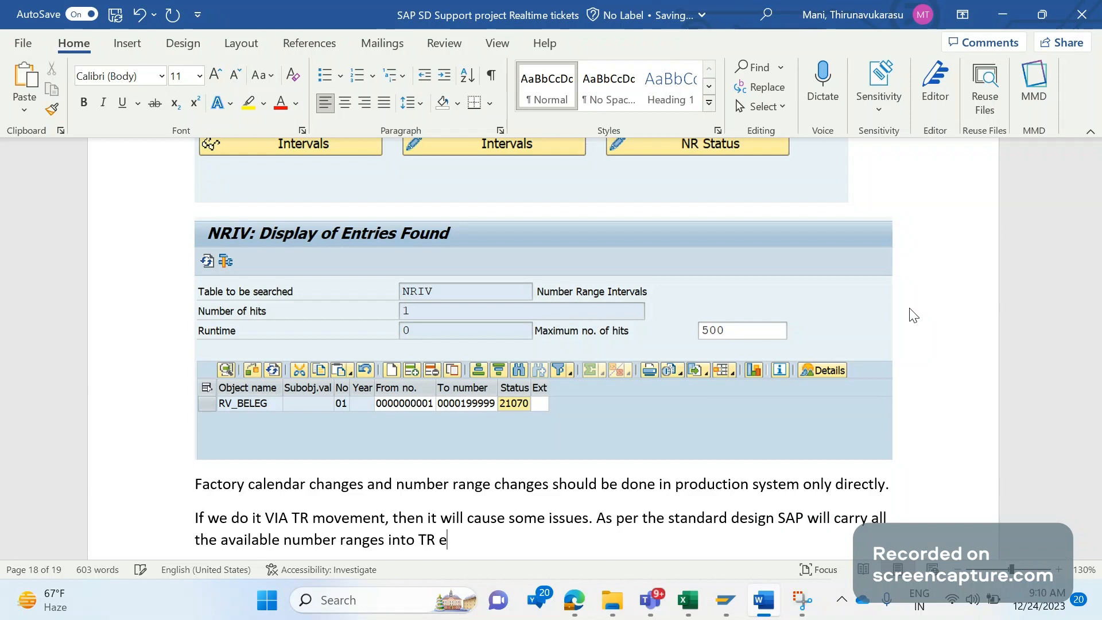
{"action": "type", "text": "even thouh we"}
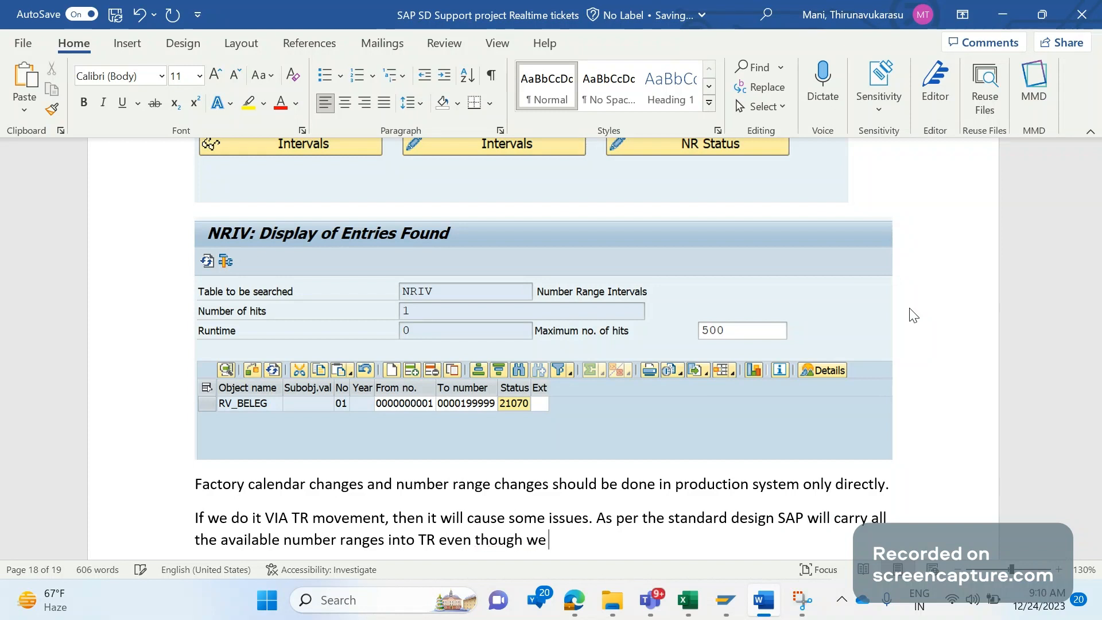
{"action": "type", "text": "do changes to"}
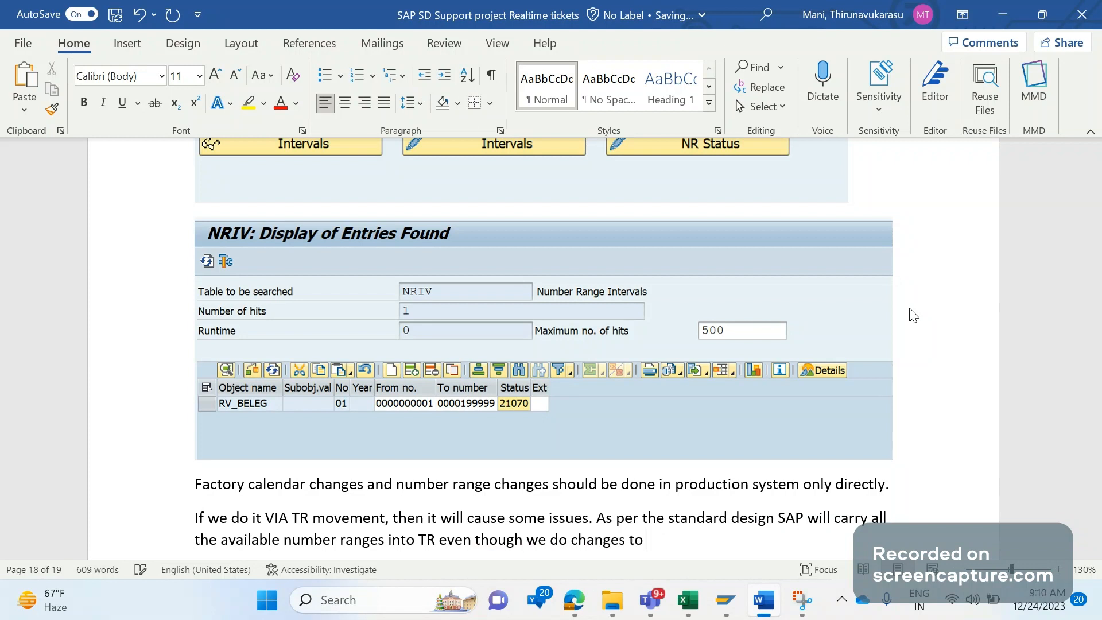
{"action": "type", "text": "specific"}
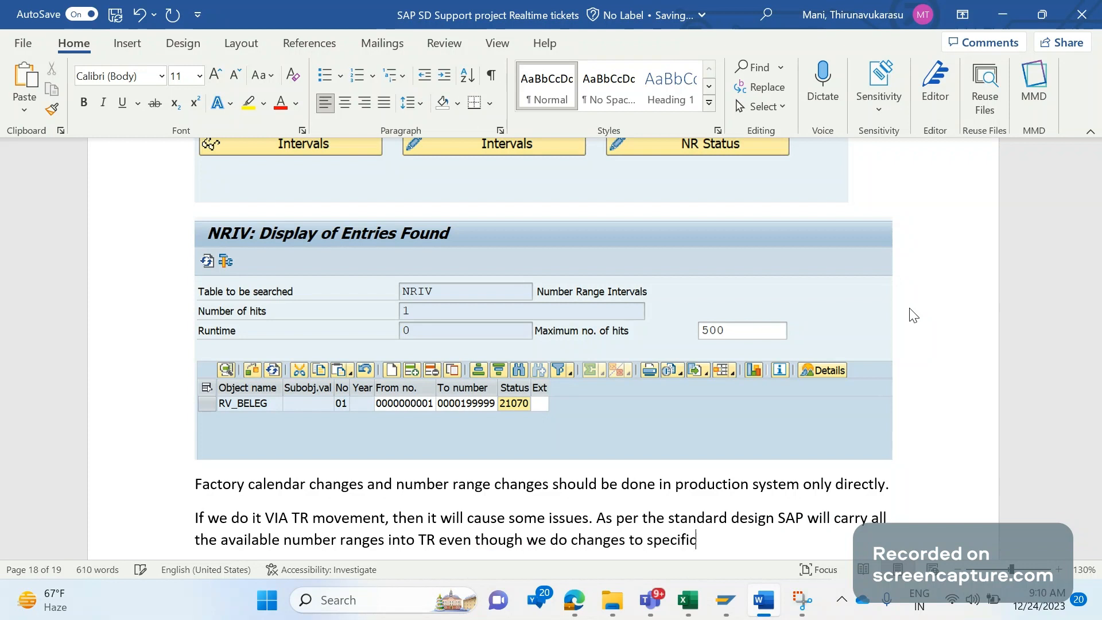
{"action": "type", "text": "number ranges."}
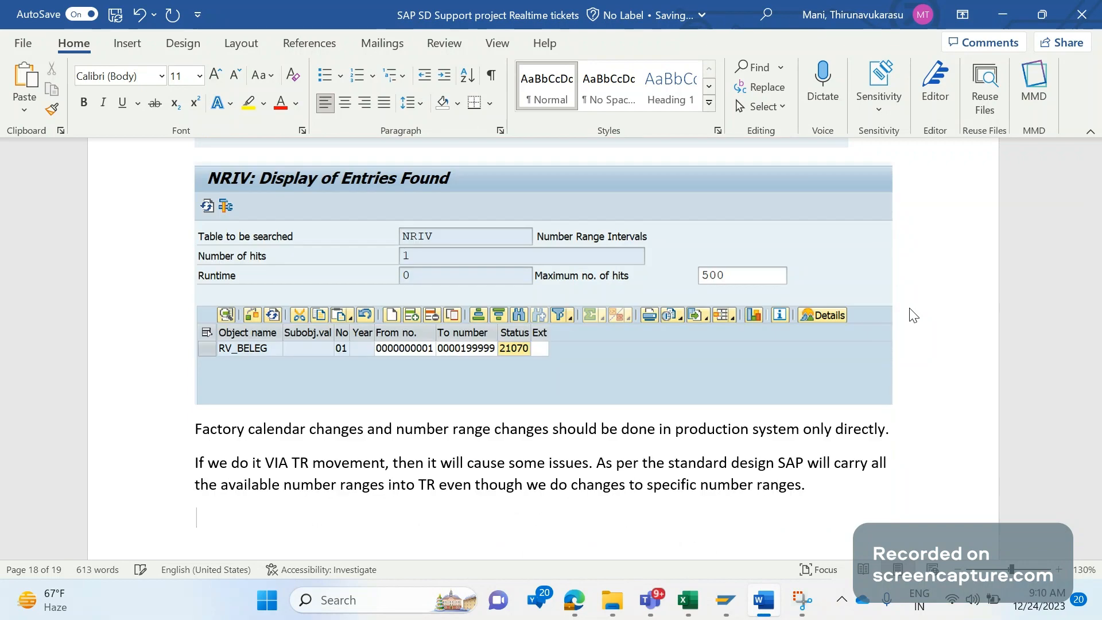
{"action": "type", "text": "Solution ti s"}
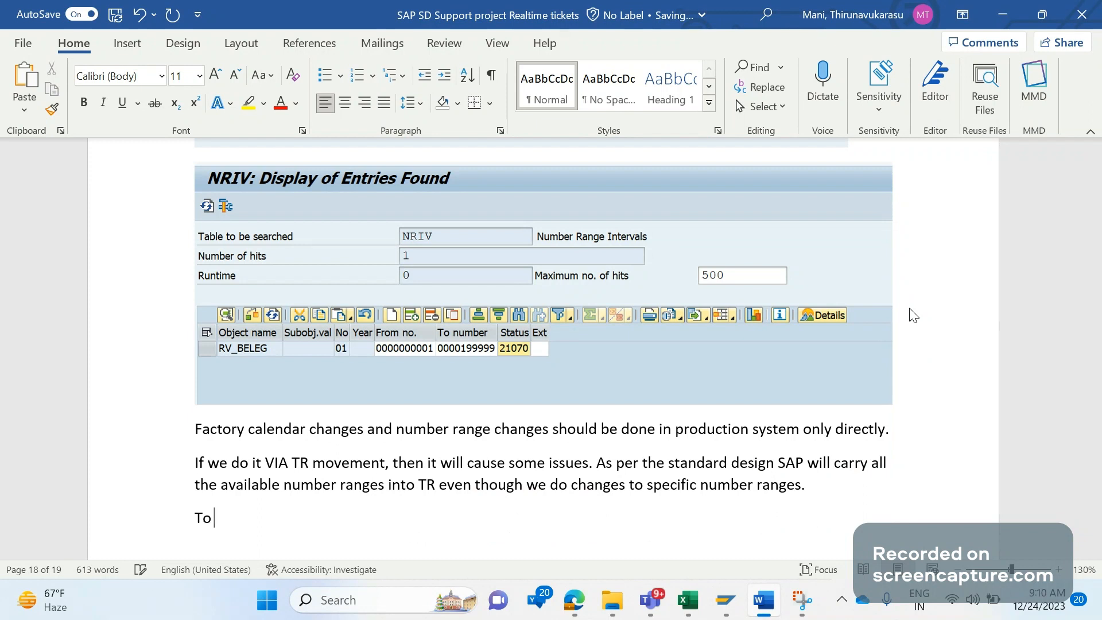
- Type the fix: manager approval for production changes, updating status from the last VBAK transaction
{"action": "type", "text": "fix the issue"}
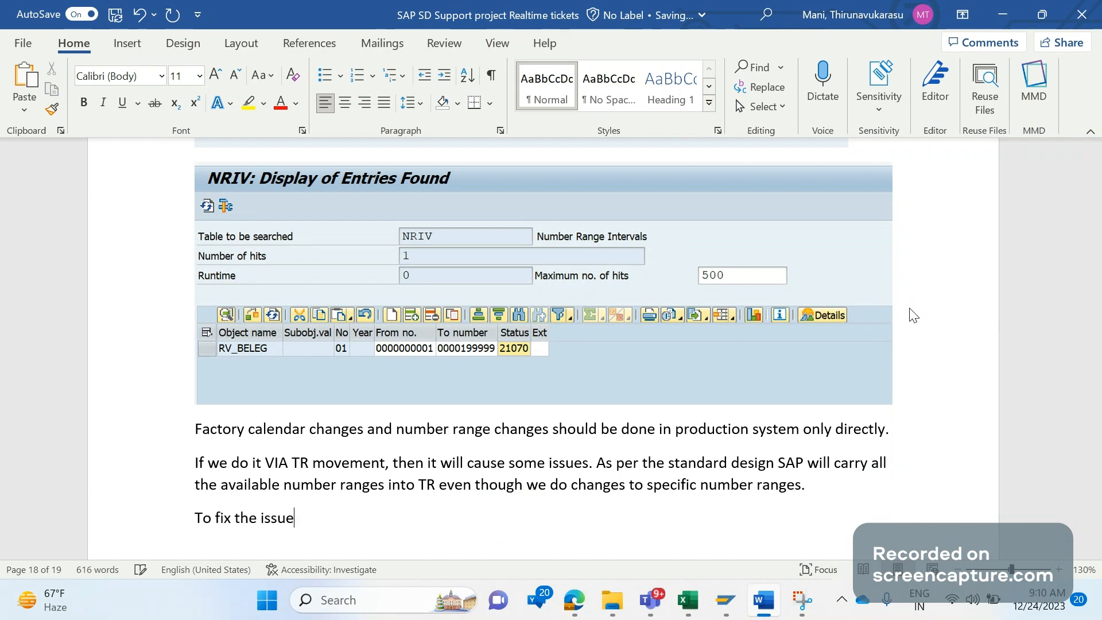
{"action": "type", "text": "got to a"}
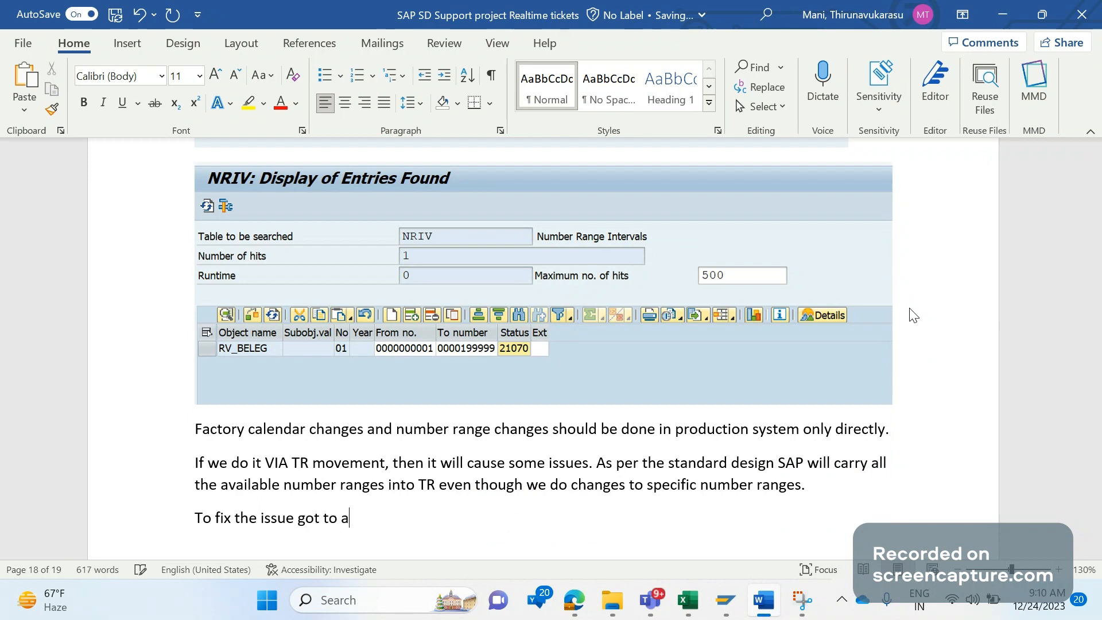
{"action": "type", "text": "pproval to ma"}
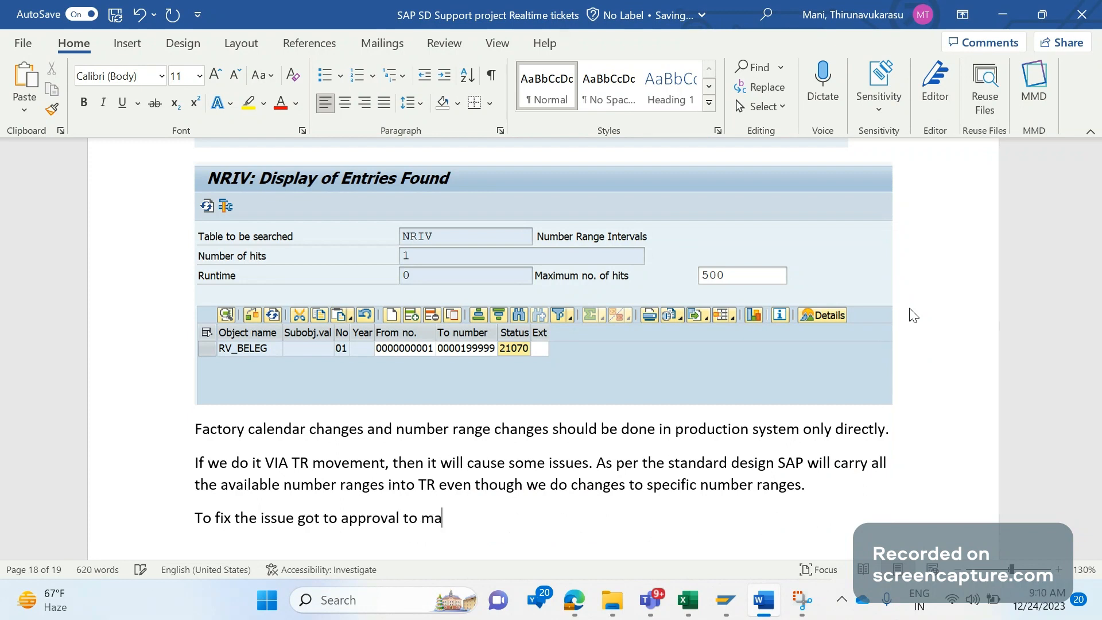
{"action": "type", "text": "nager to changes"}
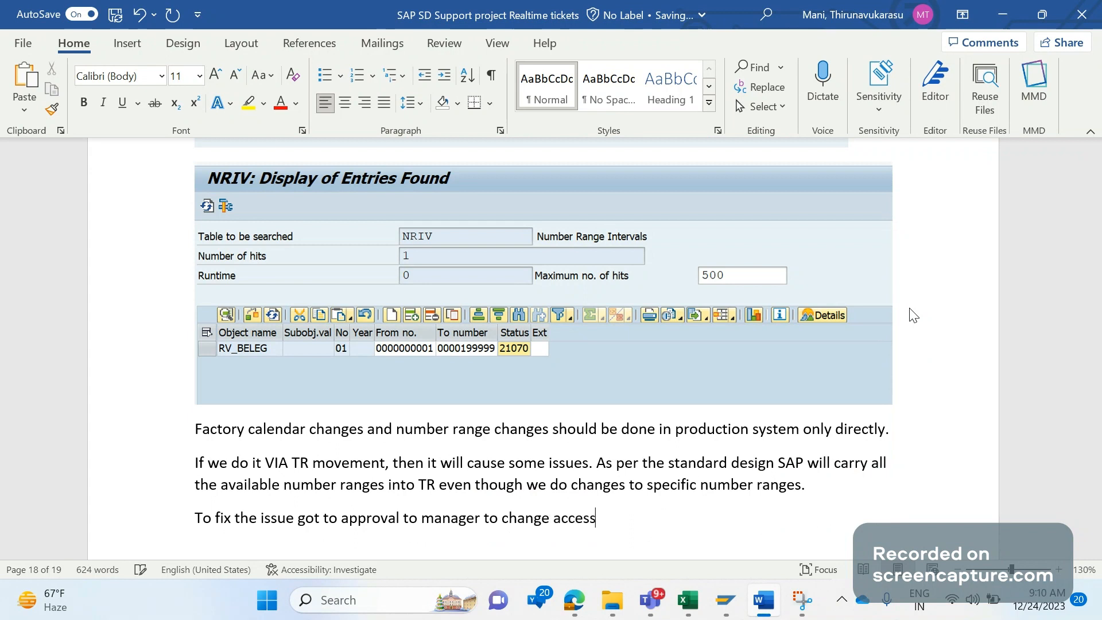
{"action": "type", "text": "in production t"}
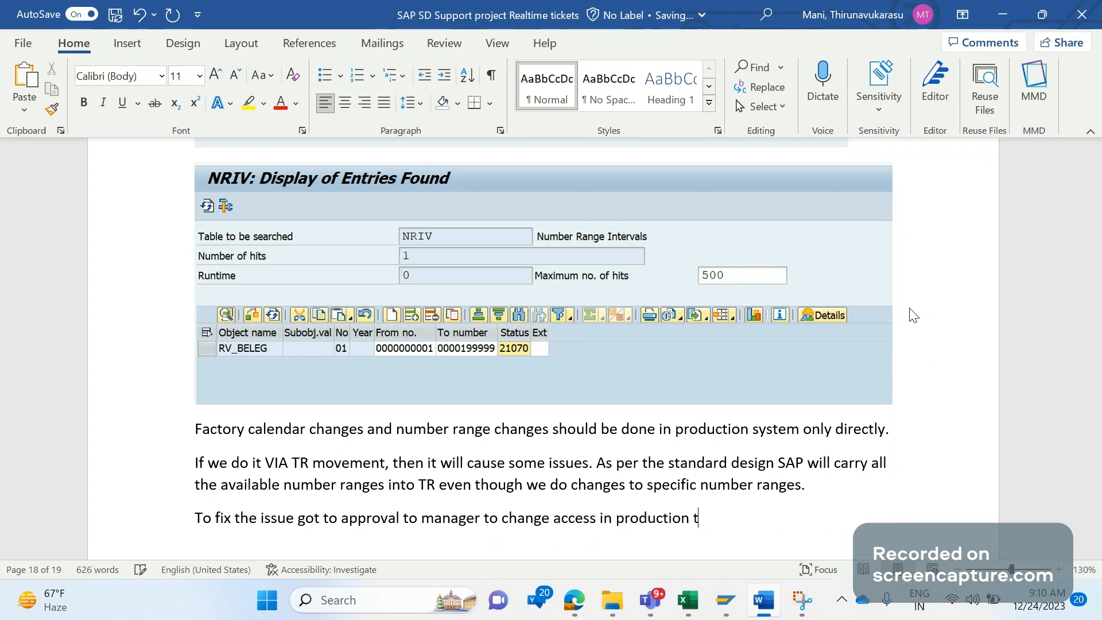
{"action": "type", "text": "o update status number"}
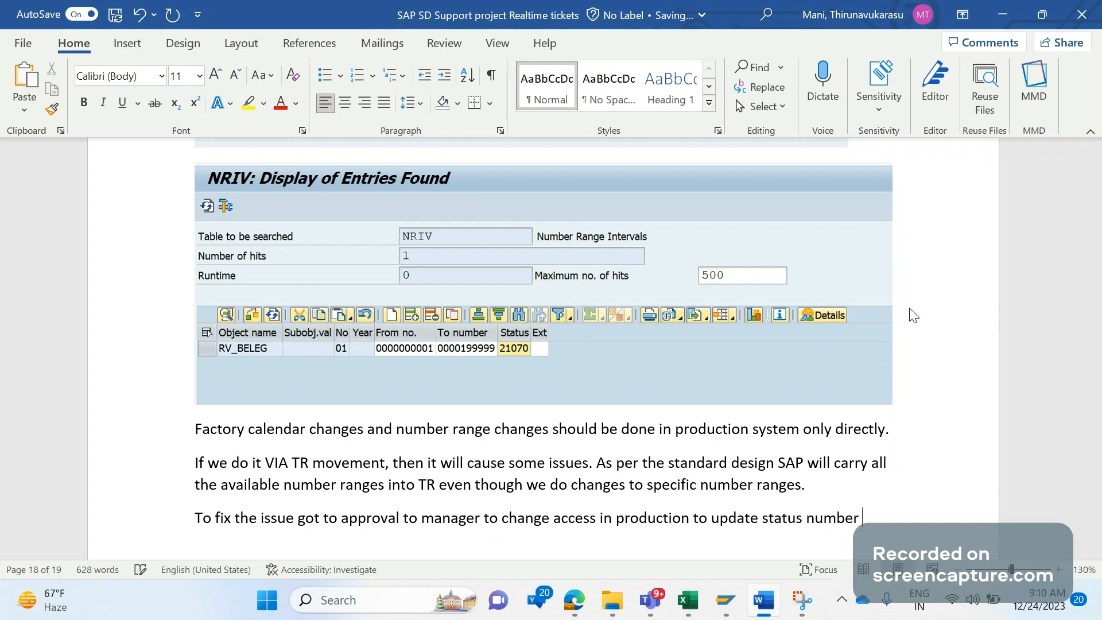
{"action": "type", "text": "as per the las"}
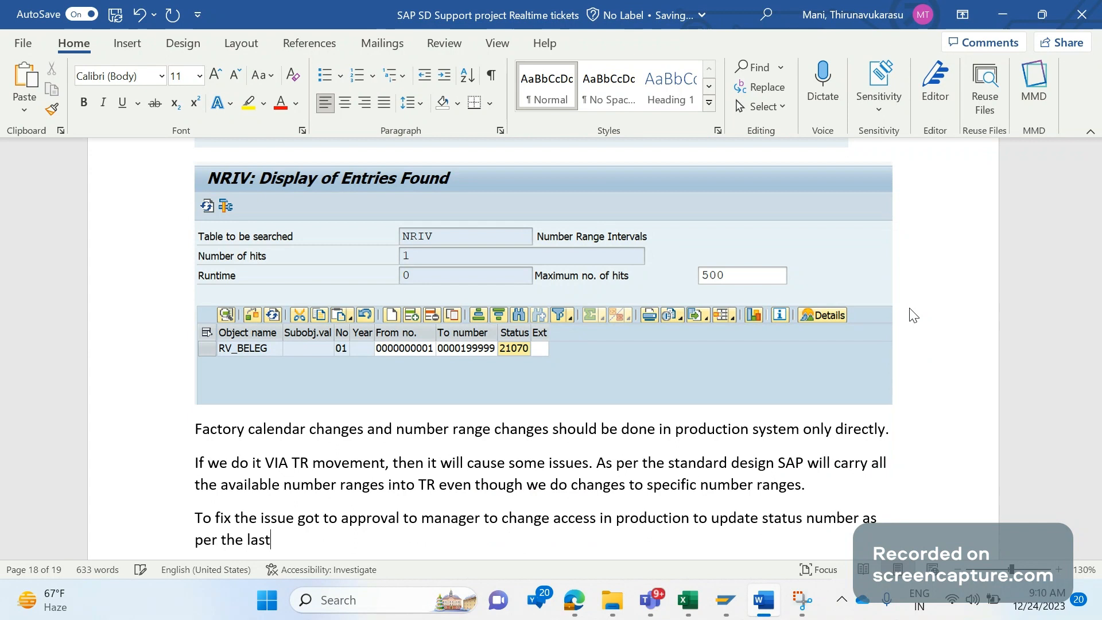
{"action": "type", "text": "transaction from"}
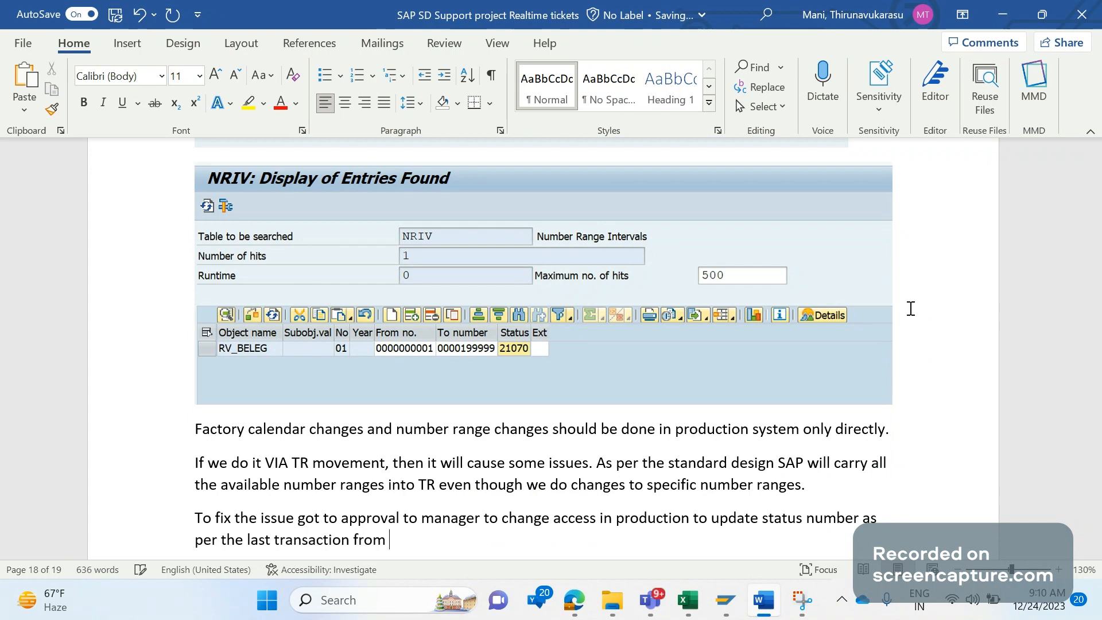
{"action": "type", "text": "VBAK table."}
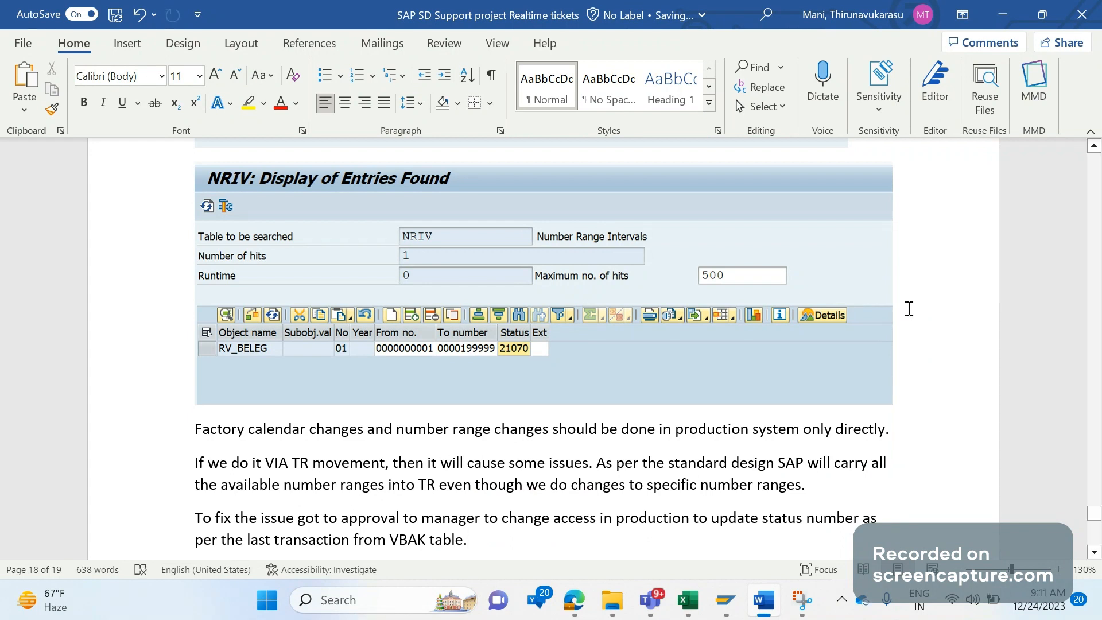
{"action": "mouse_move", "coordinate": [738, 503]}
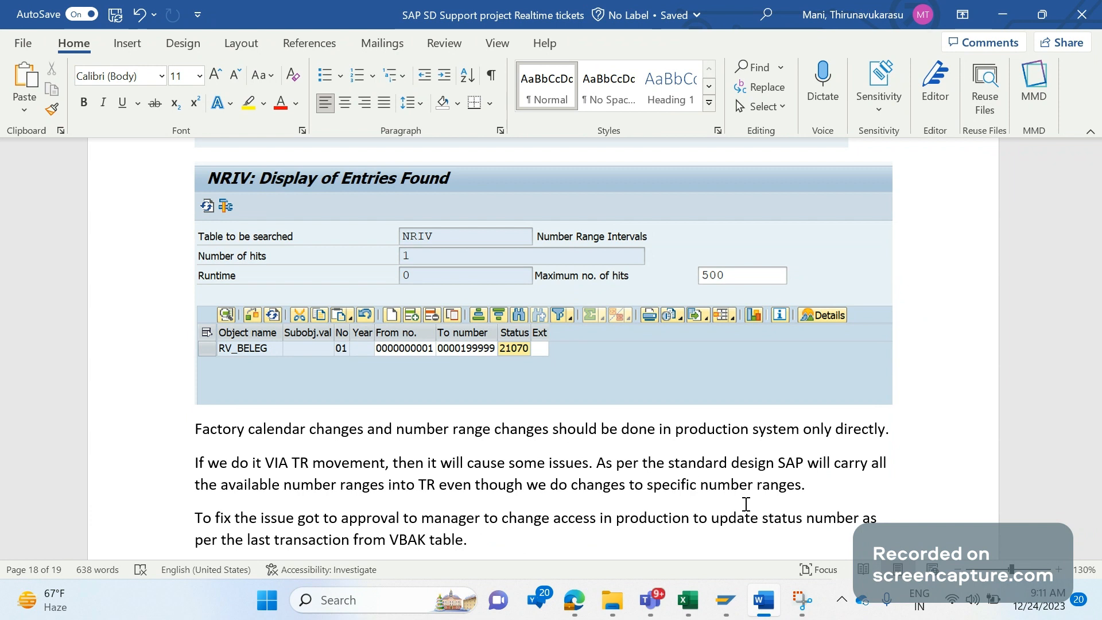
{"action": "left_click", "coordinate": [467, 539]}
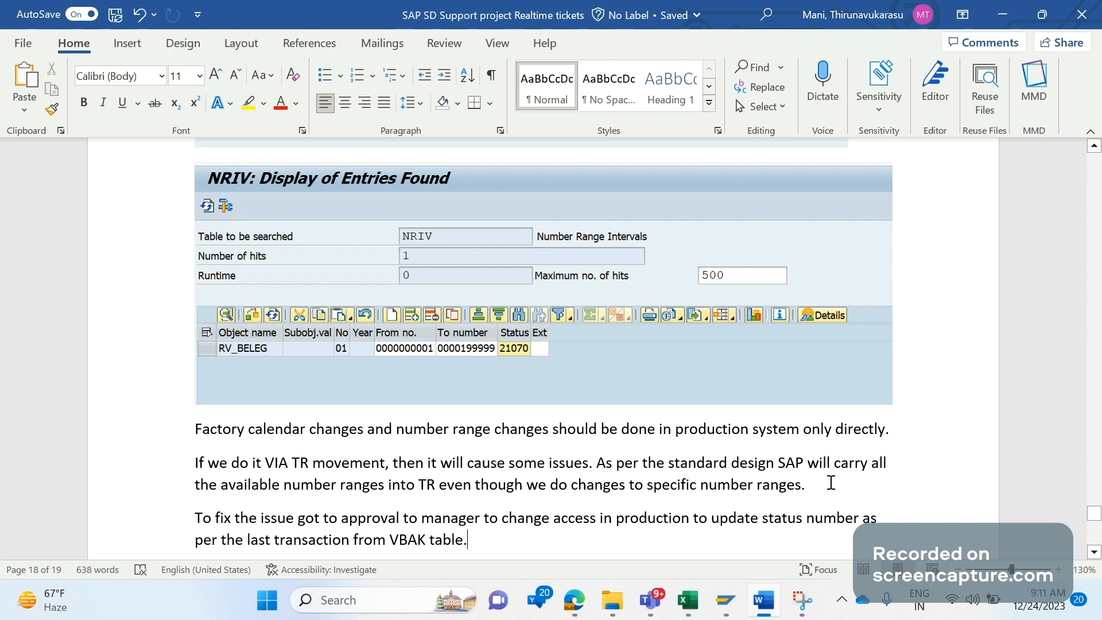
{"action": "mouse_move", "coordinate": [574, 600]}
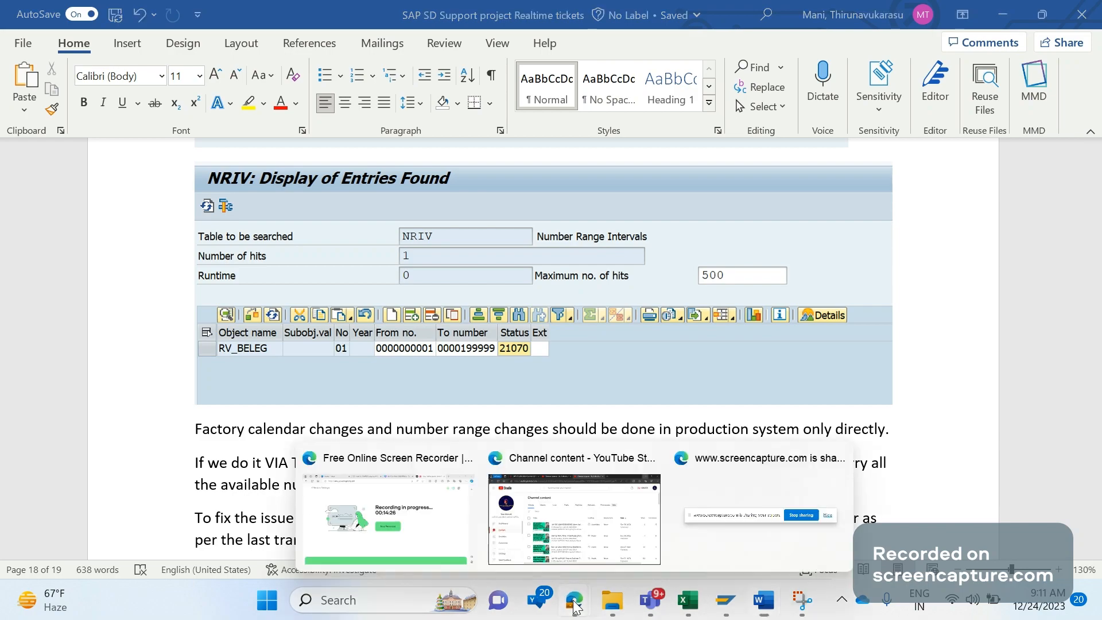